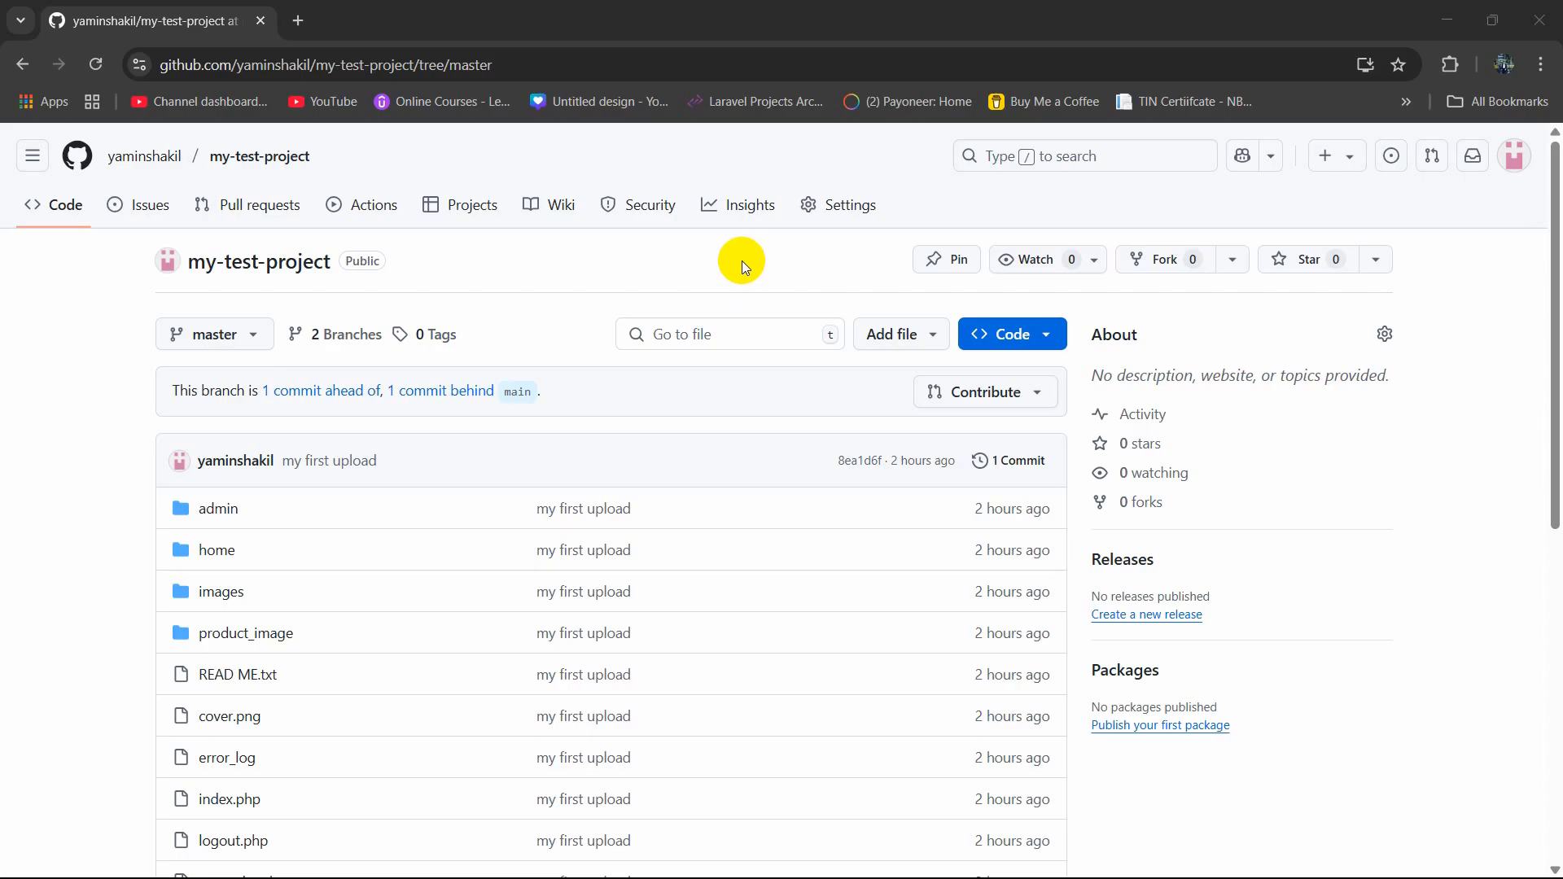
mouse_move(170, 247)
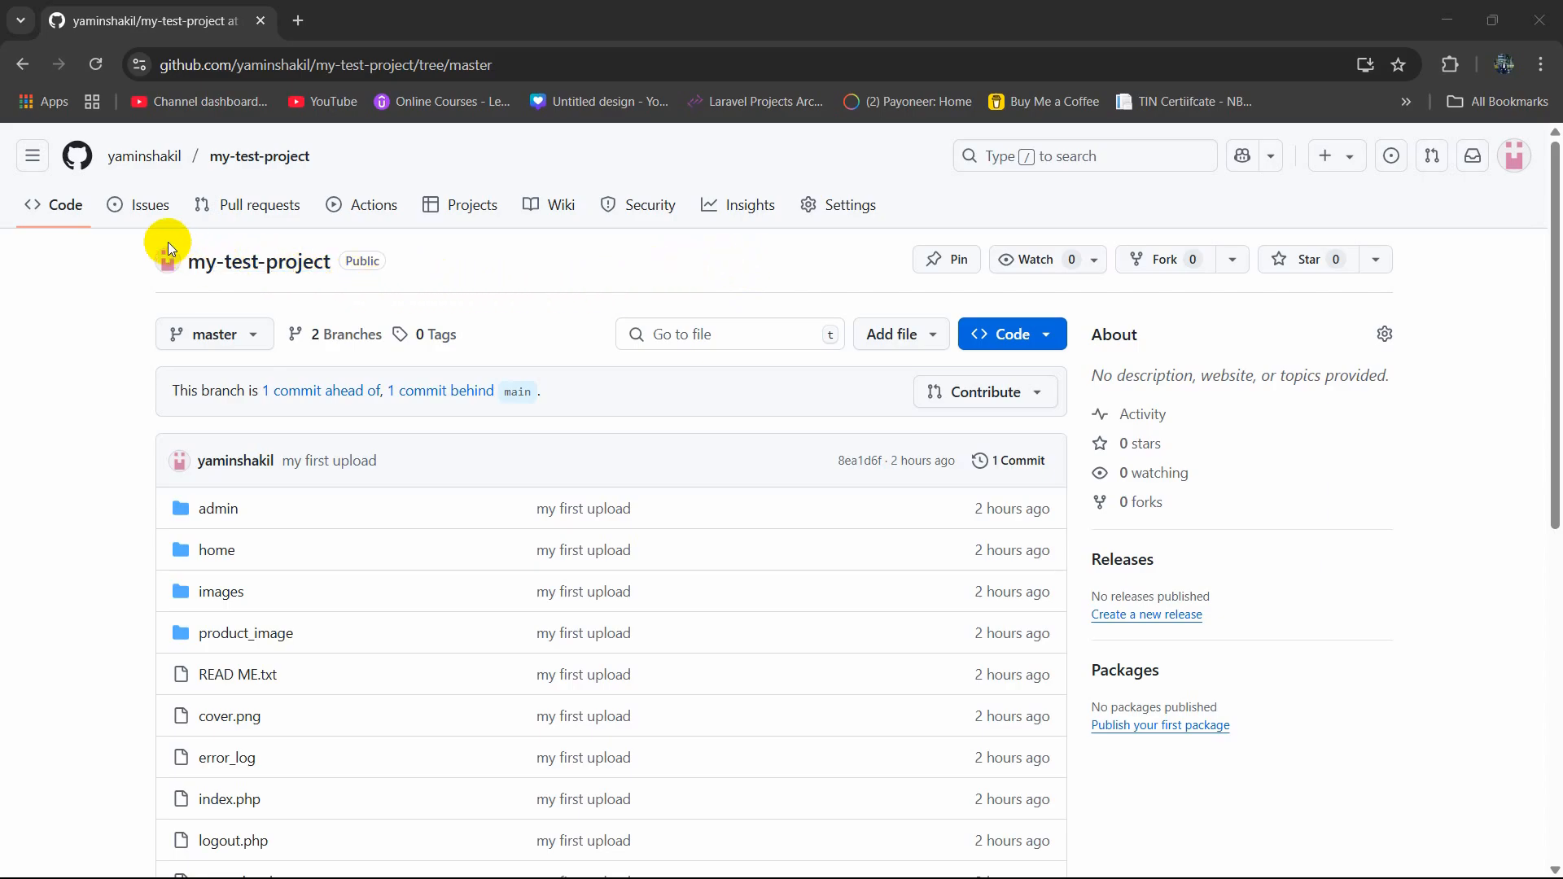
mouse_move(423, 298)
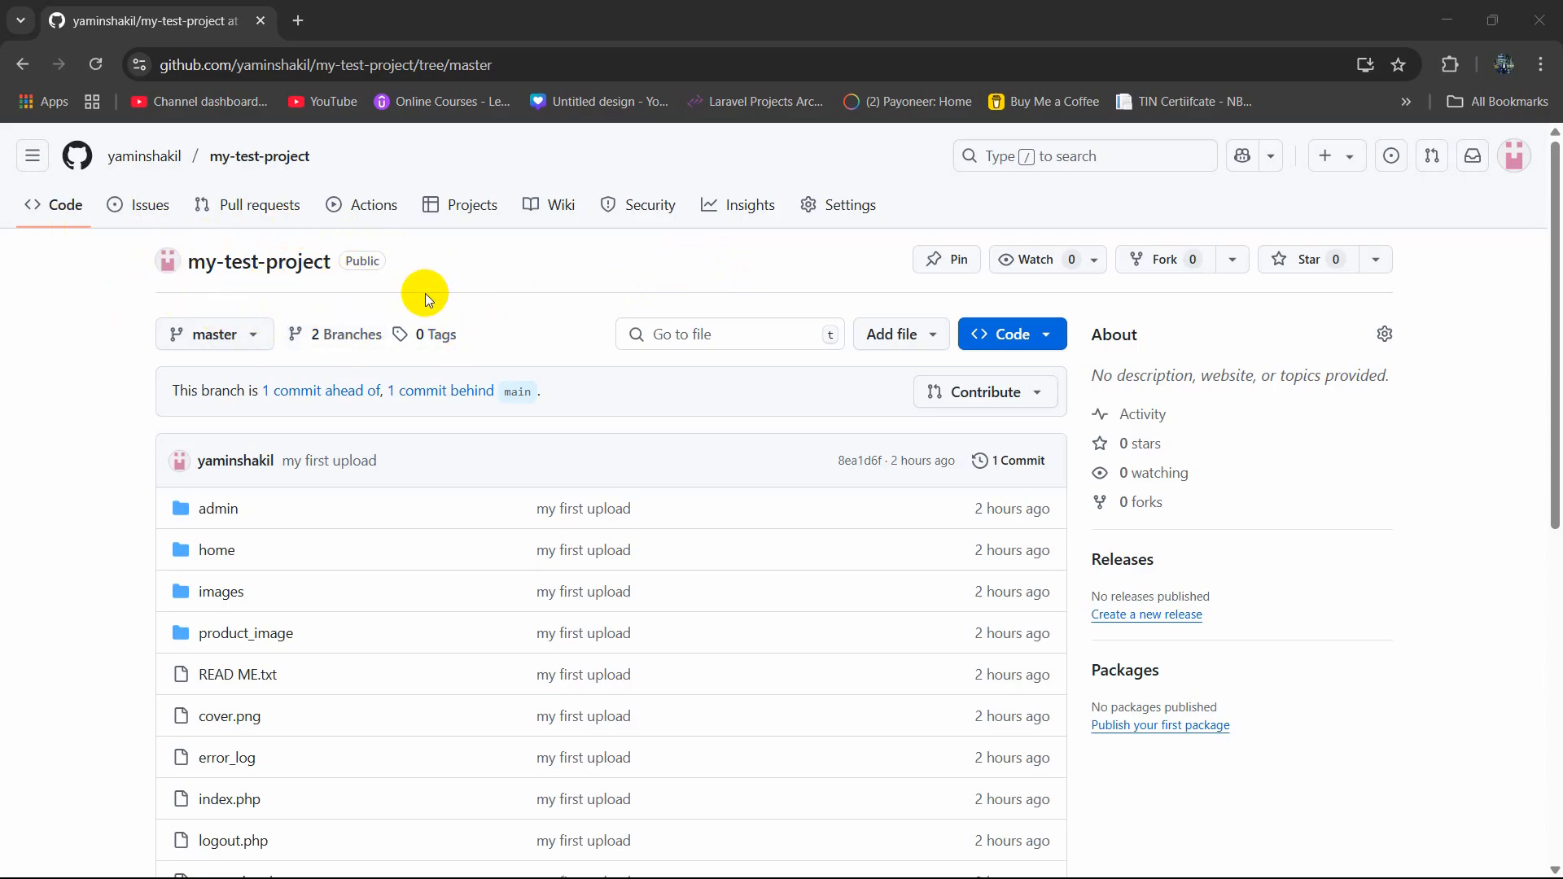
mouse_move(99, 282)
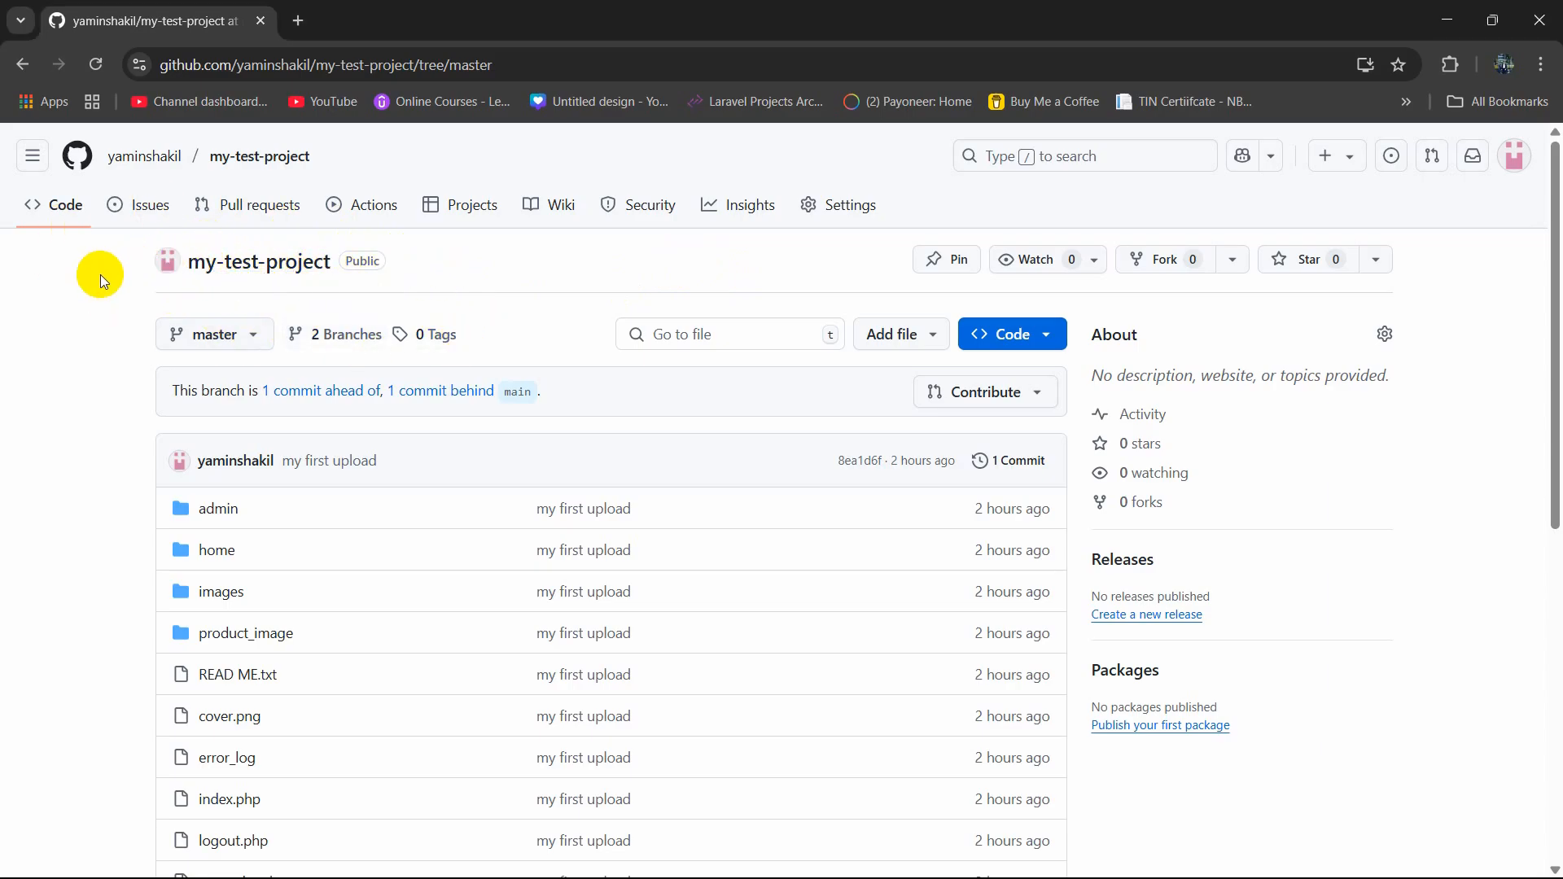
mouse_move(140, 260)
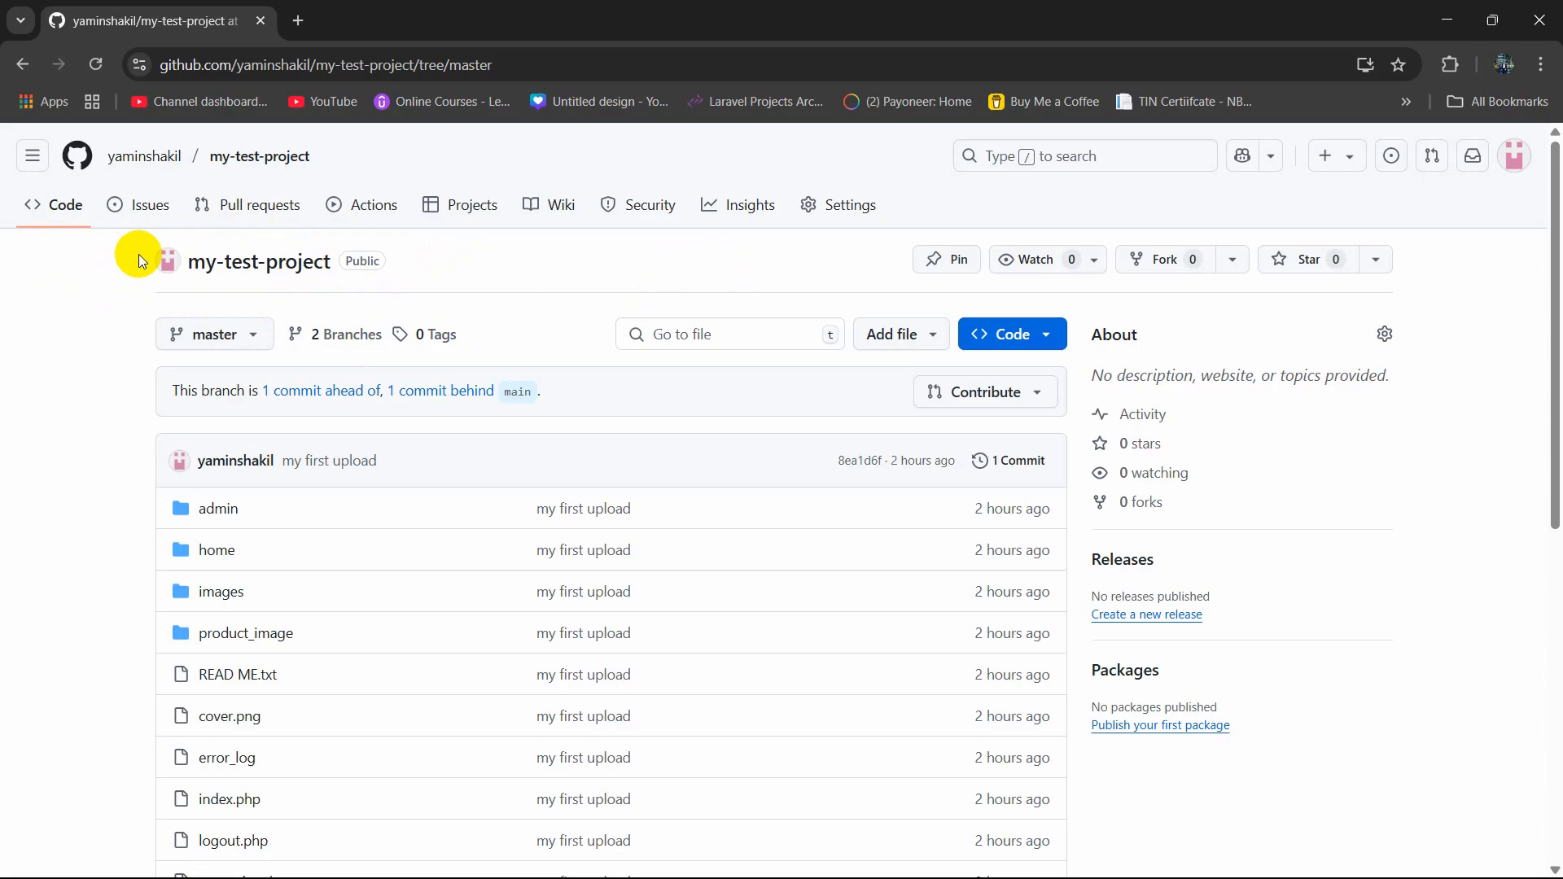
mouse_move(249, 516)
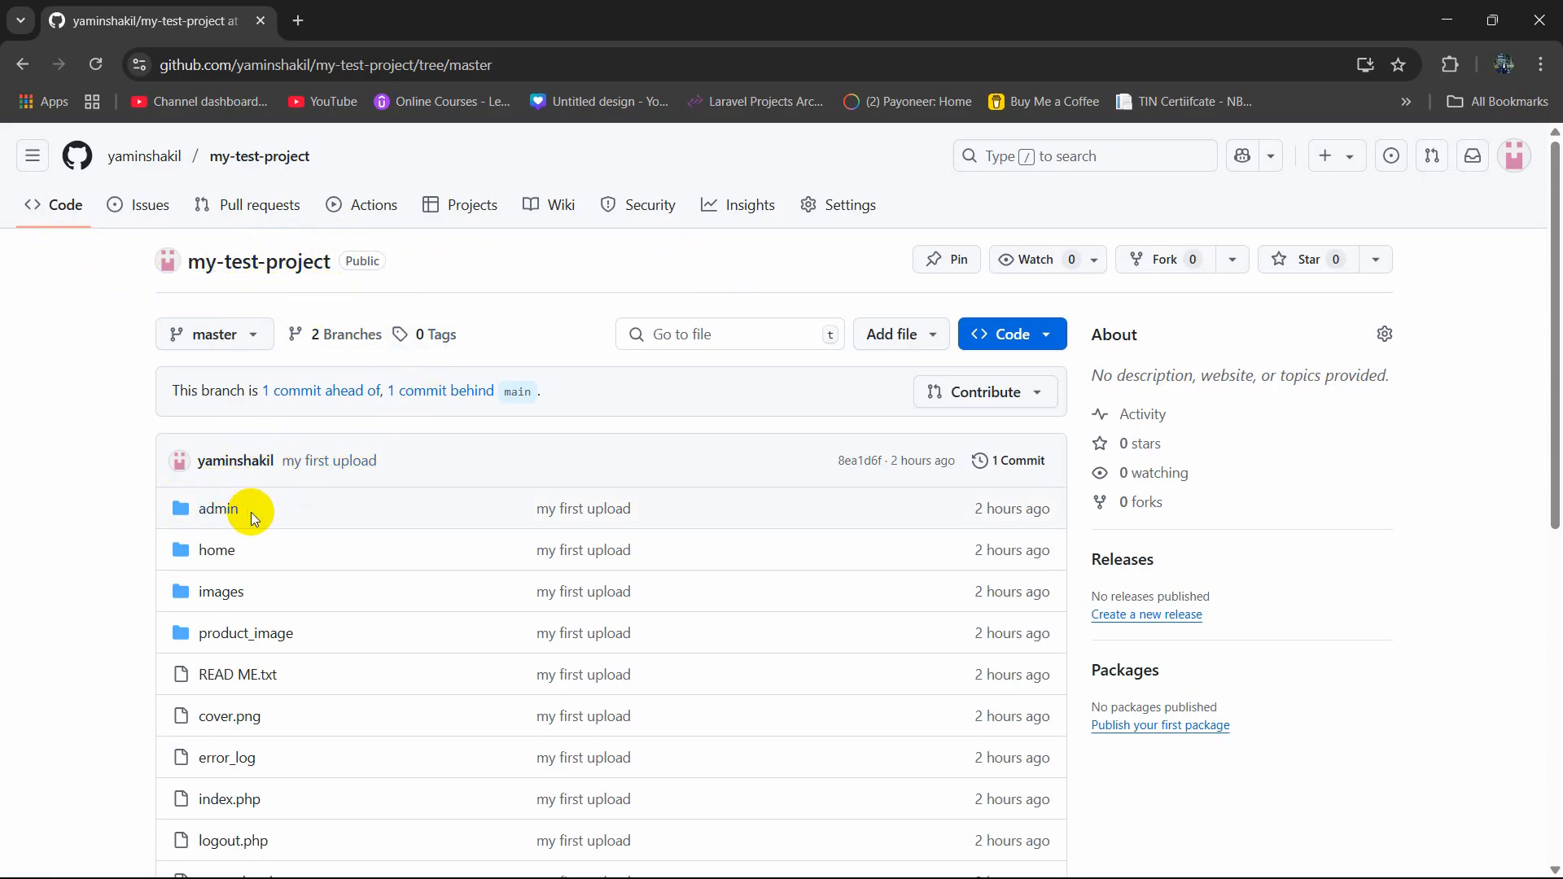
mouse_move(247, 549)
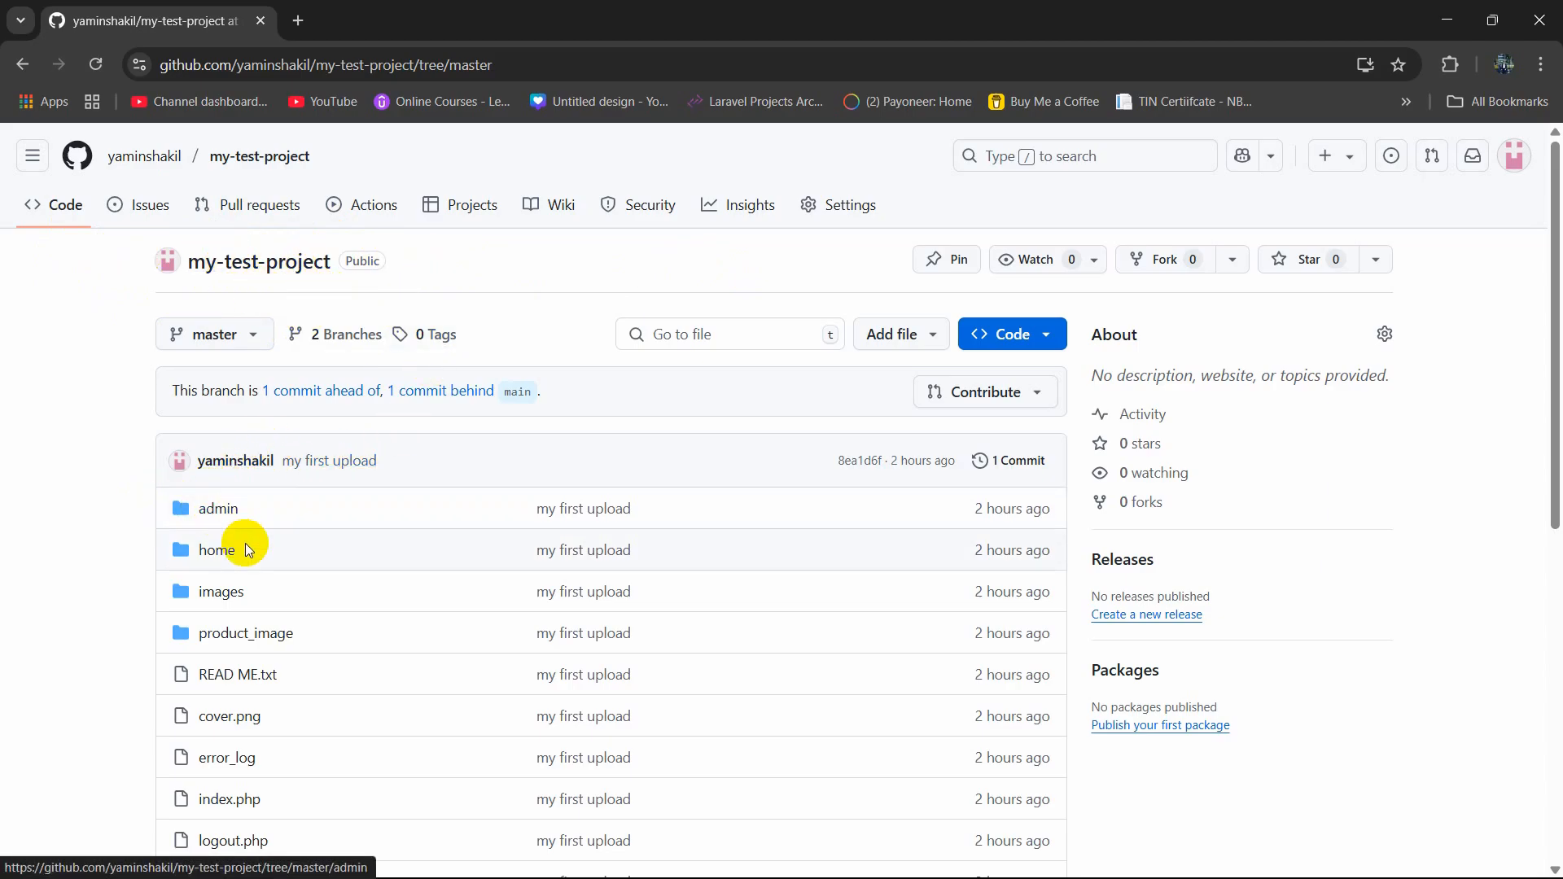
mouse_move(530, 716)
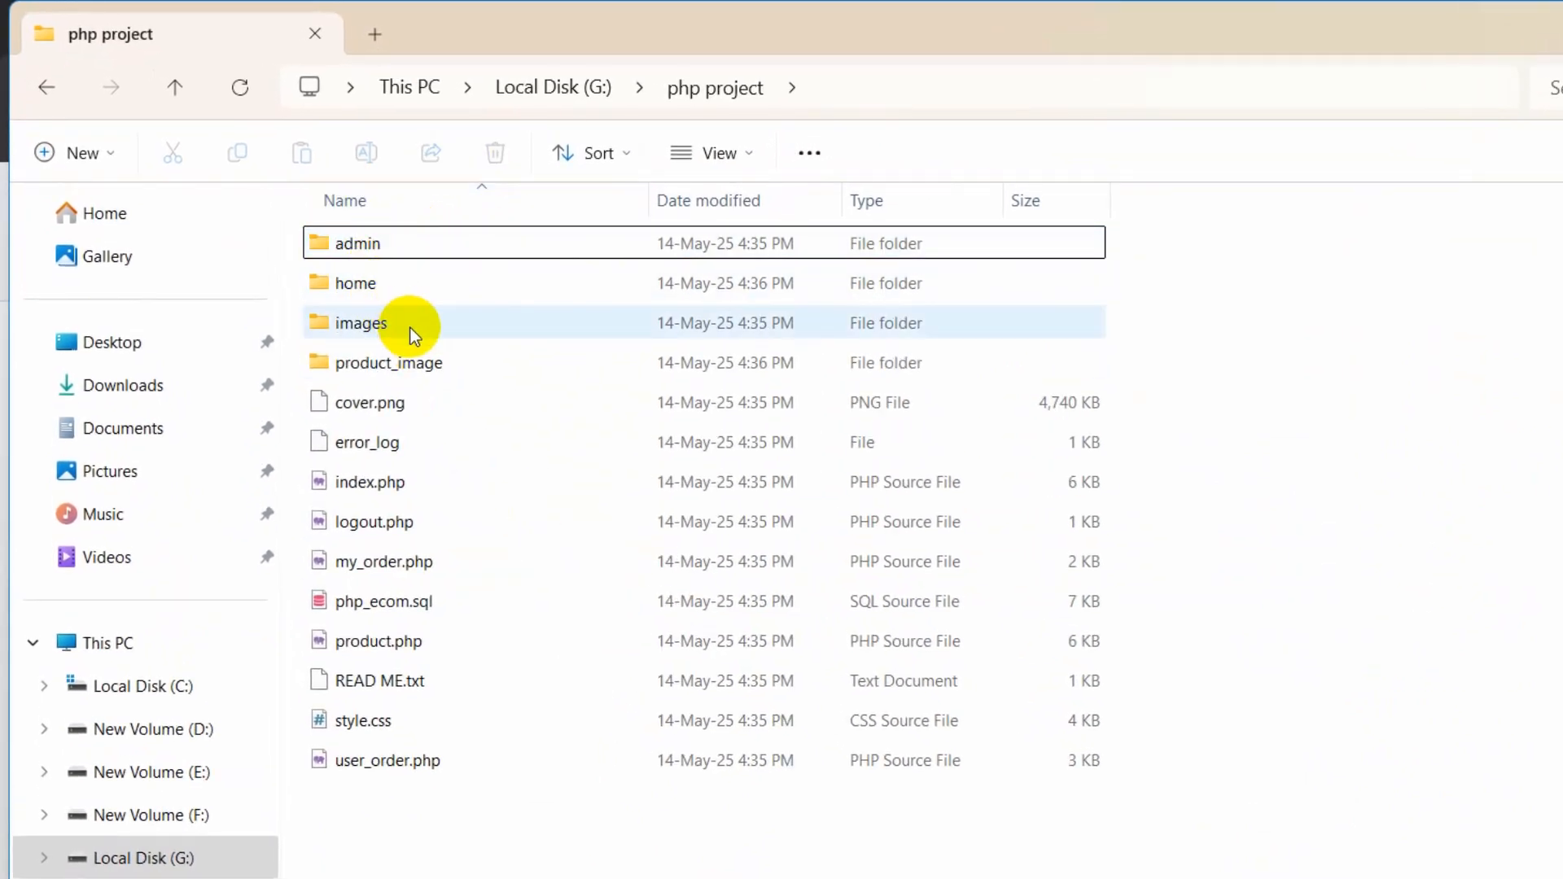
mouse_move(1254, 417)
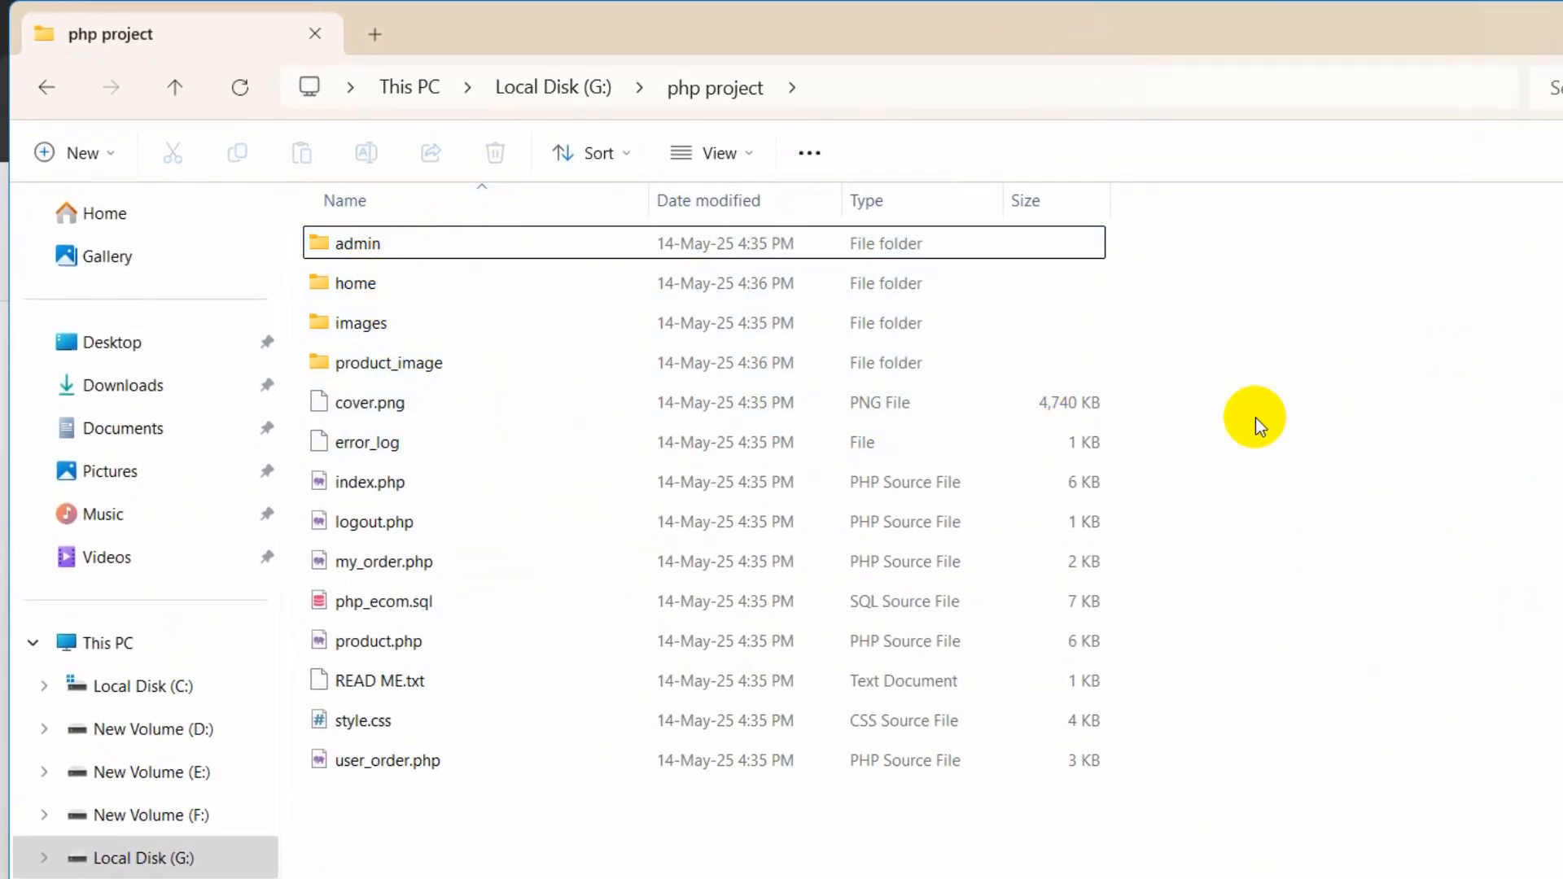
mouse_move(410, 859)
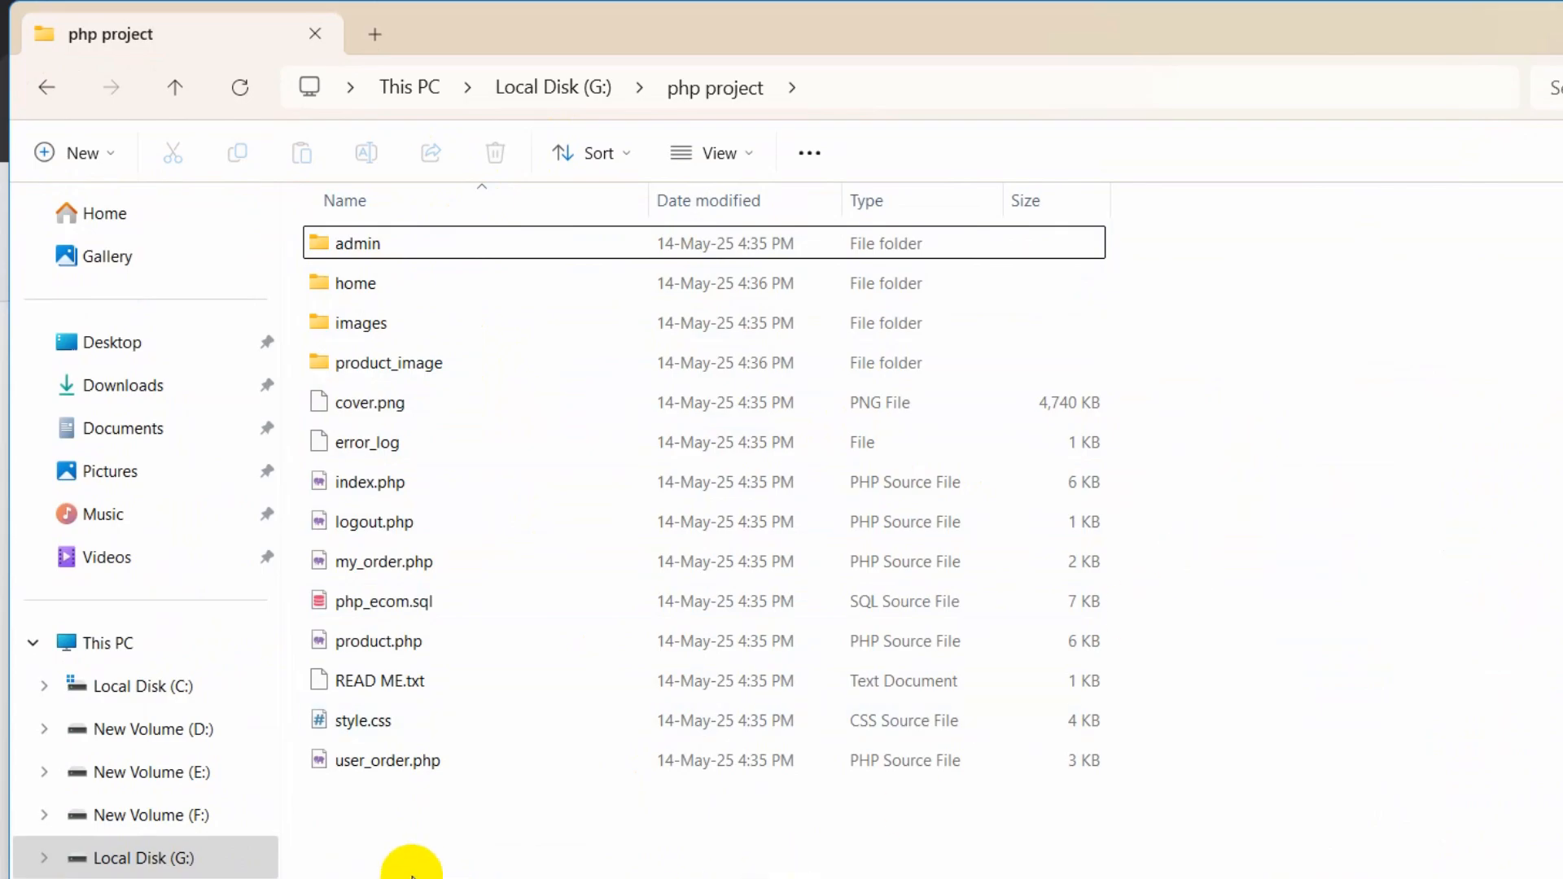
mouse_move(657, 863)
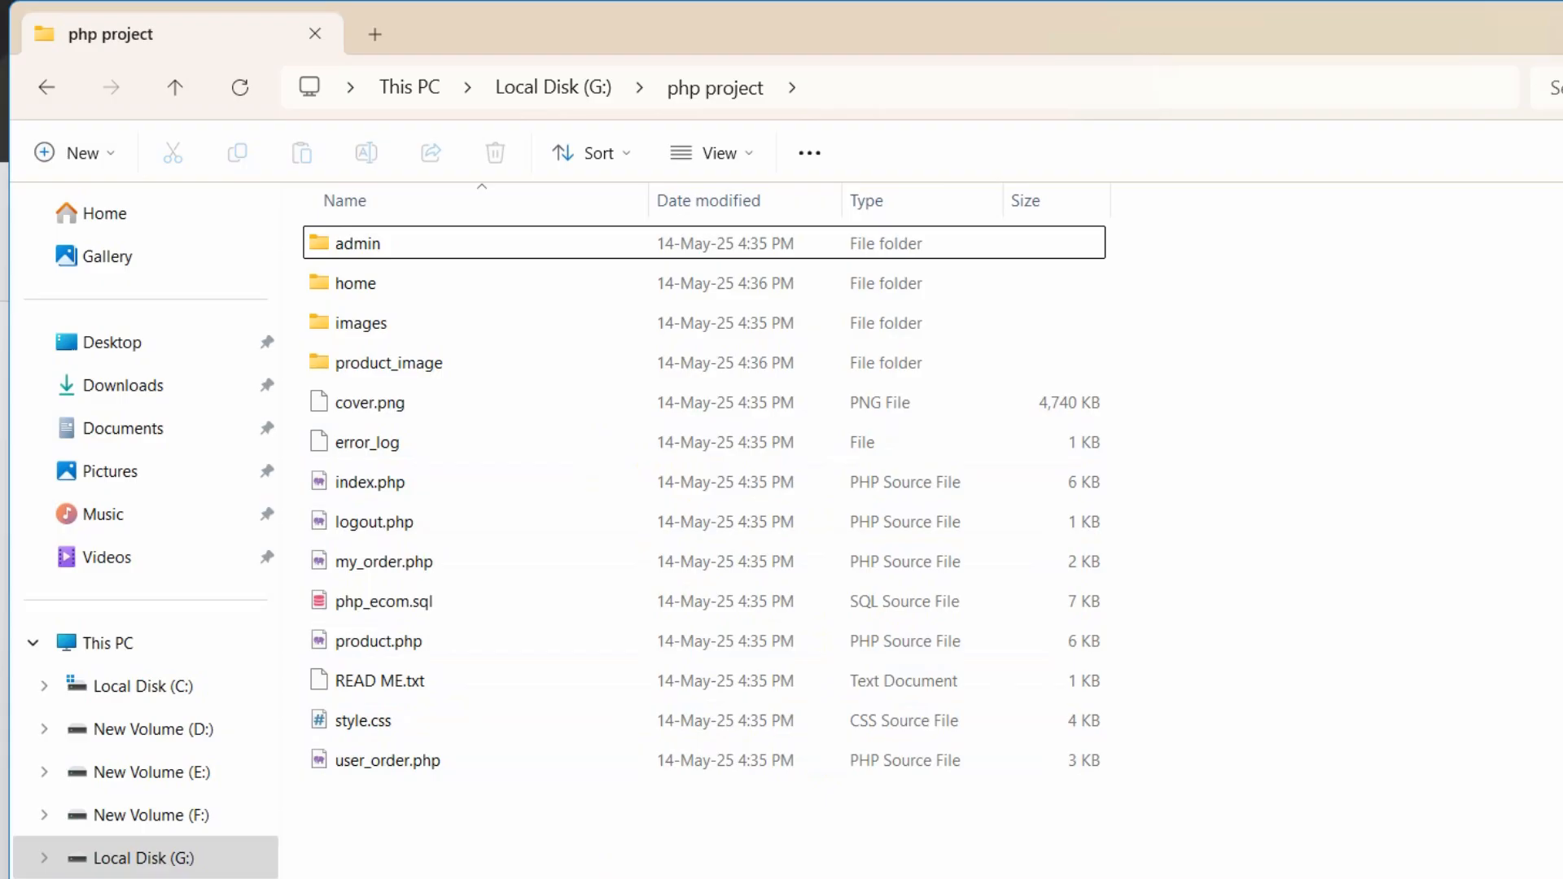
mouse_move(695, 854)
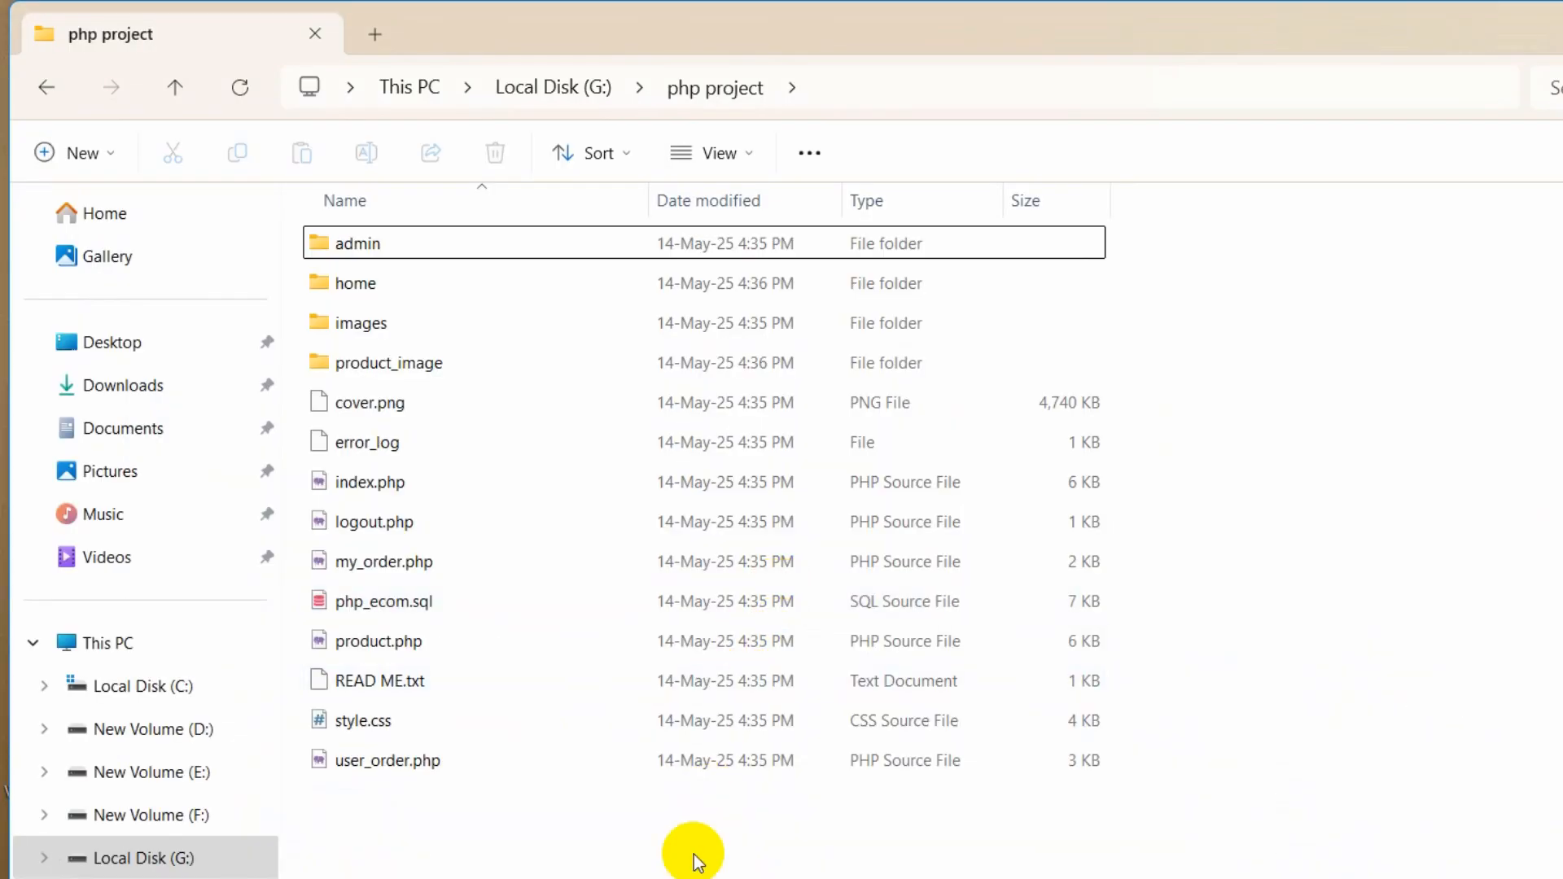
- Create a new empty text document named Hello.txt in the php project folder
right_click(694, 851)
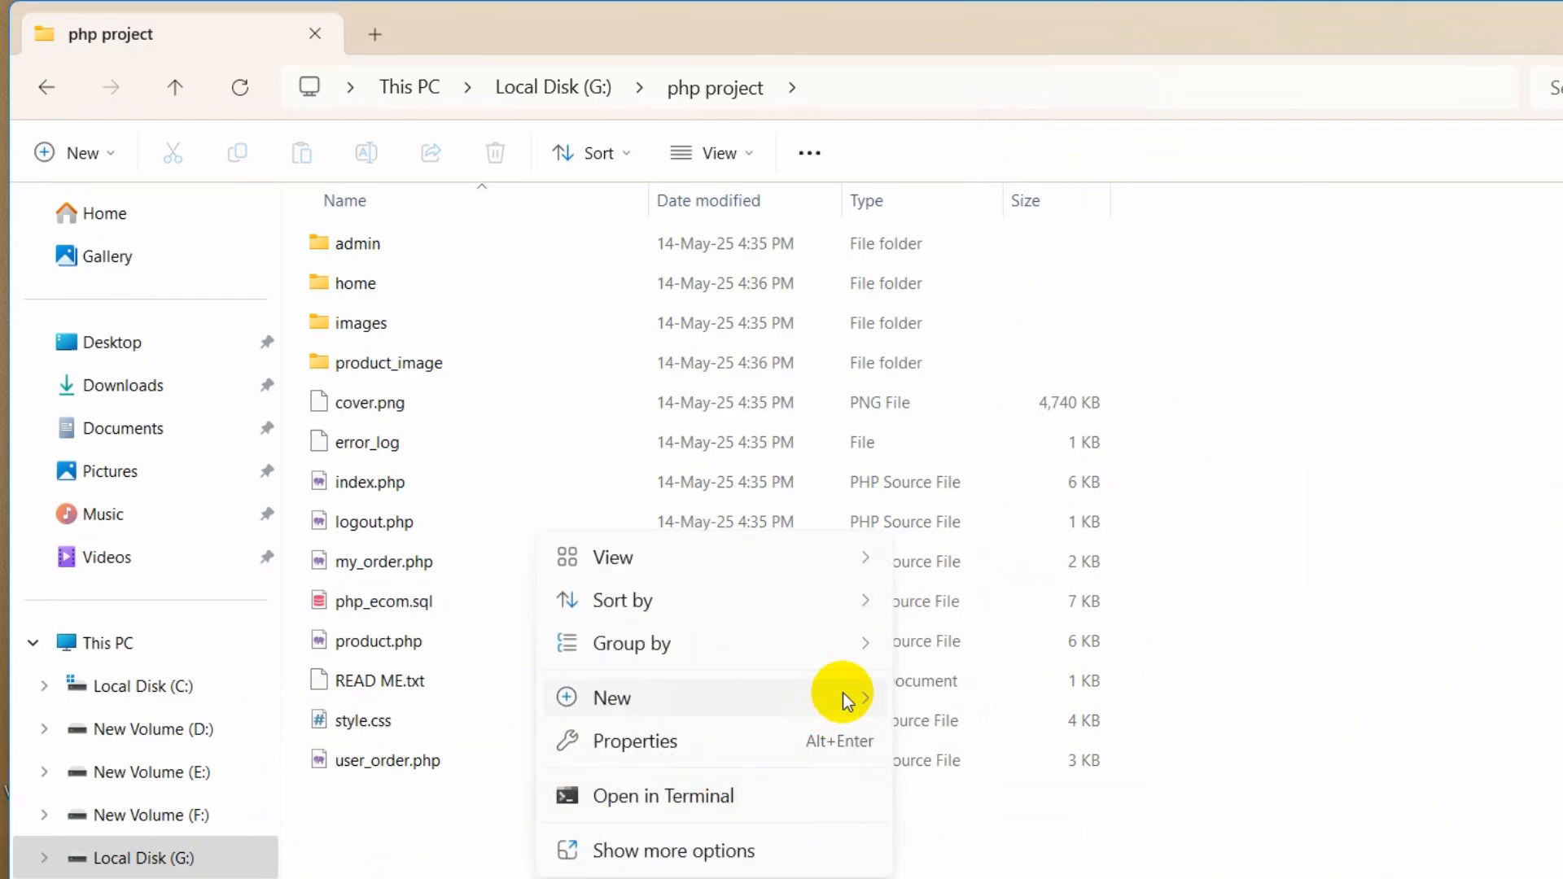
left_click(612, 699)
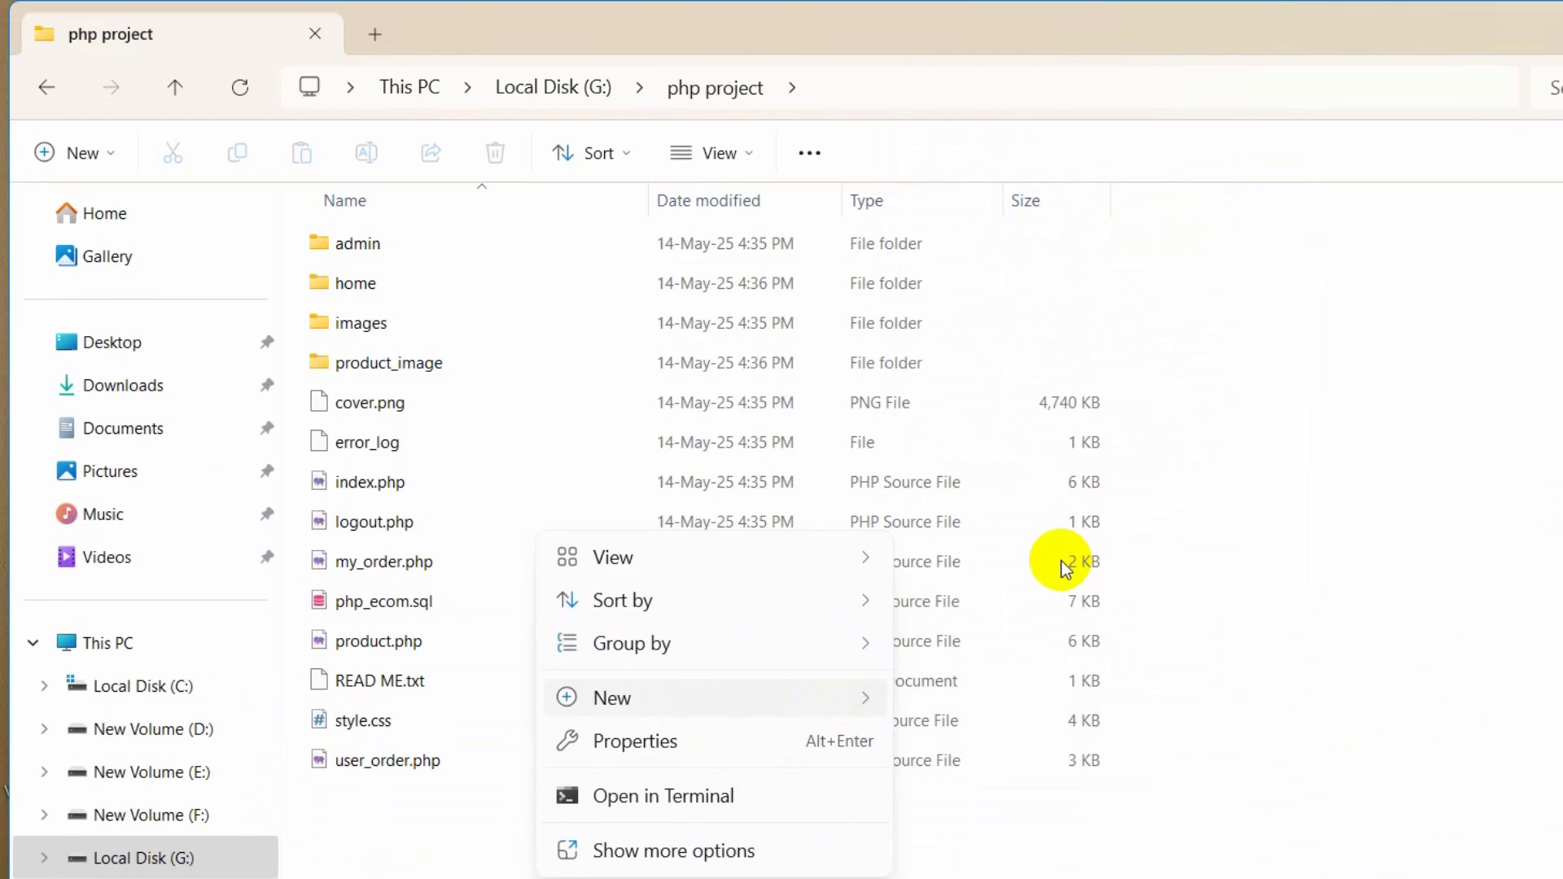
left_click(612, 697)
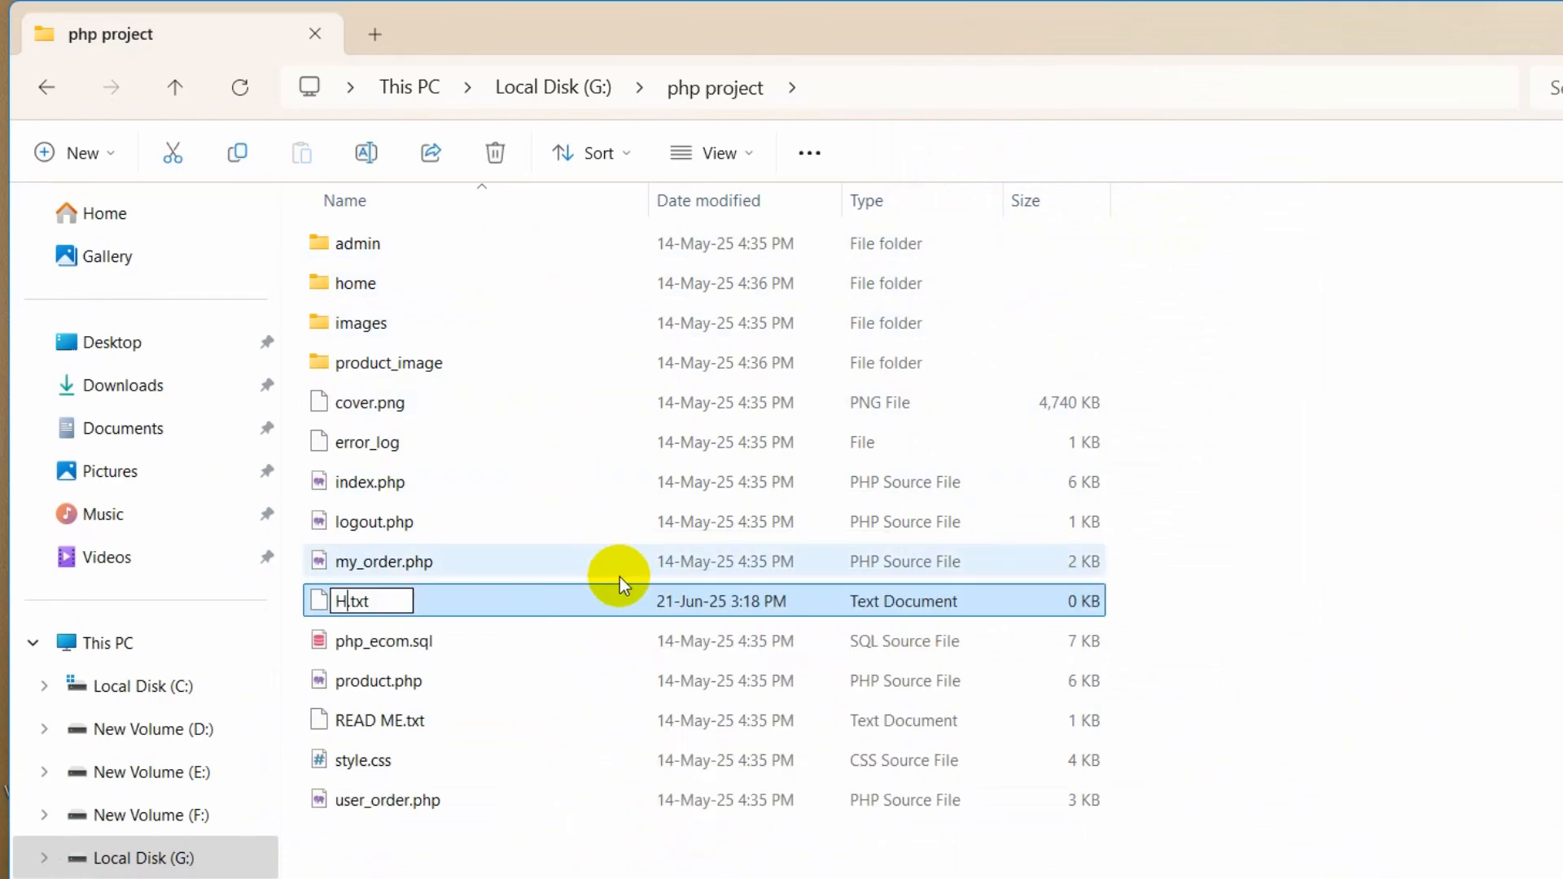
type("ello")
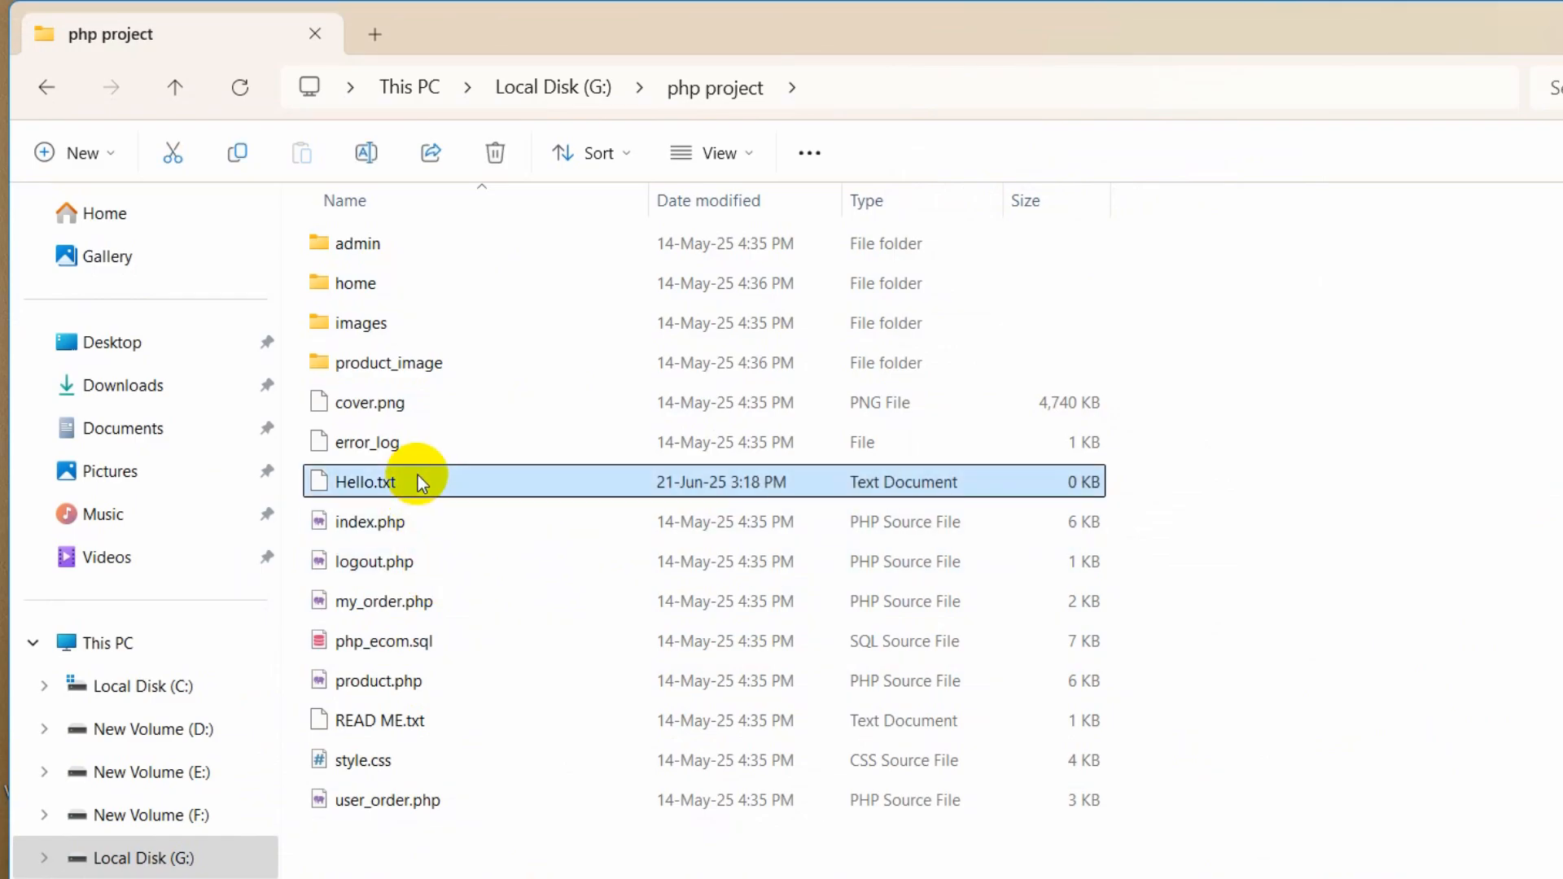
- Edit Hello.txt in Notepad to contain the line "This is a test" and save it
double_click(361, 481)
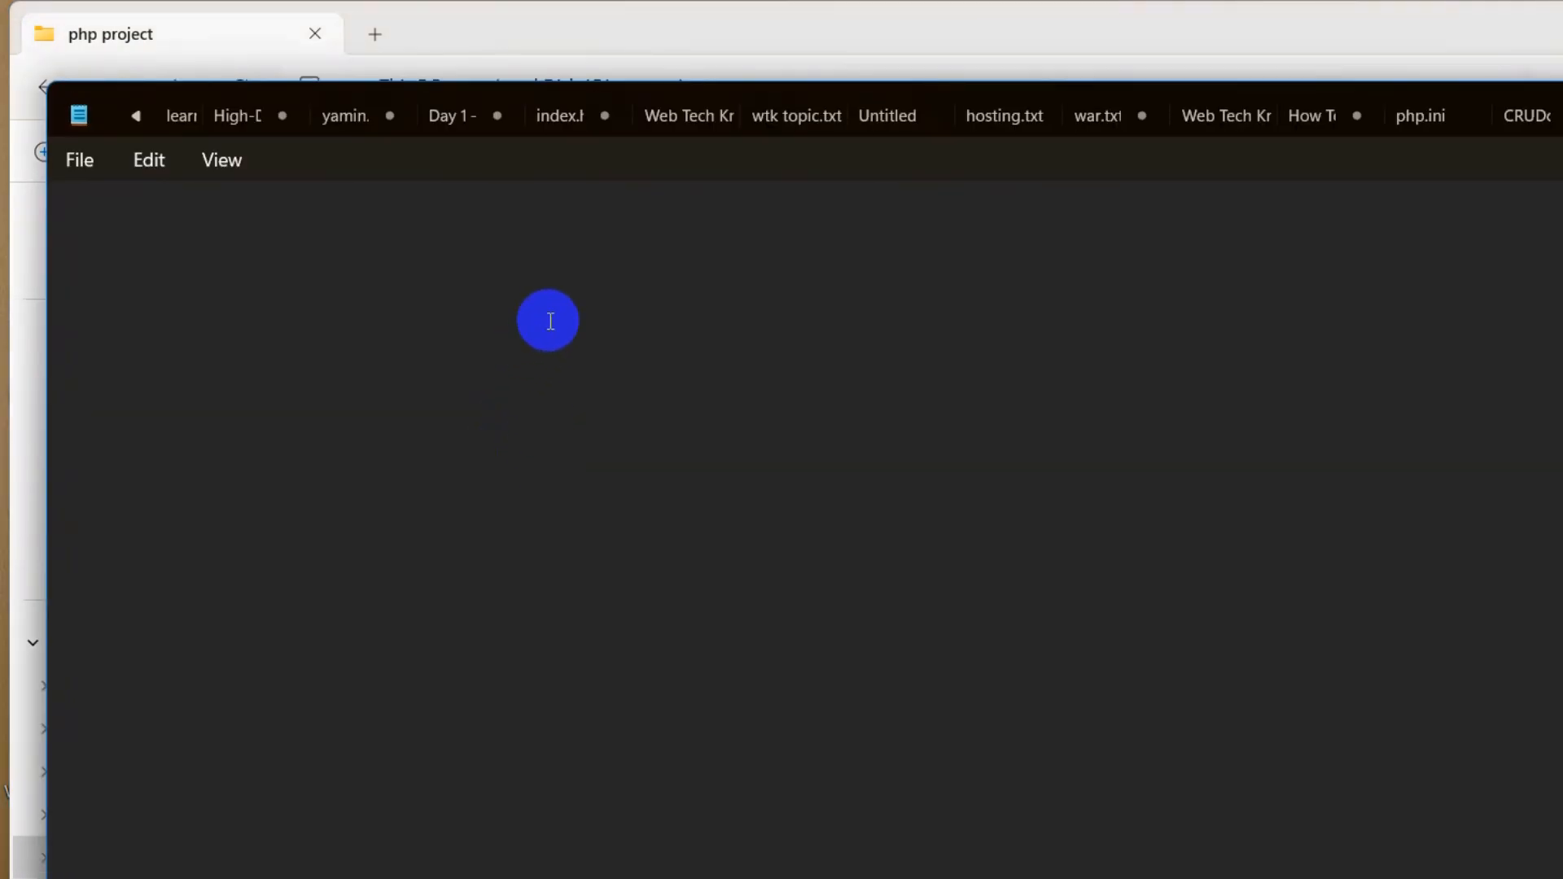
type("This is")
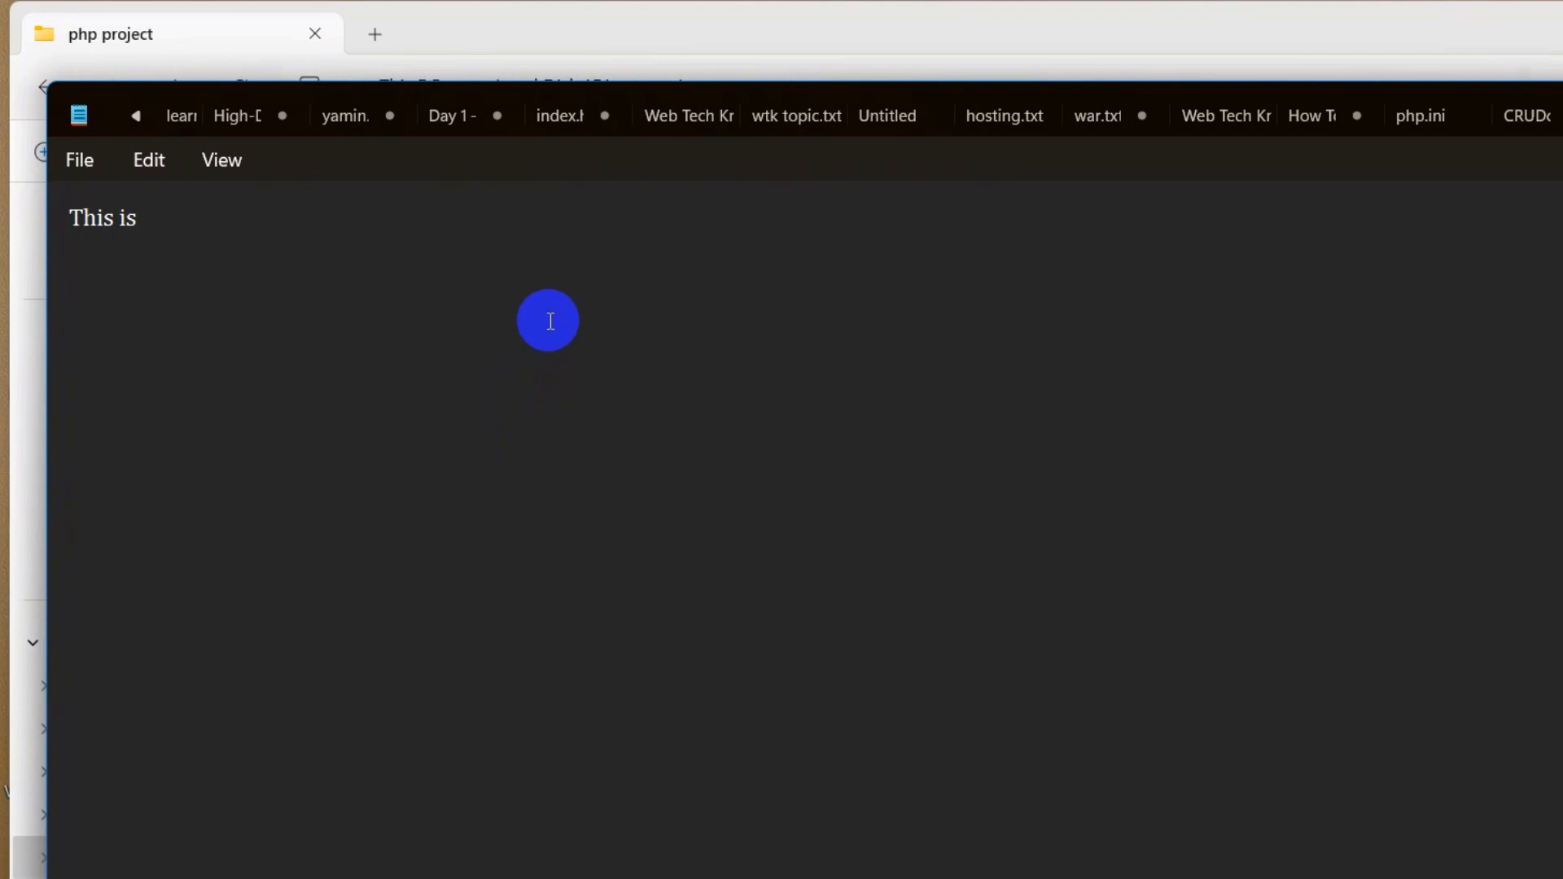
type("a test")
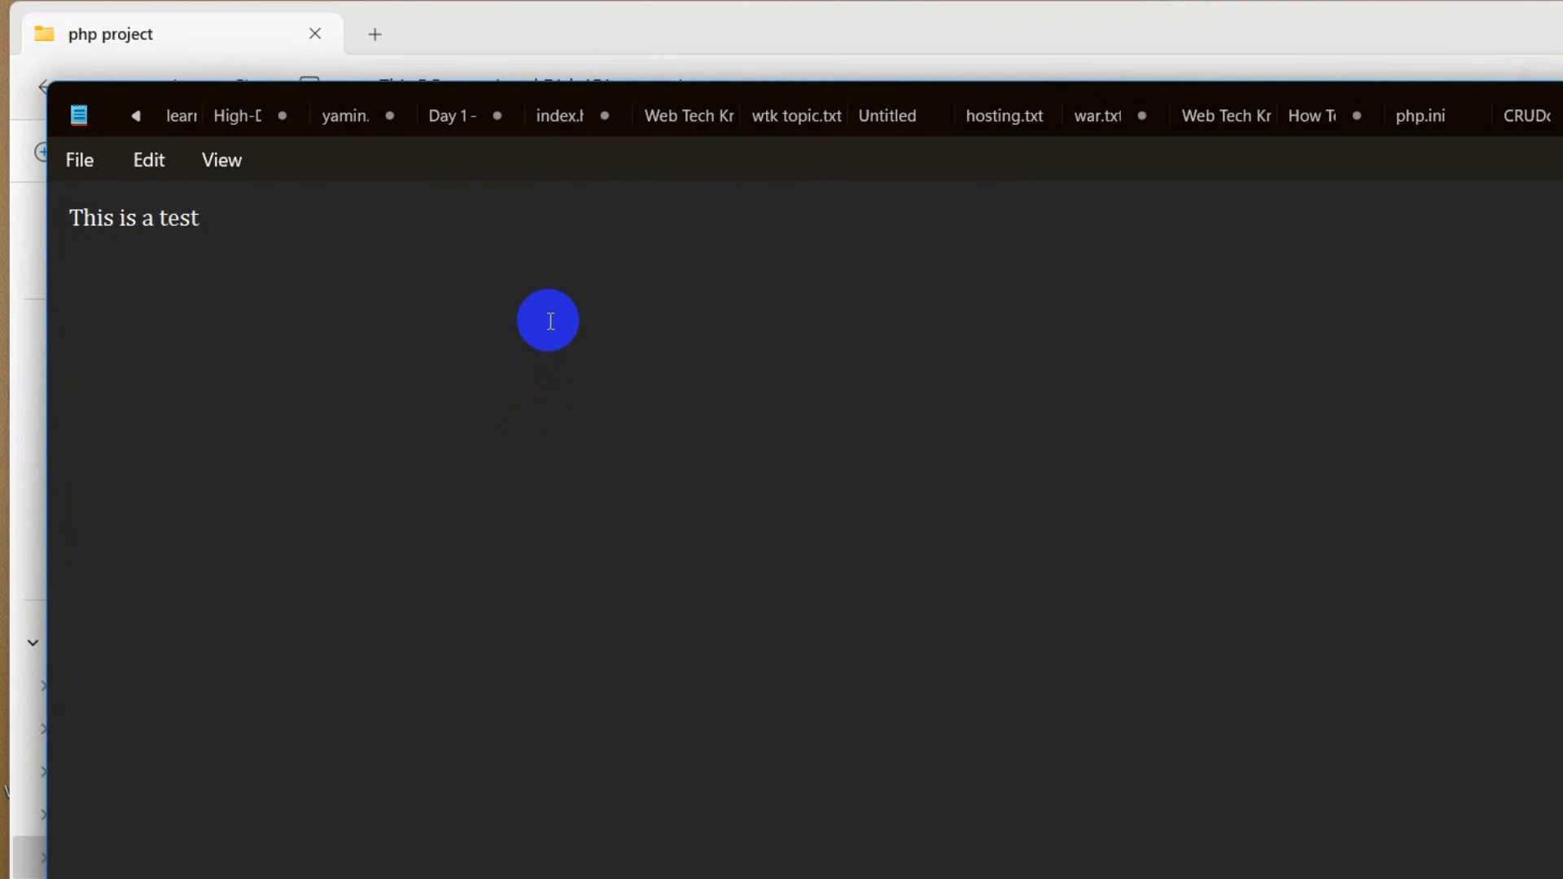
left_click(198, 216)
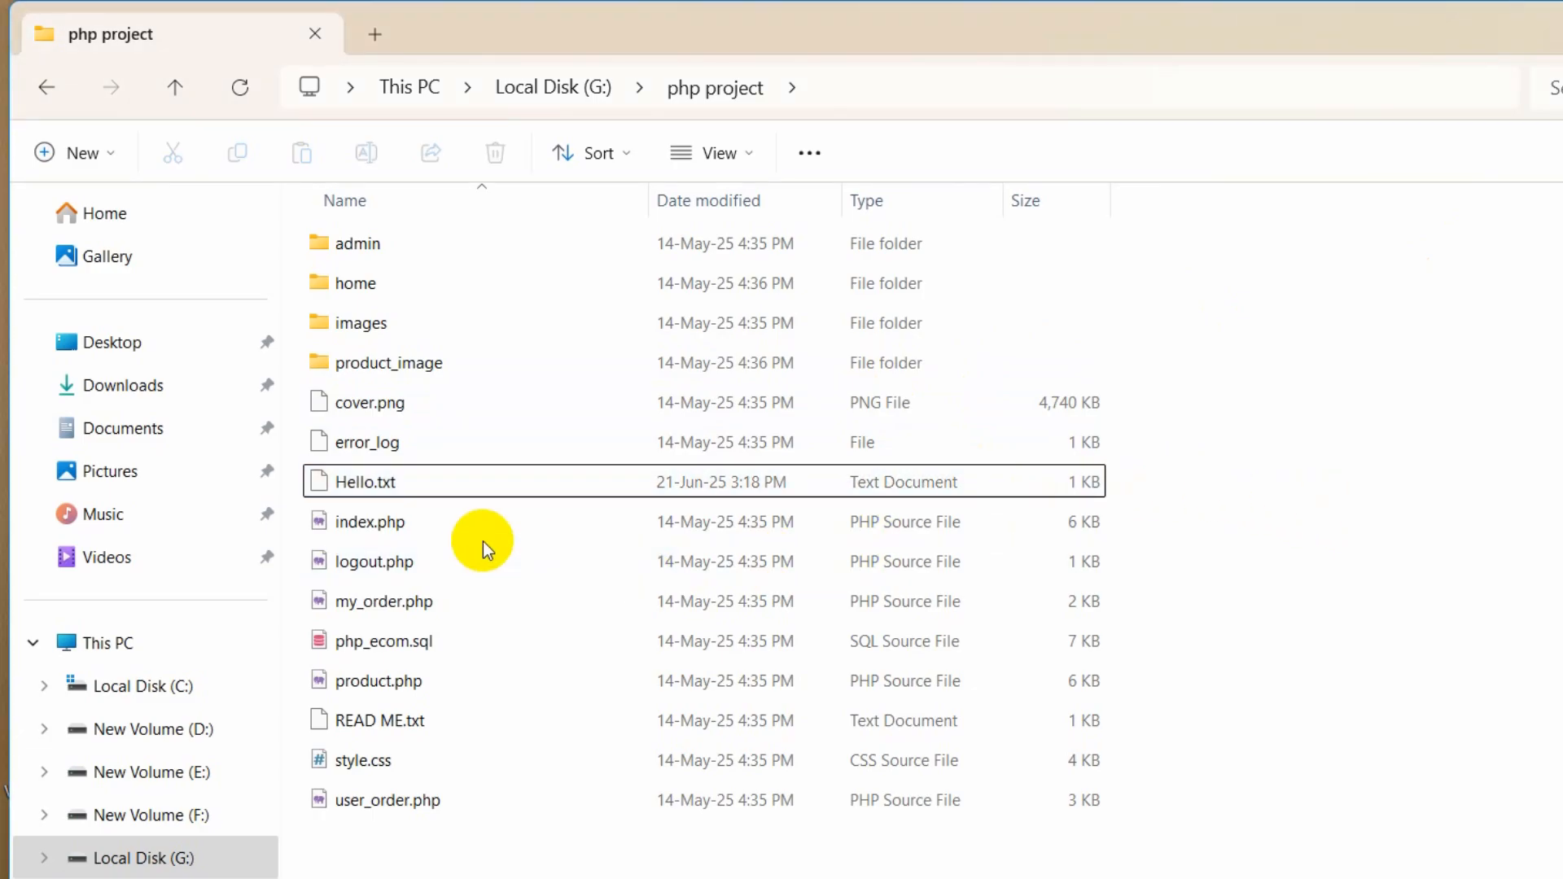
mouse_move(503, 489)
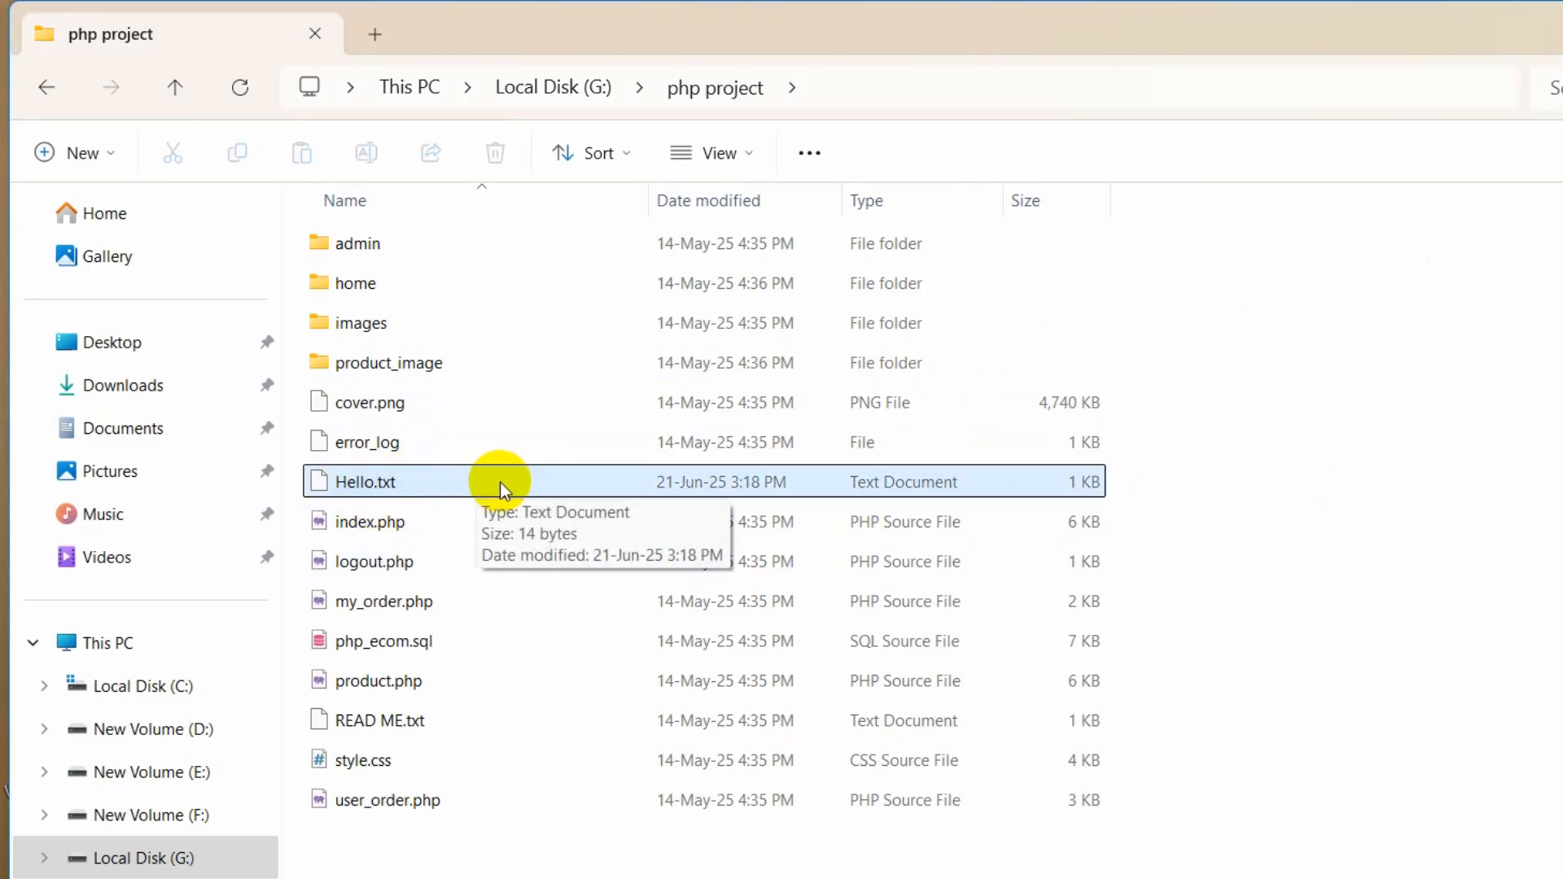
mouse_move(954, 728)
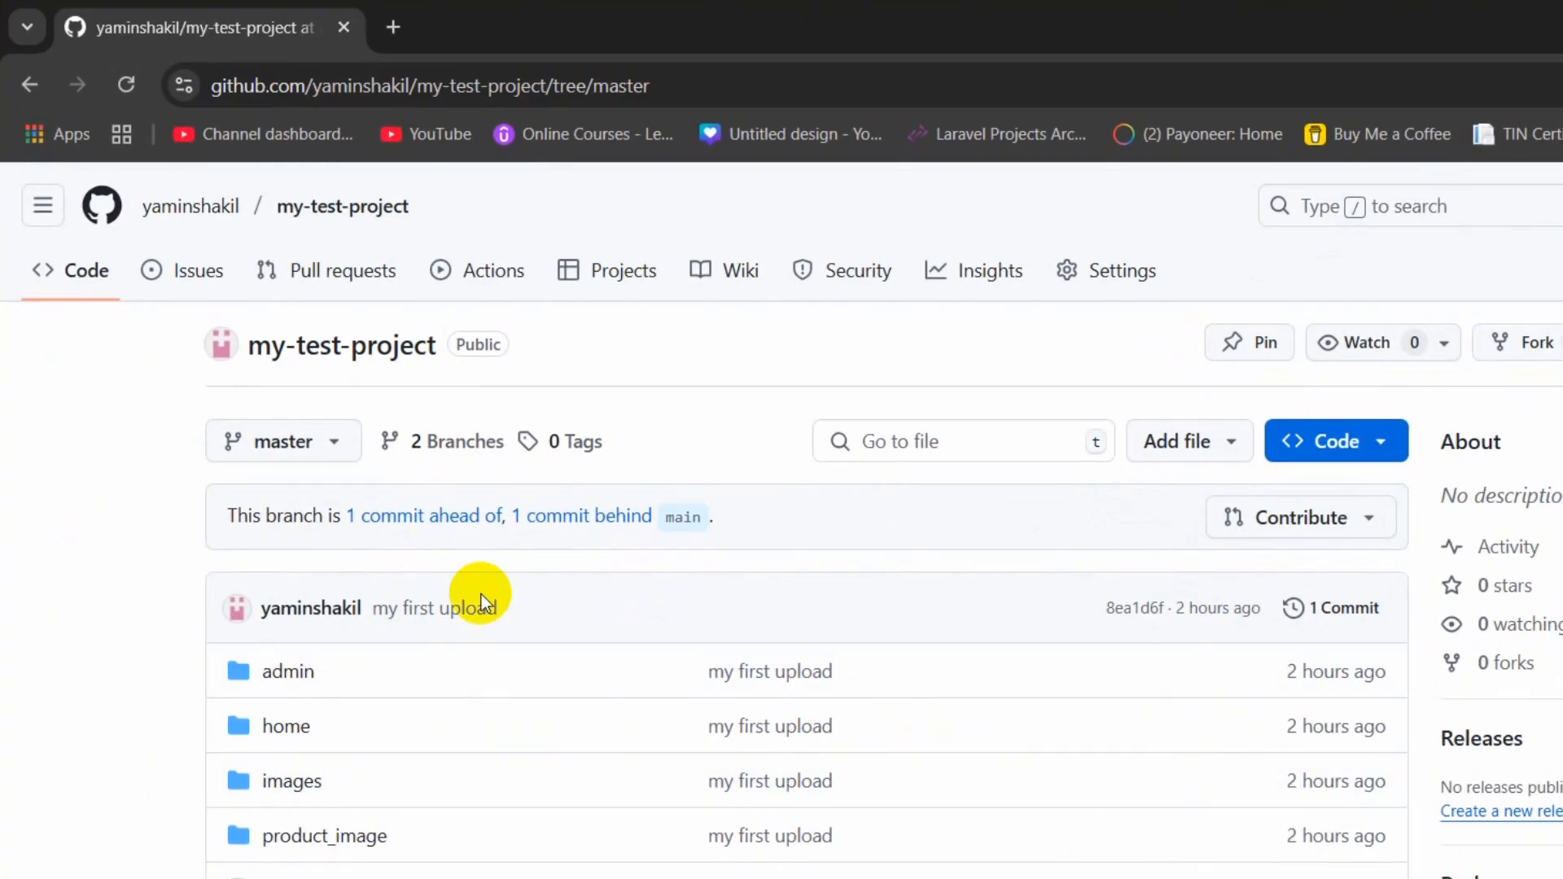
mouse_move(1539, 358)
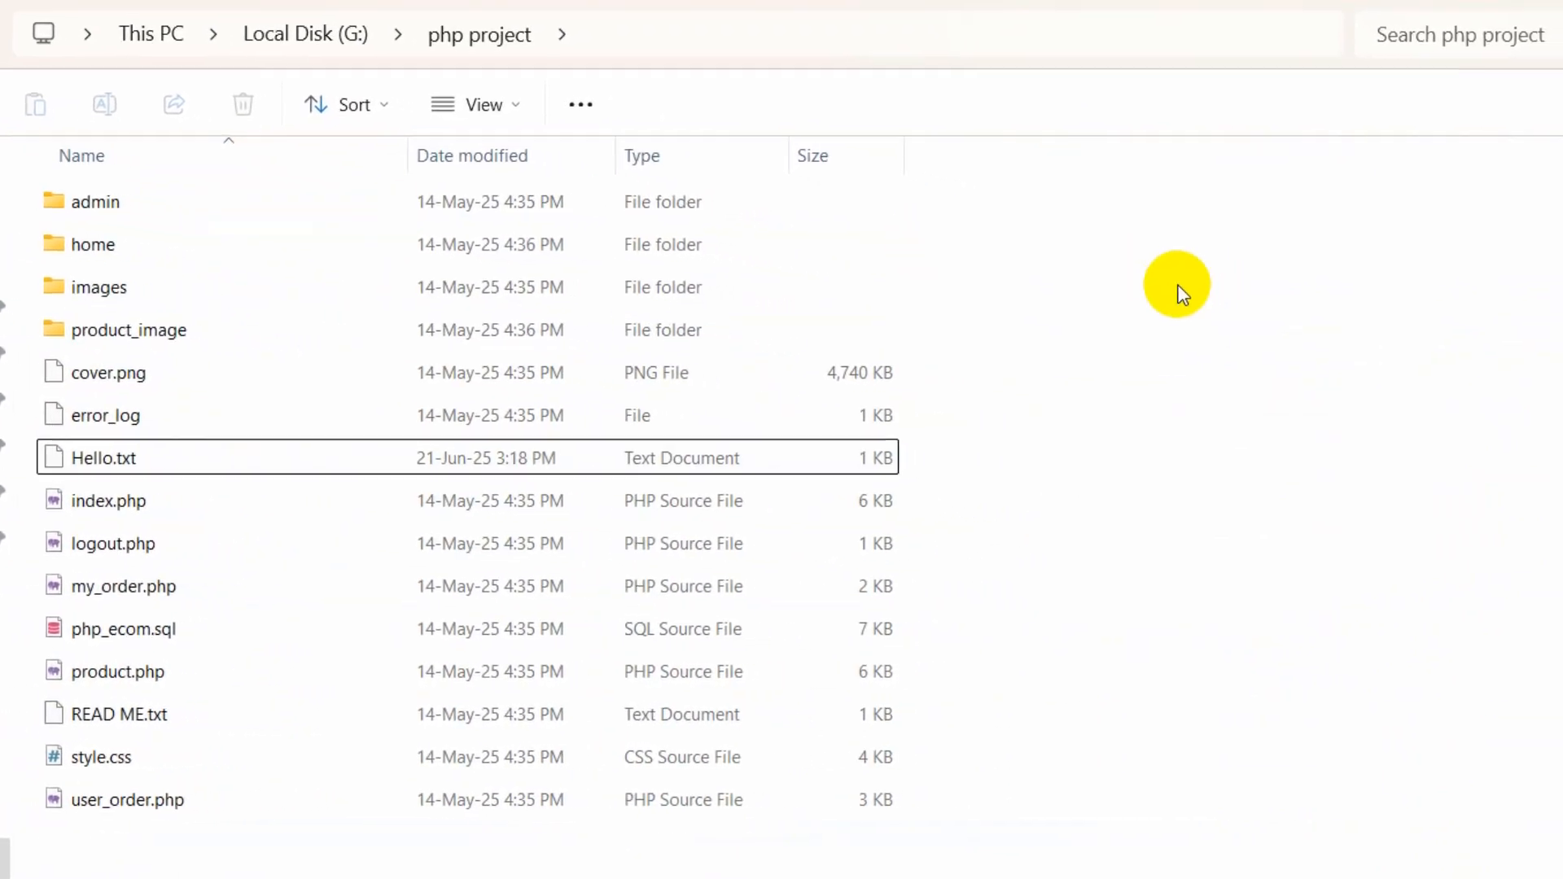
- Launch Git Bash in the php project folder via Show more options > Open Git Bash here
right_click(1176, 283)
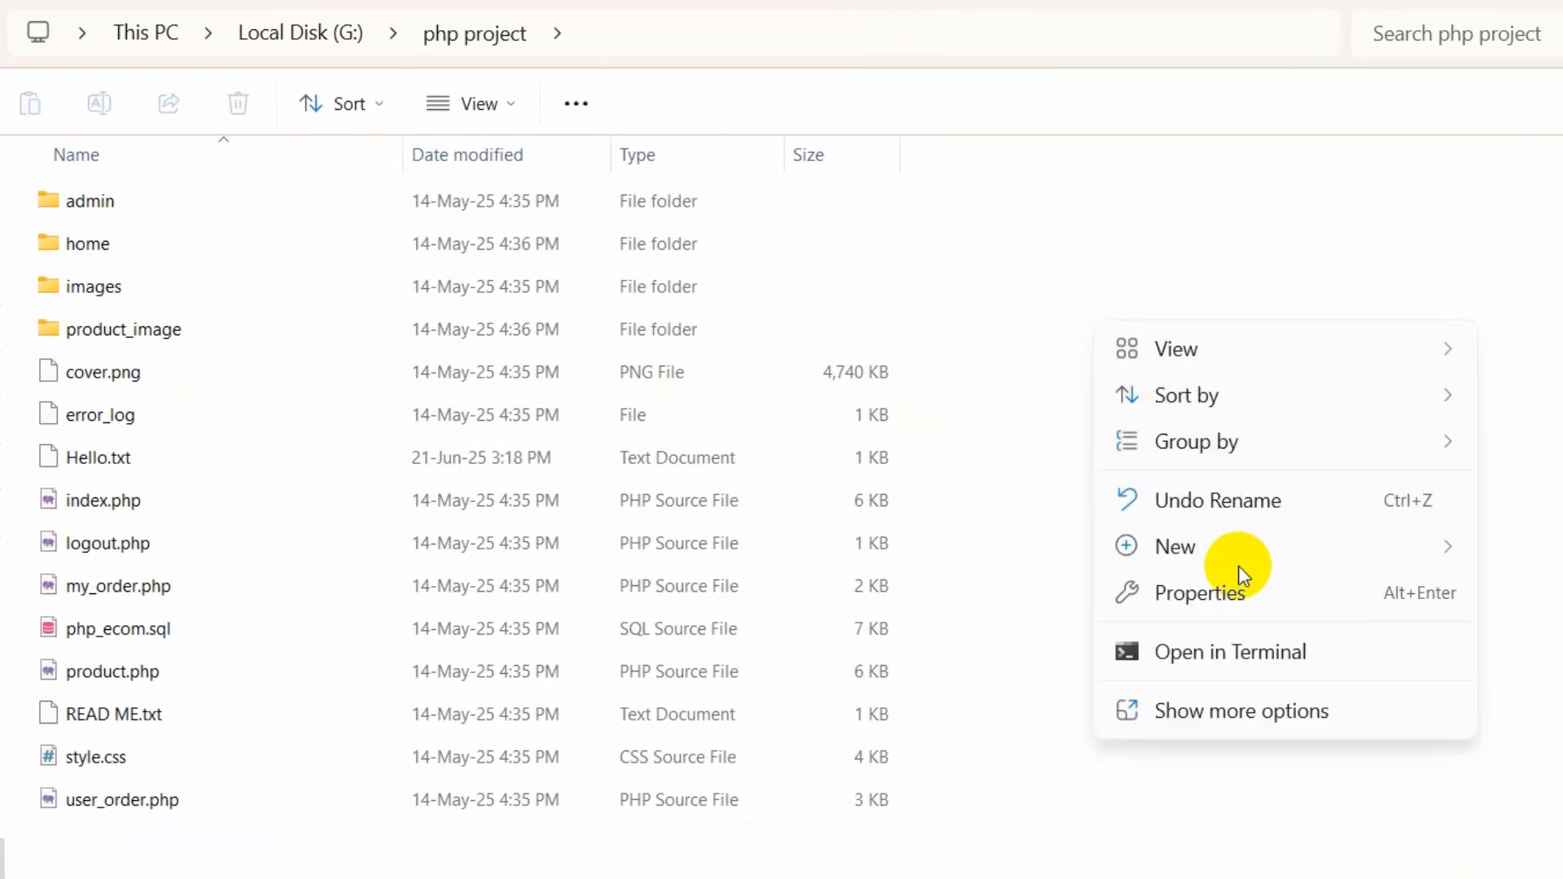
left_click(1240, 711)
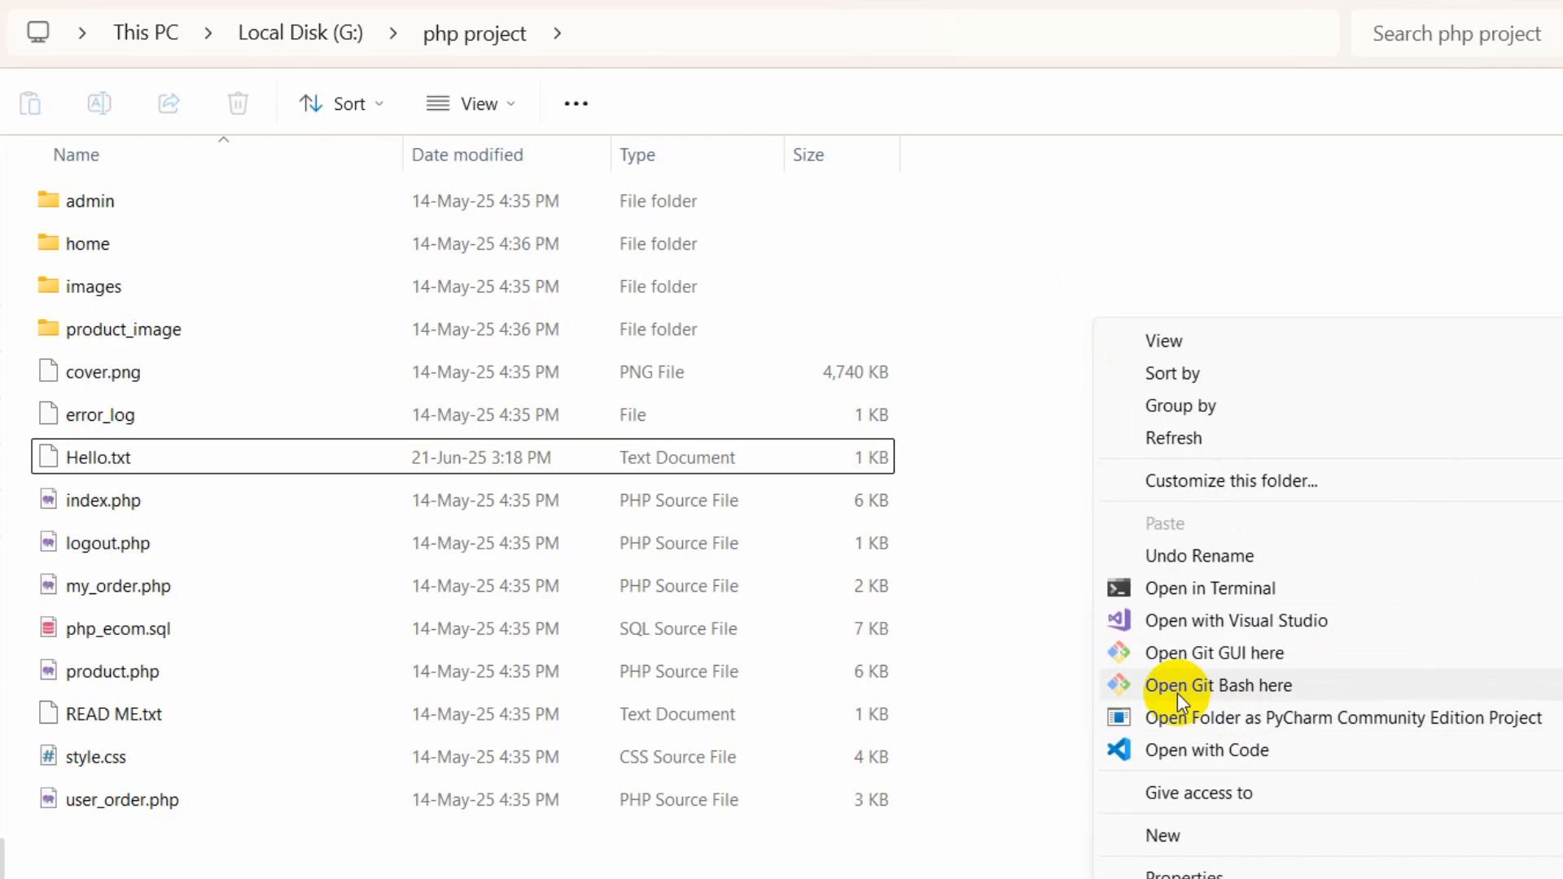
mouse_move(1325, 682)
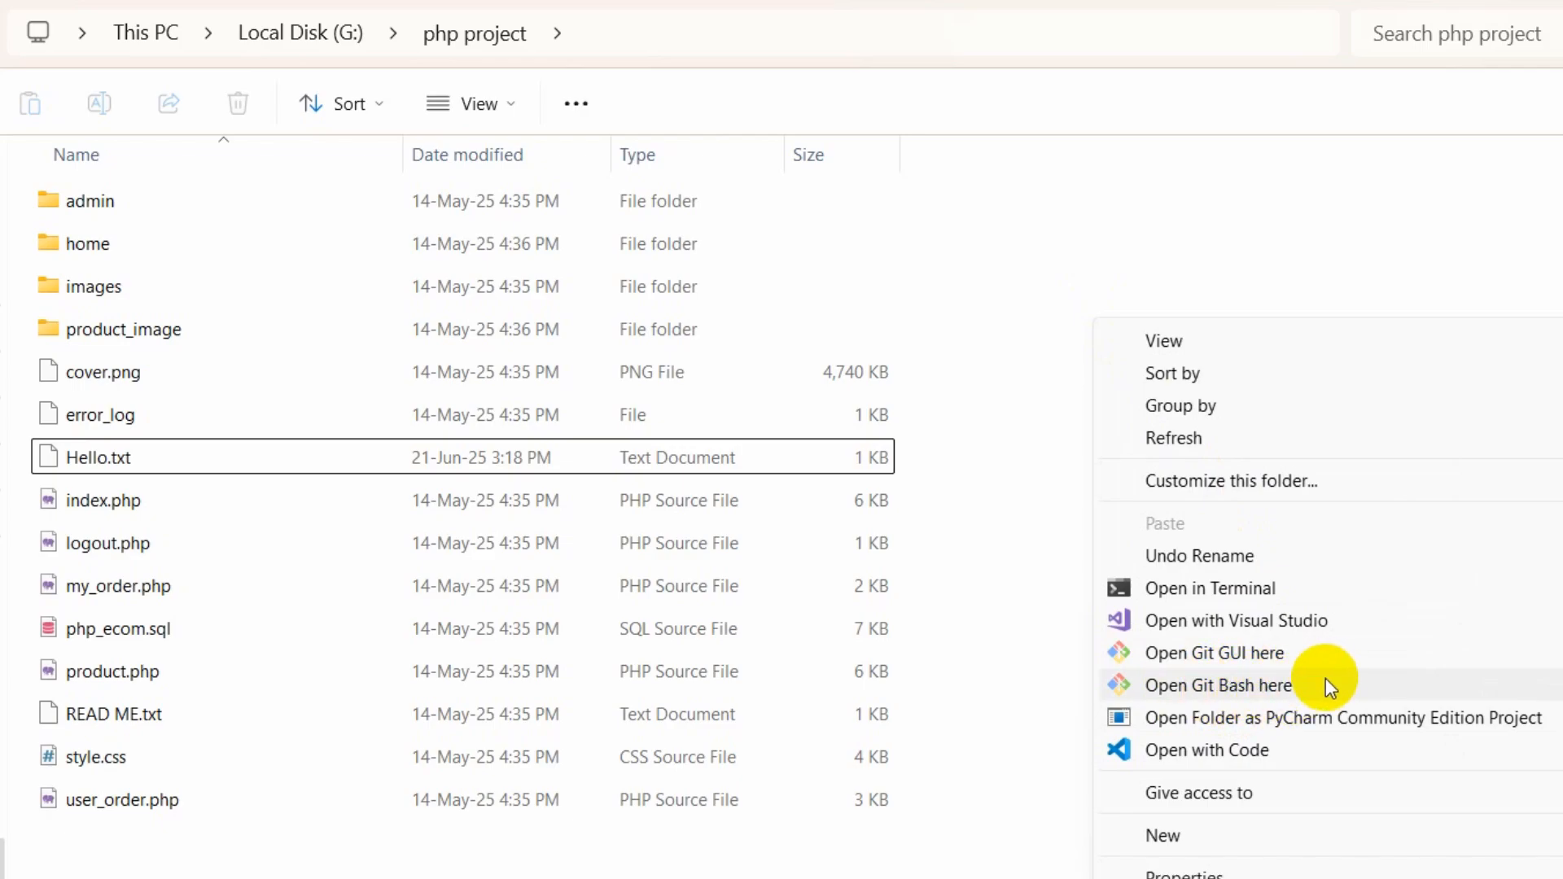
left_click(1217, 686)
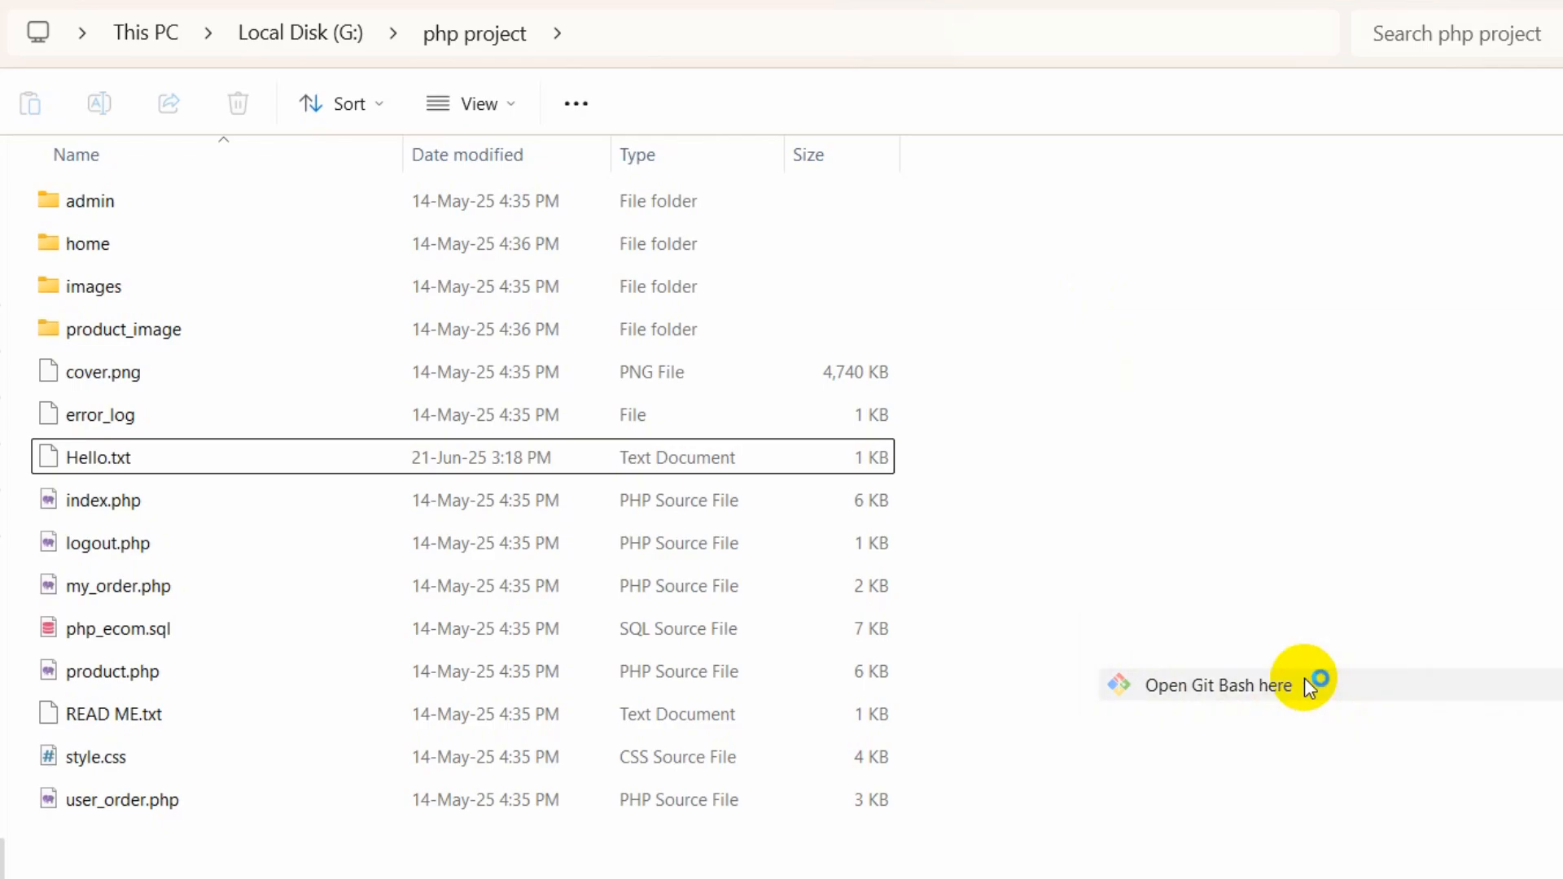
- Reinitialise the folder as a git repository and stage all files with git add
left_click(1218, 685)
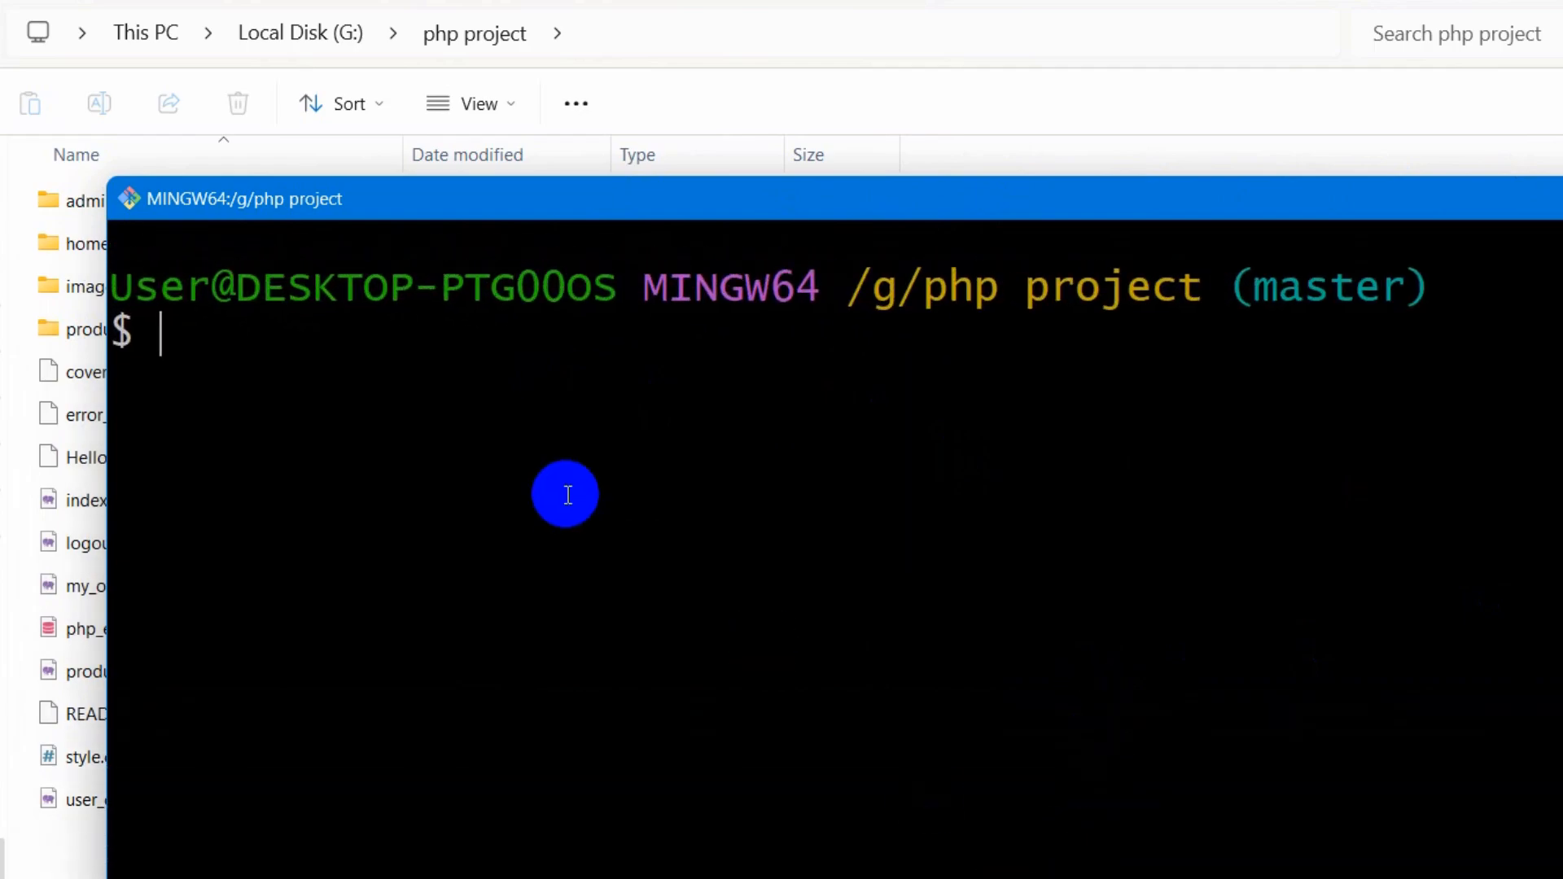
type("git")
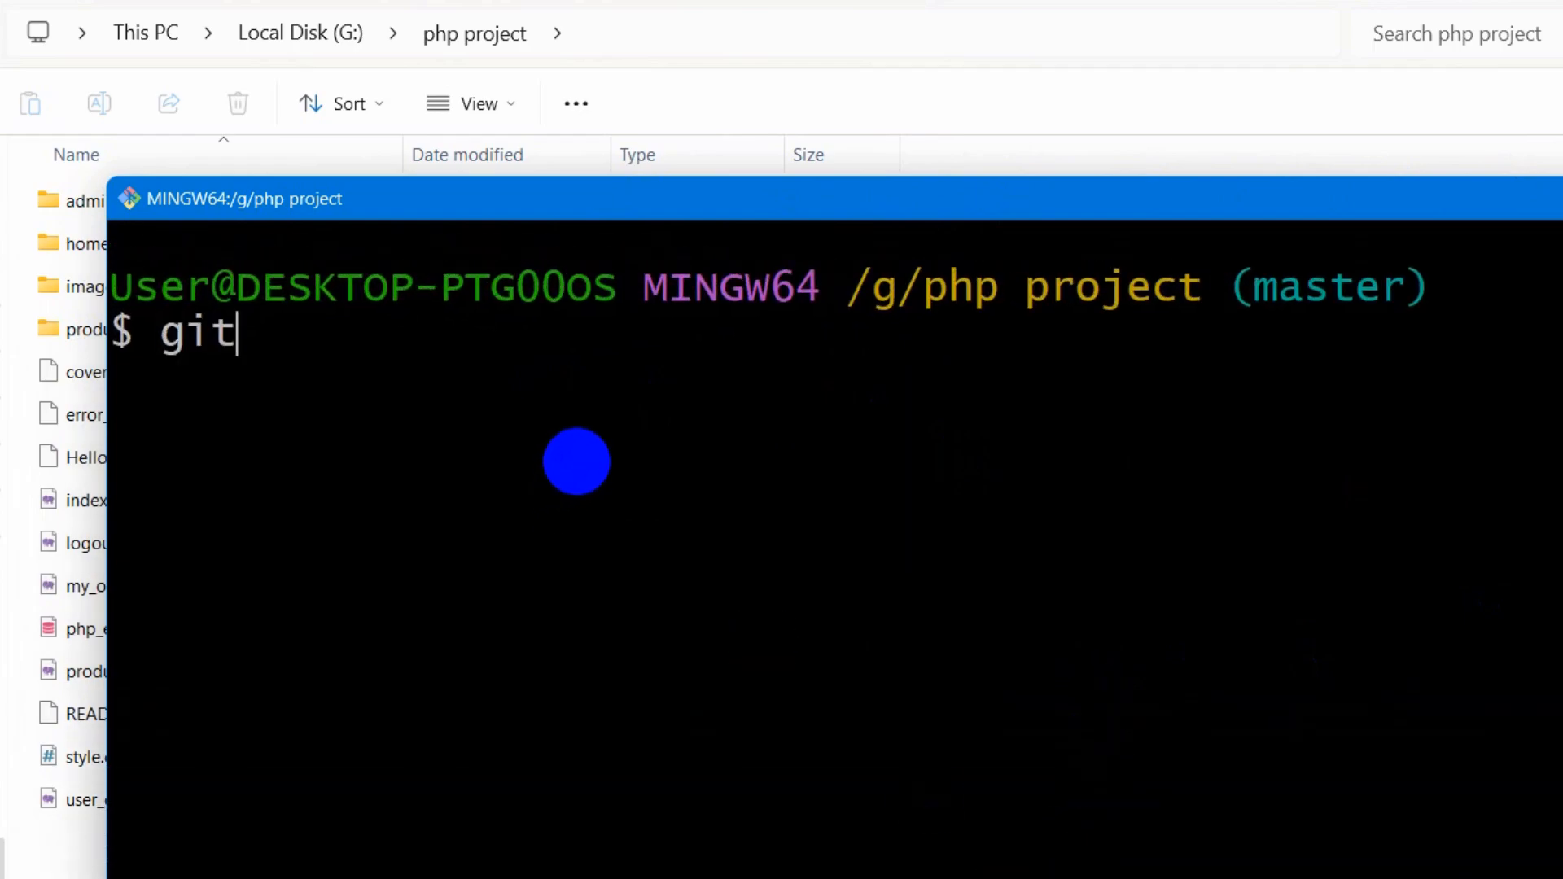
type("init")
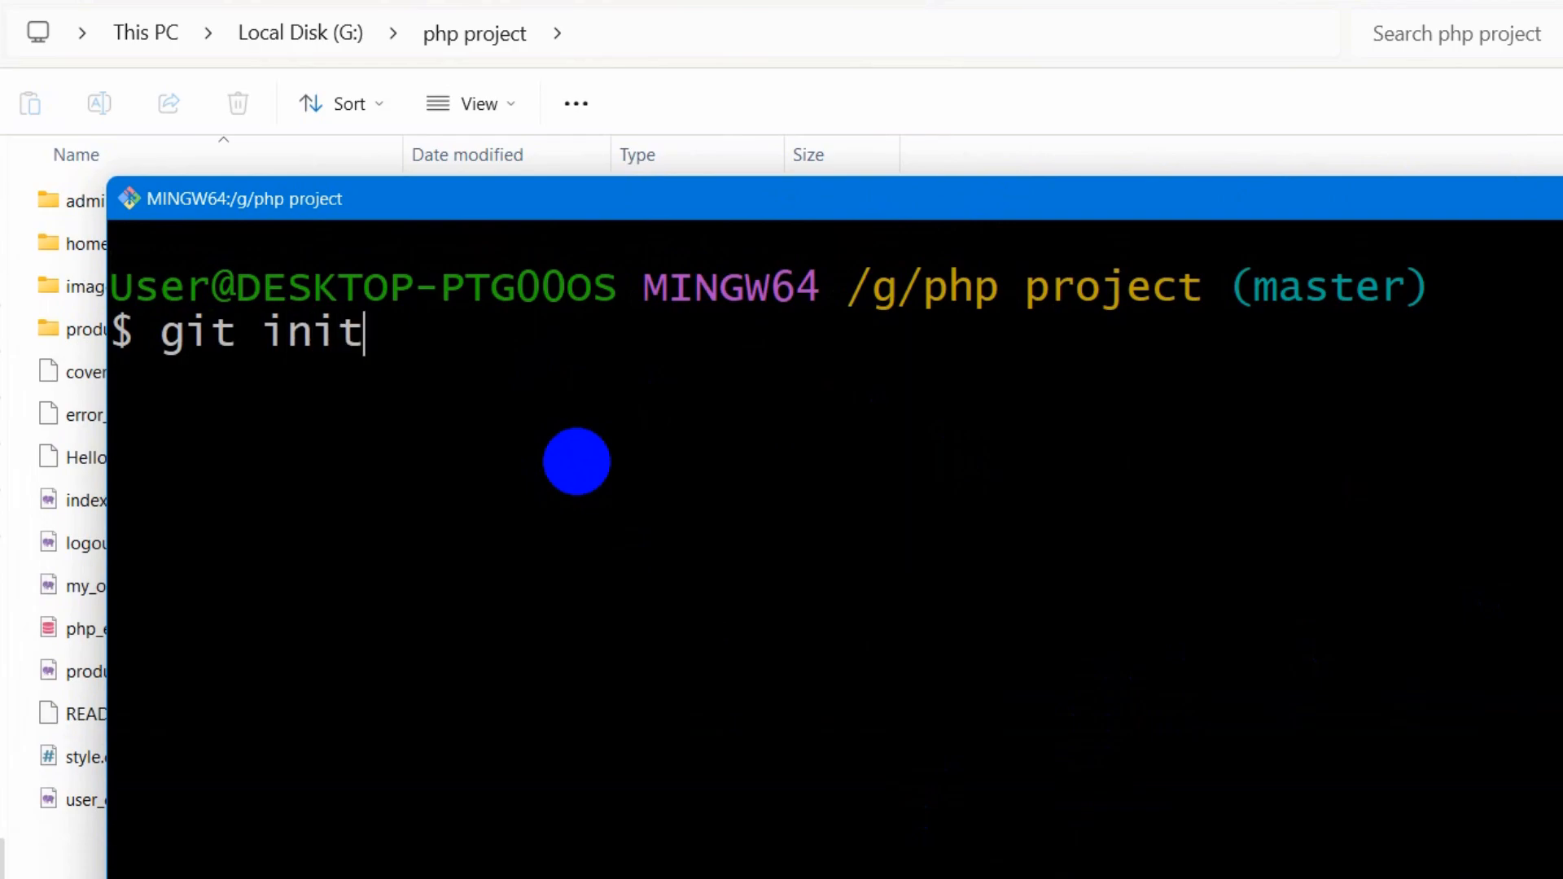
key("Return")
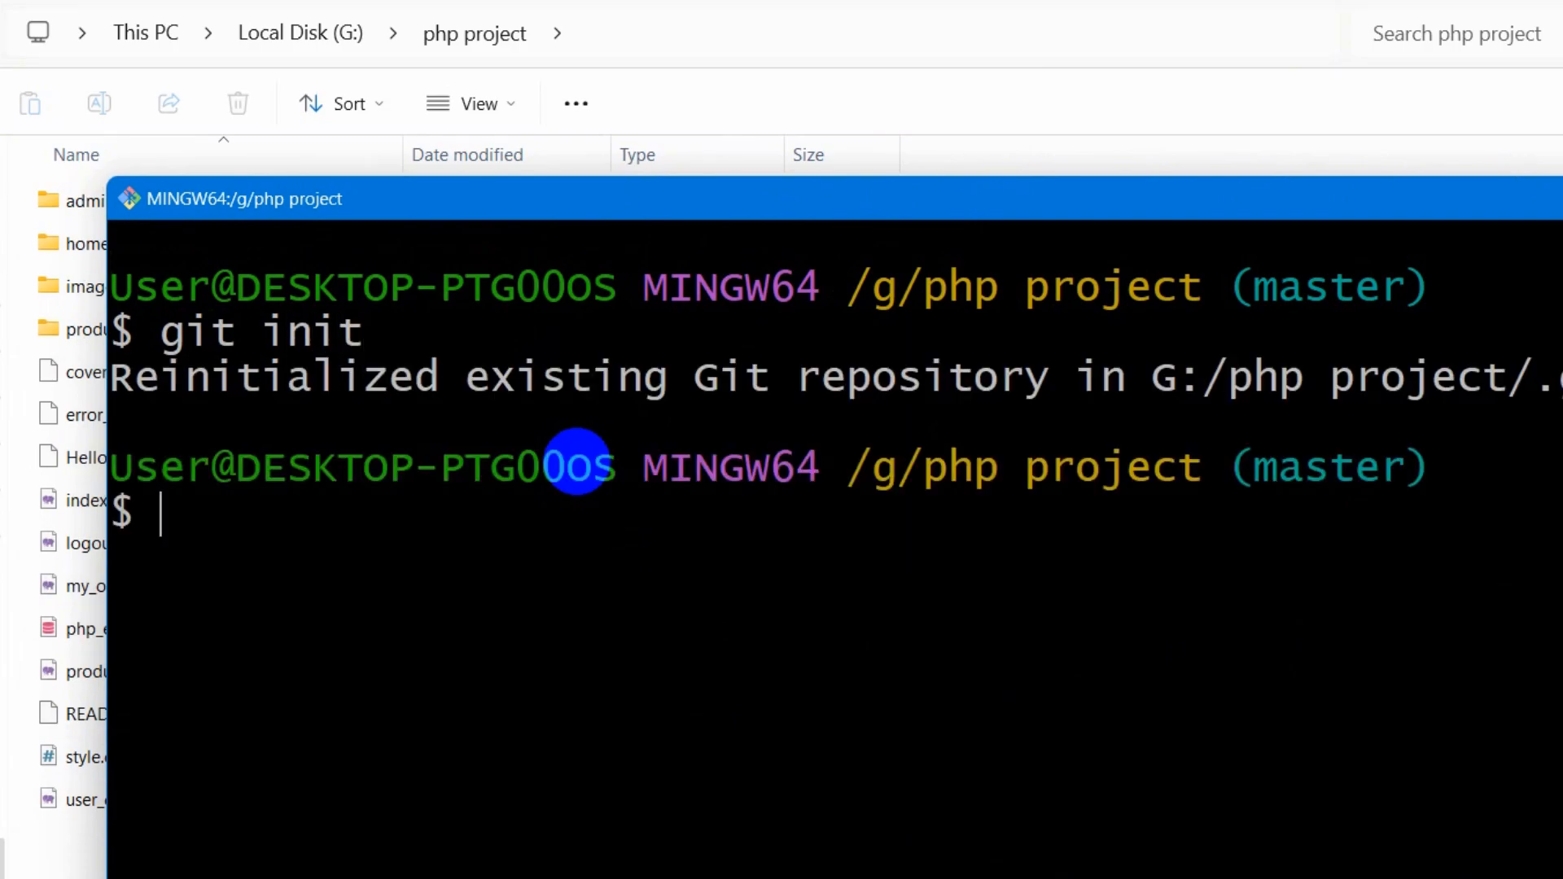
type("git add")
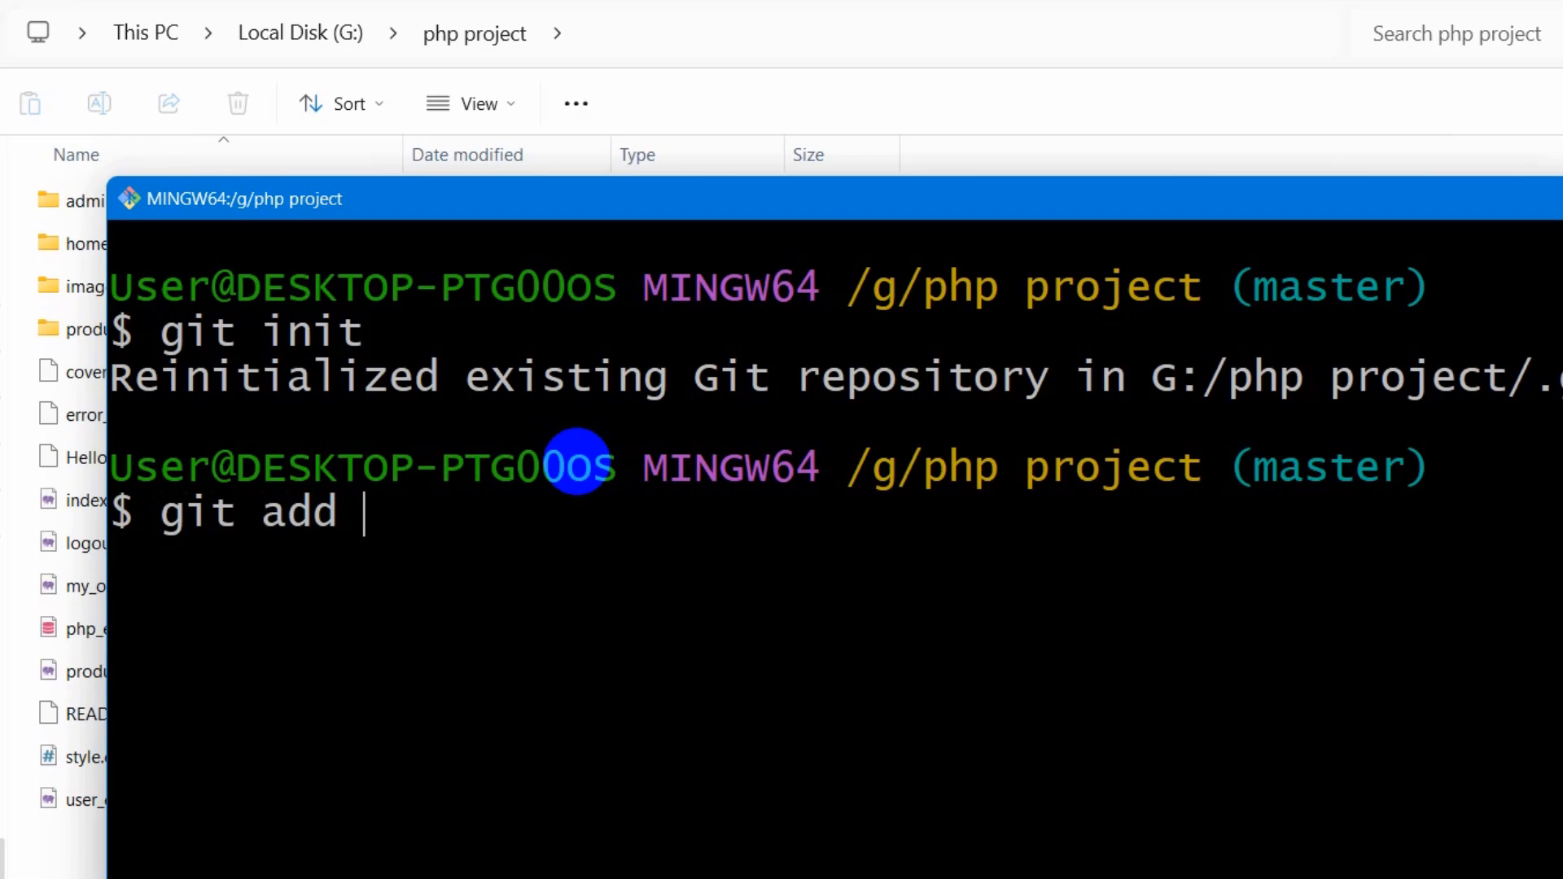
type(".")
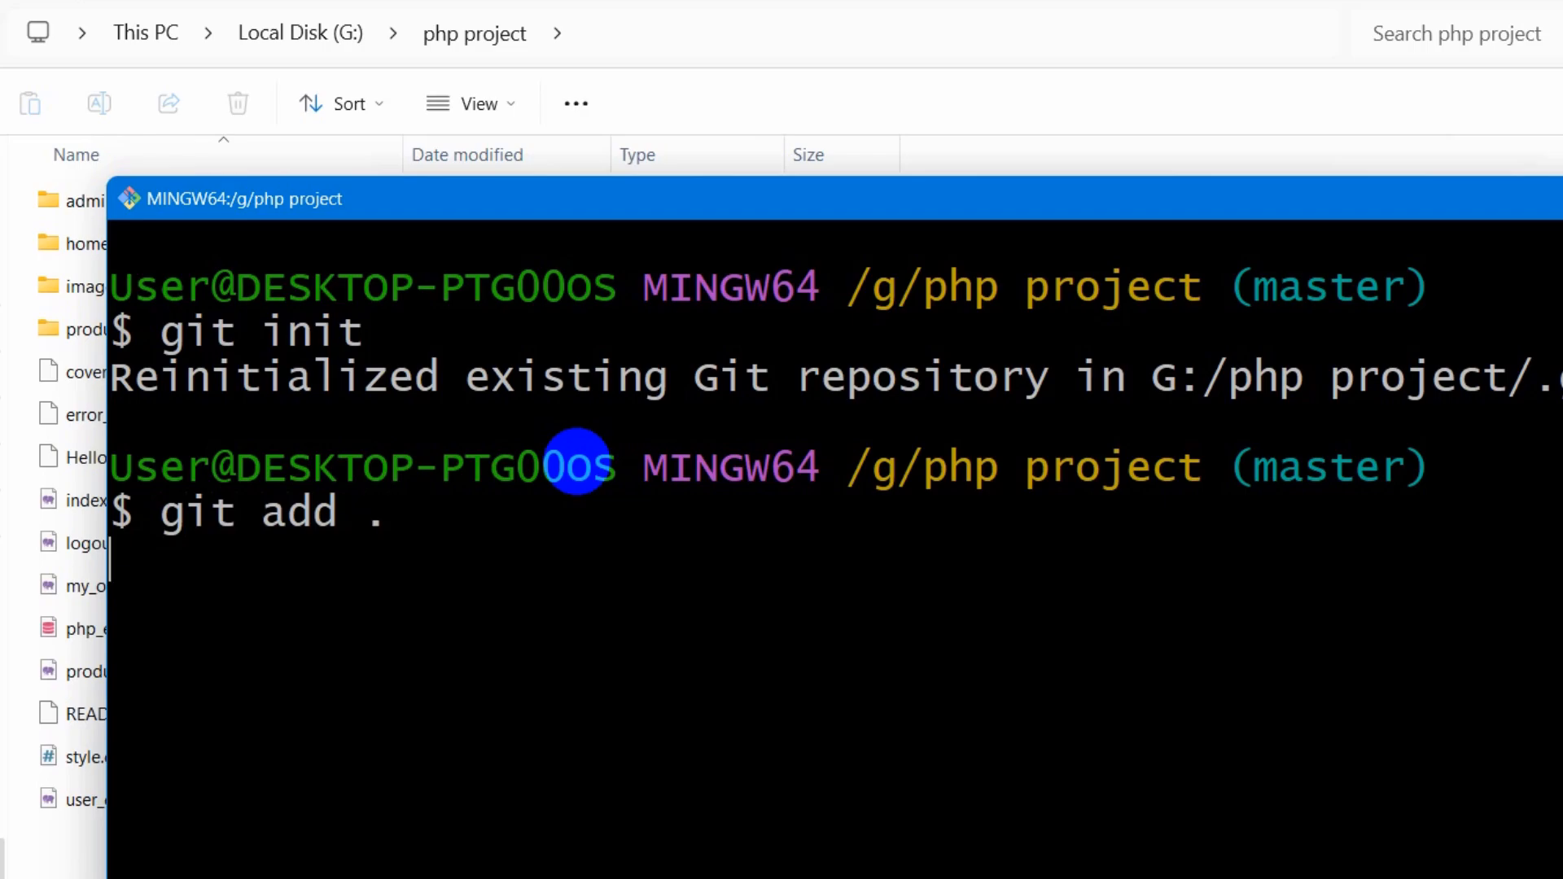
key("Return")
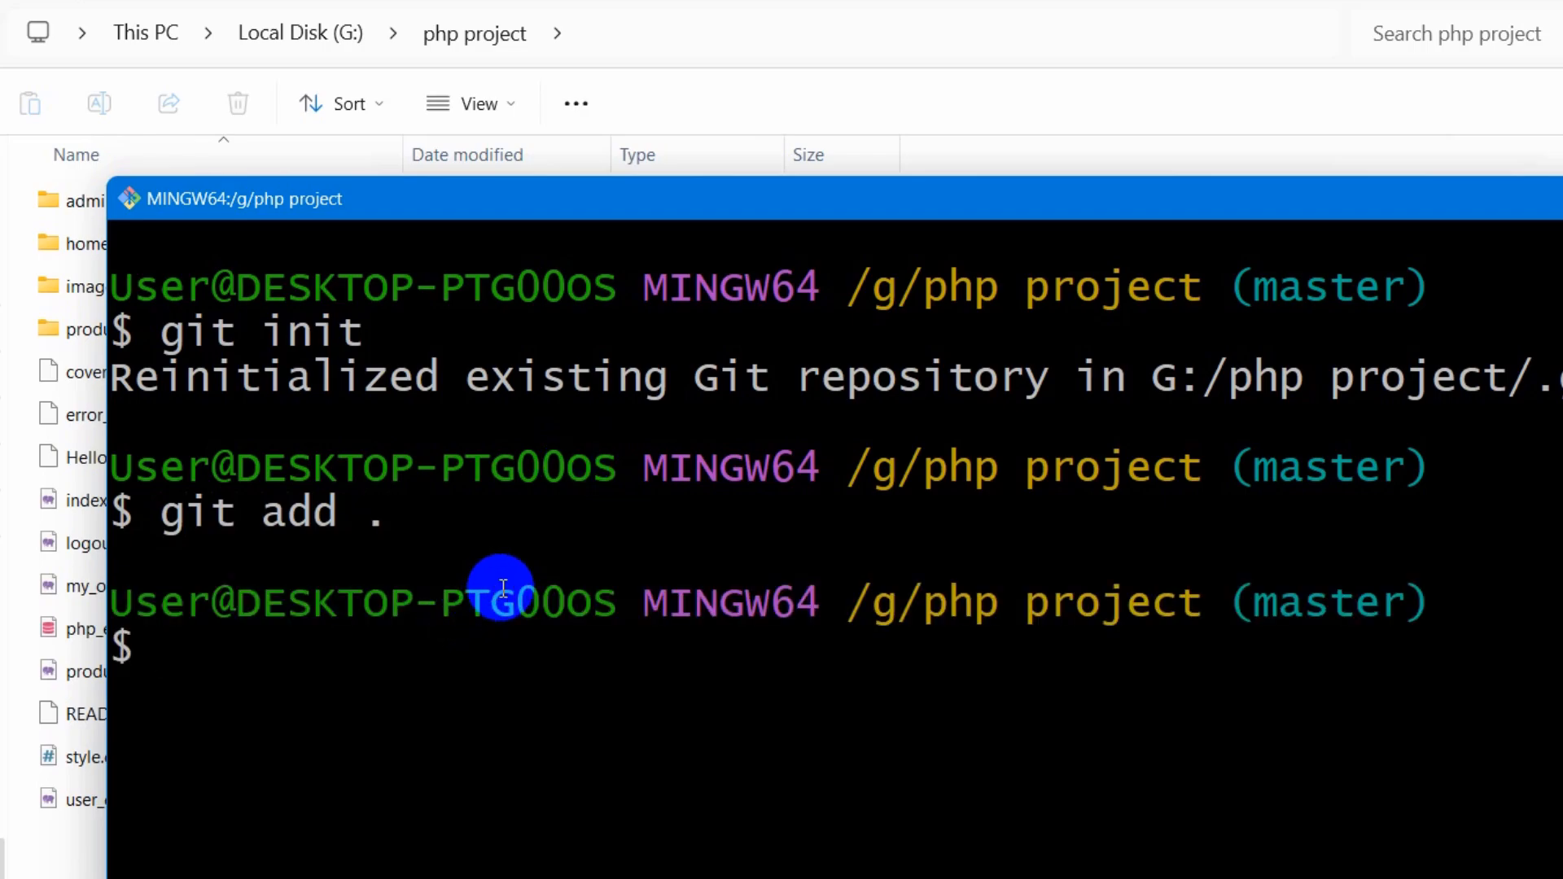
mouse_move(634, 596)
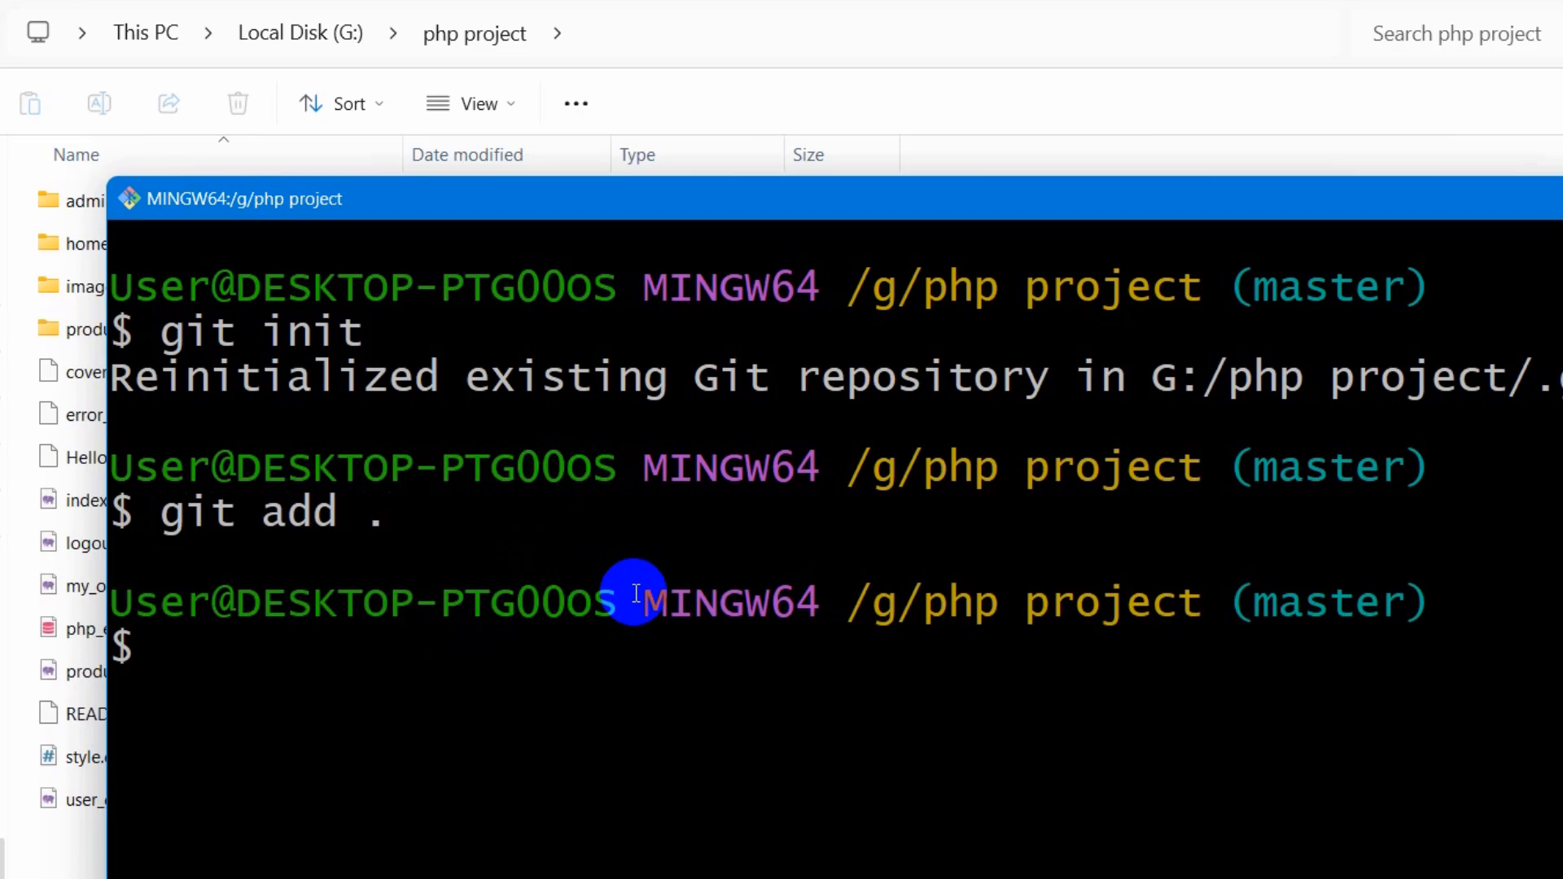
- Enter the command git commit -m "hello file upload"
type("git co")
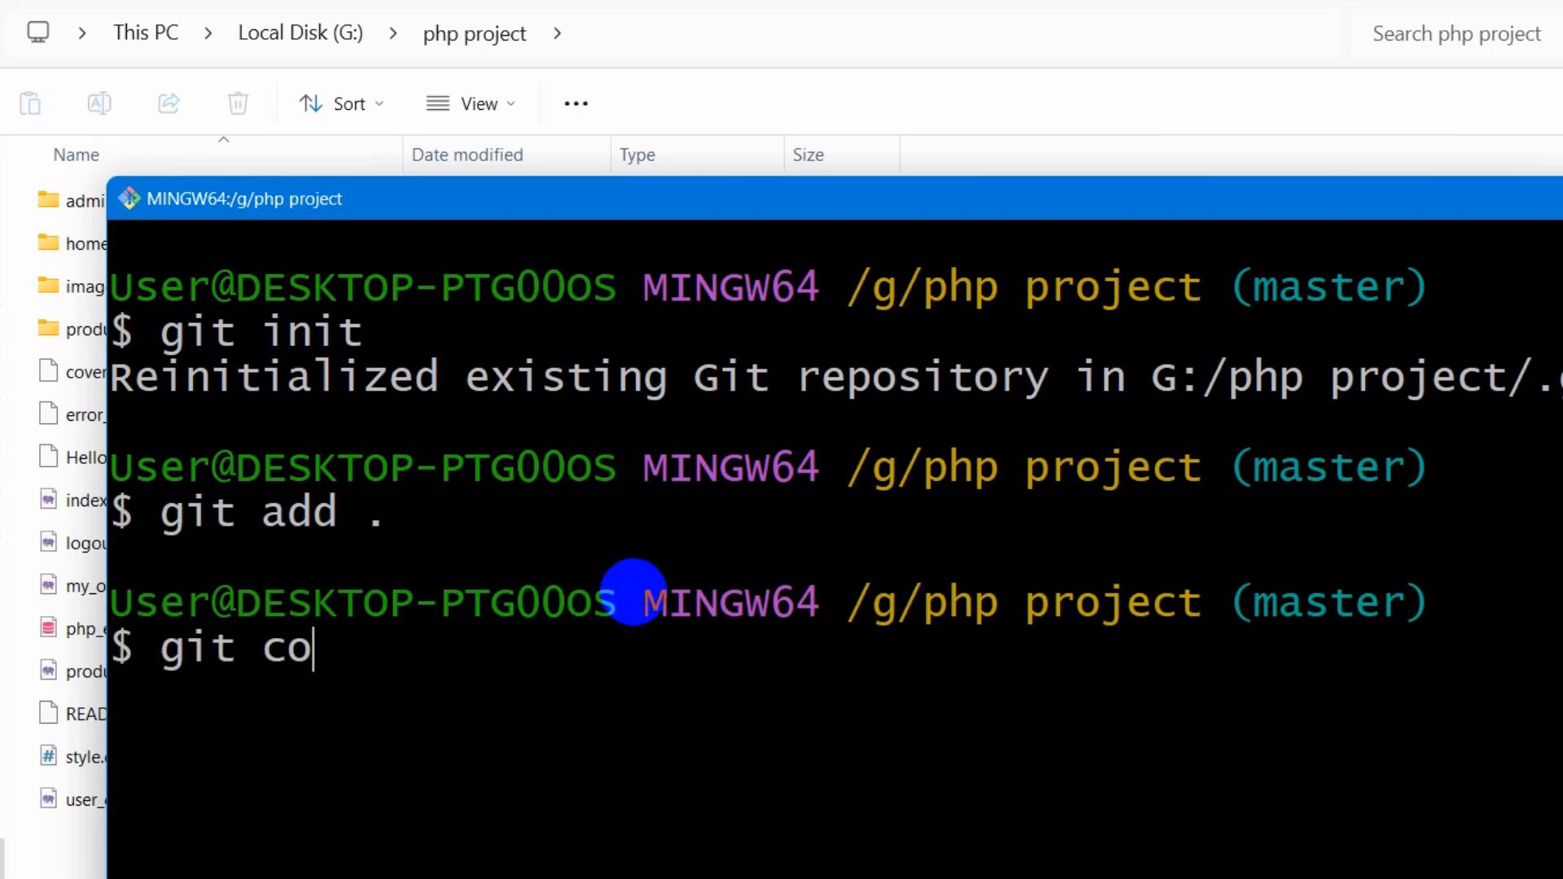
type("mmit -")
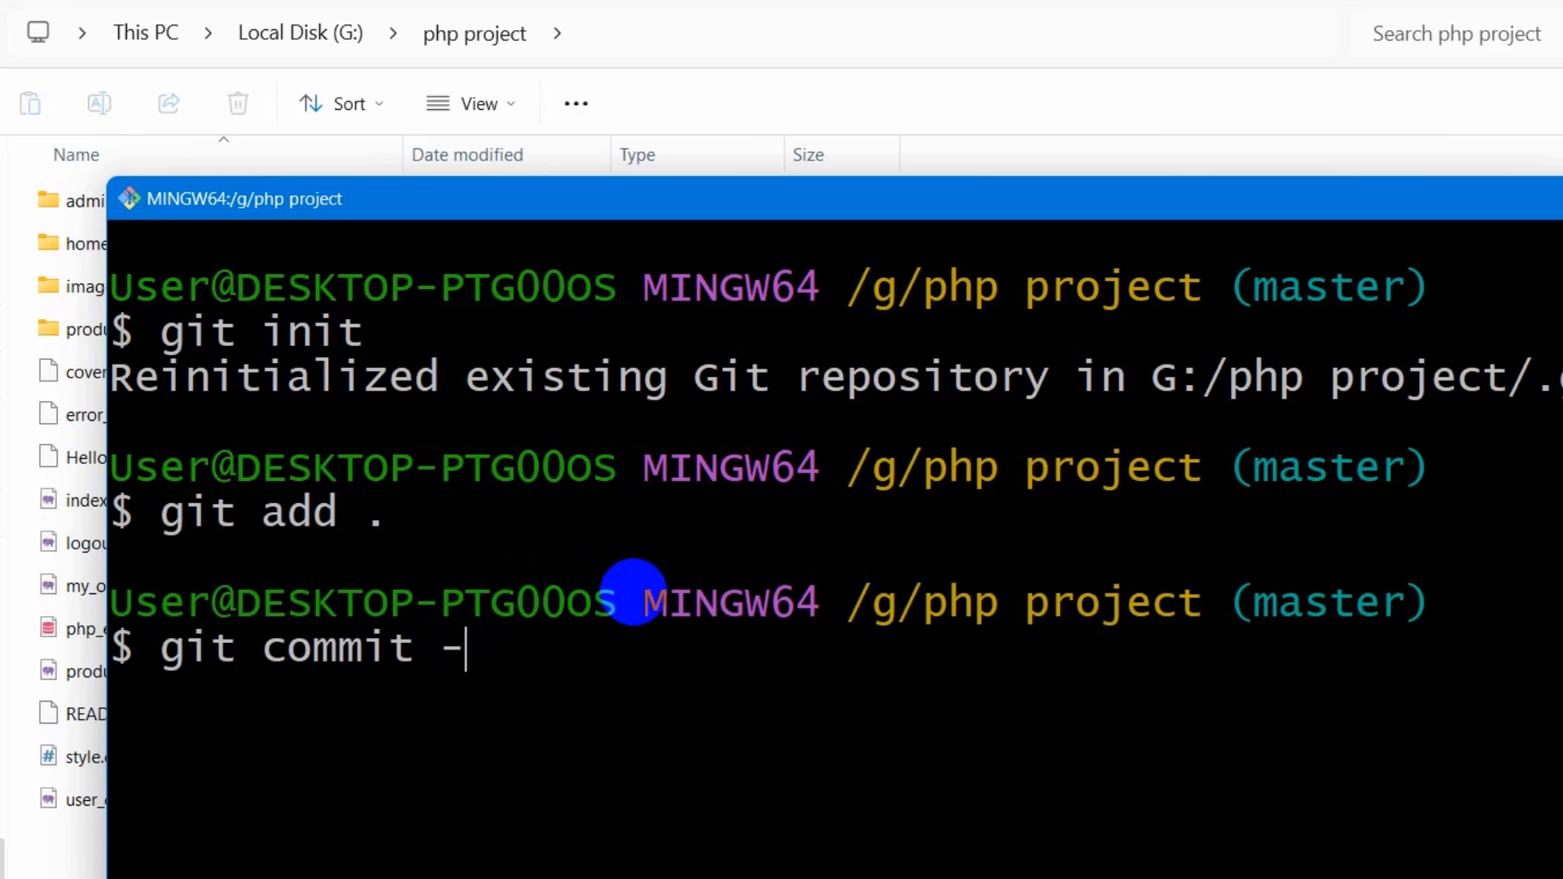
type("m \"")
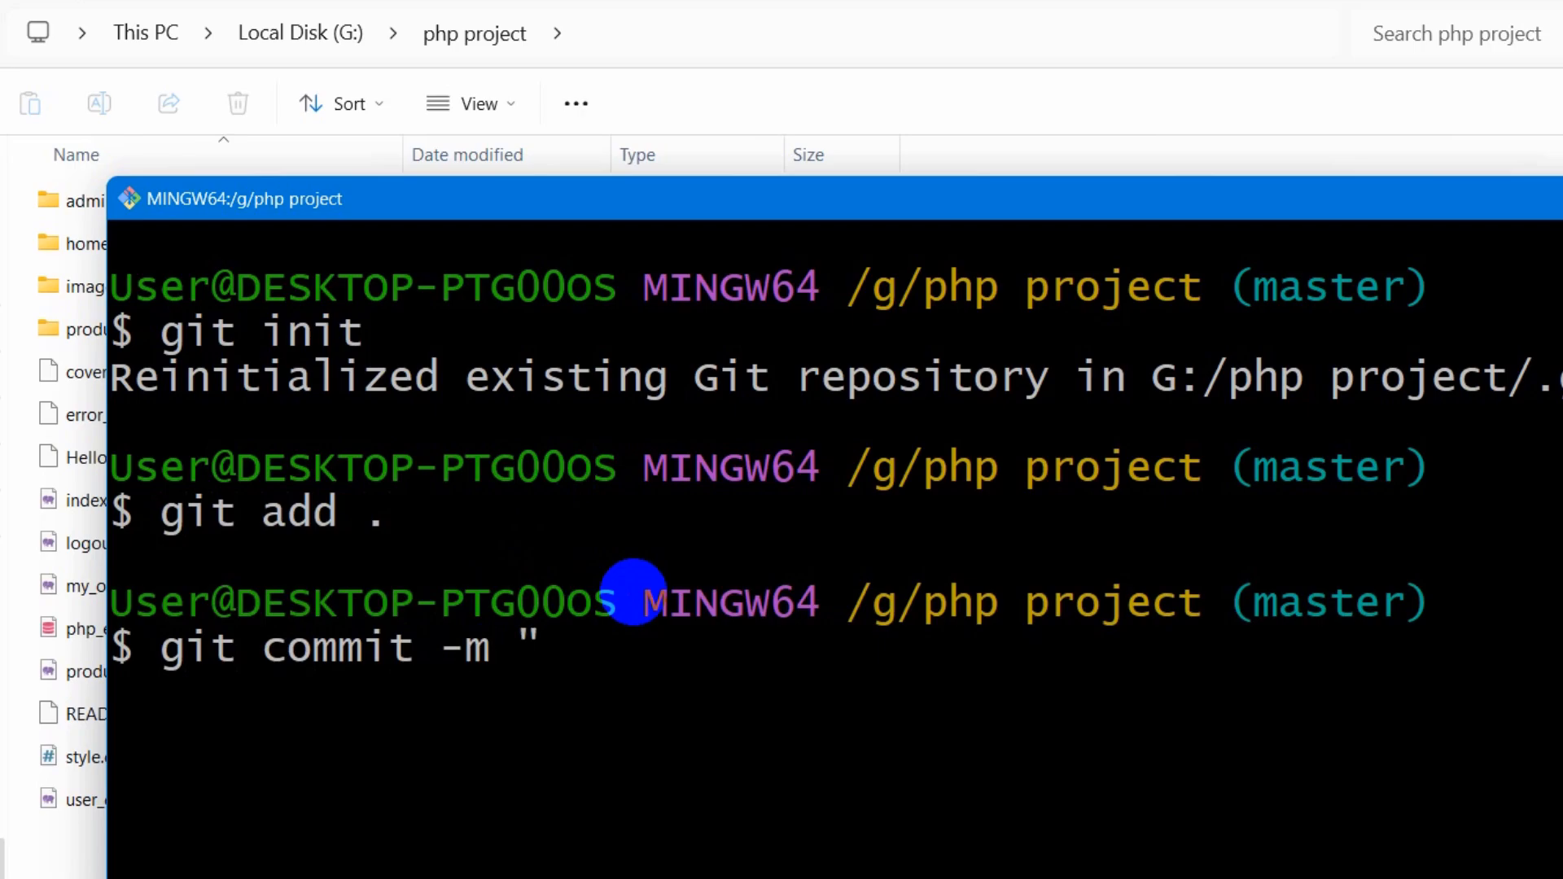
type("hello file")
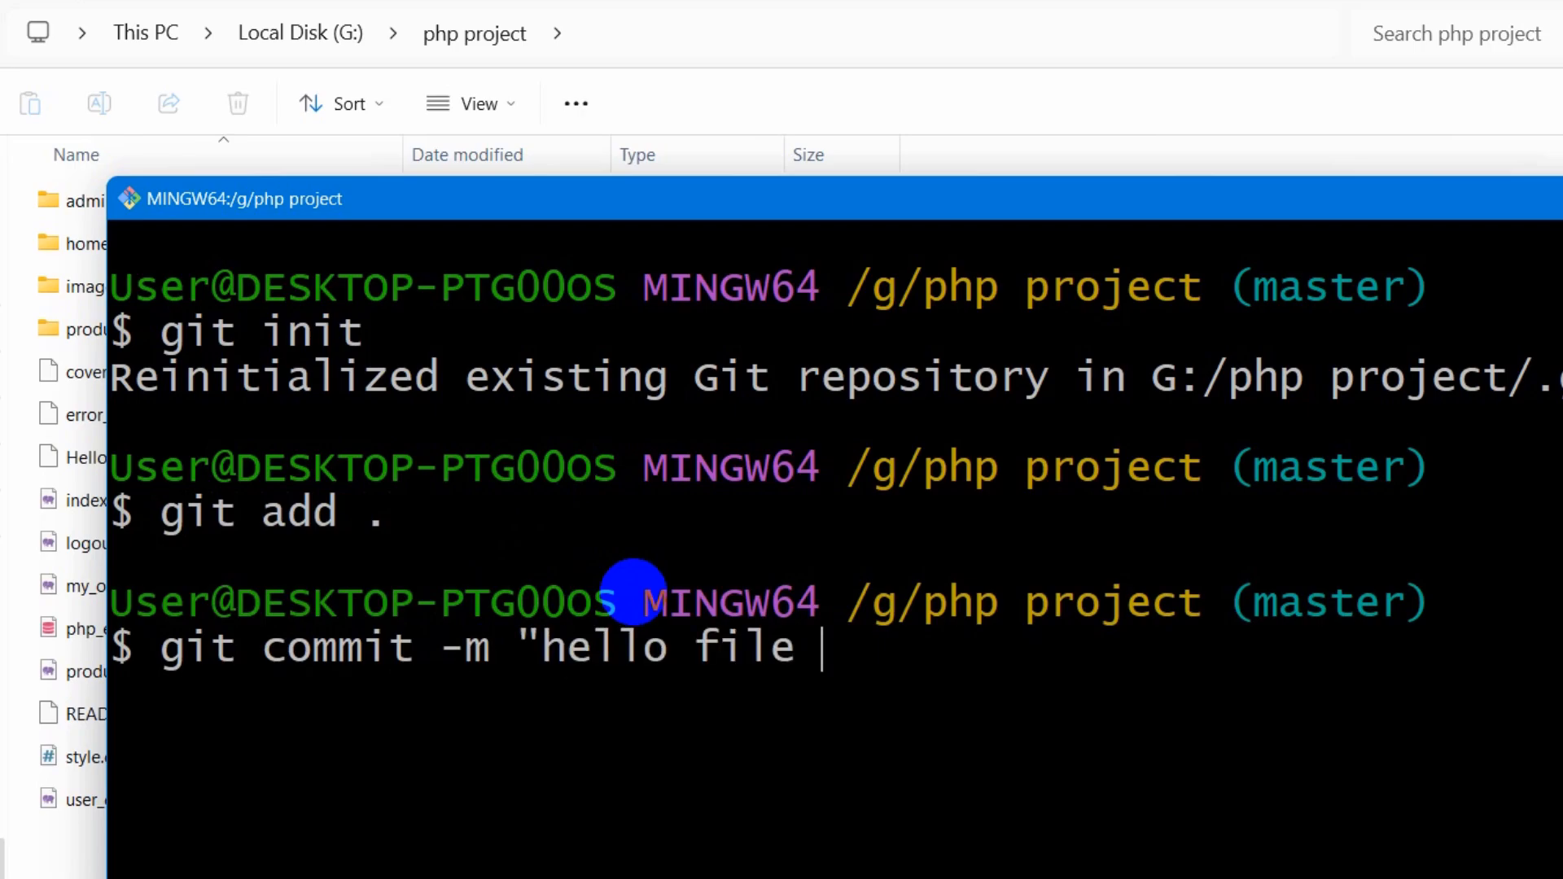
type("upload")
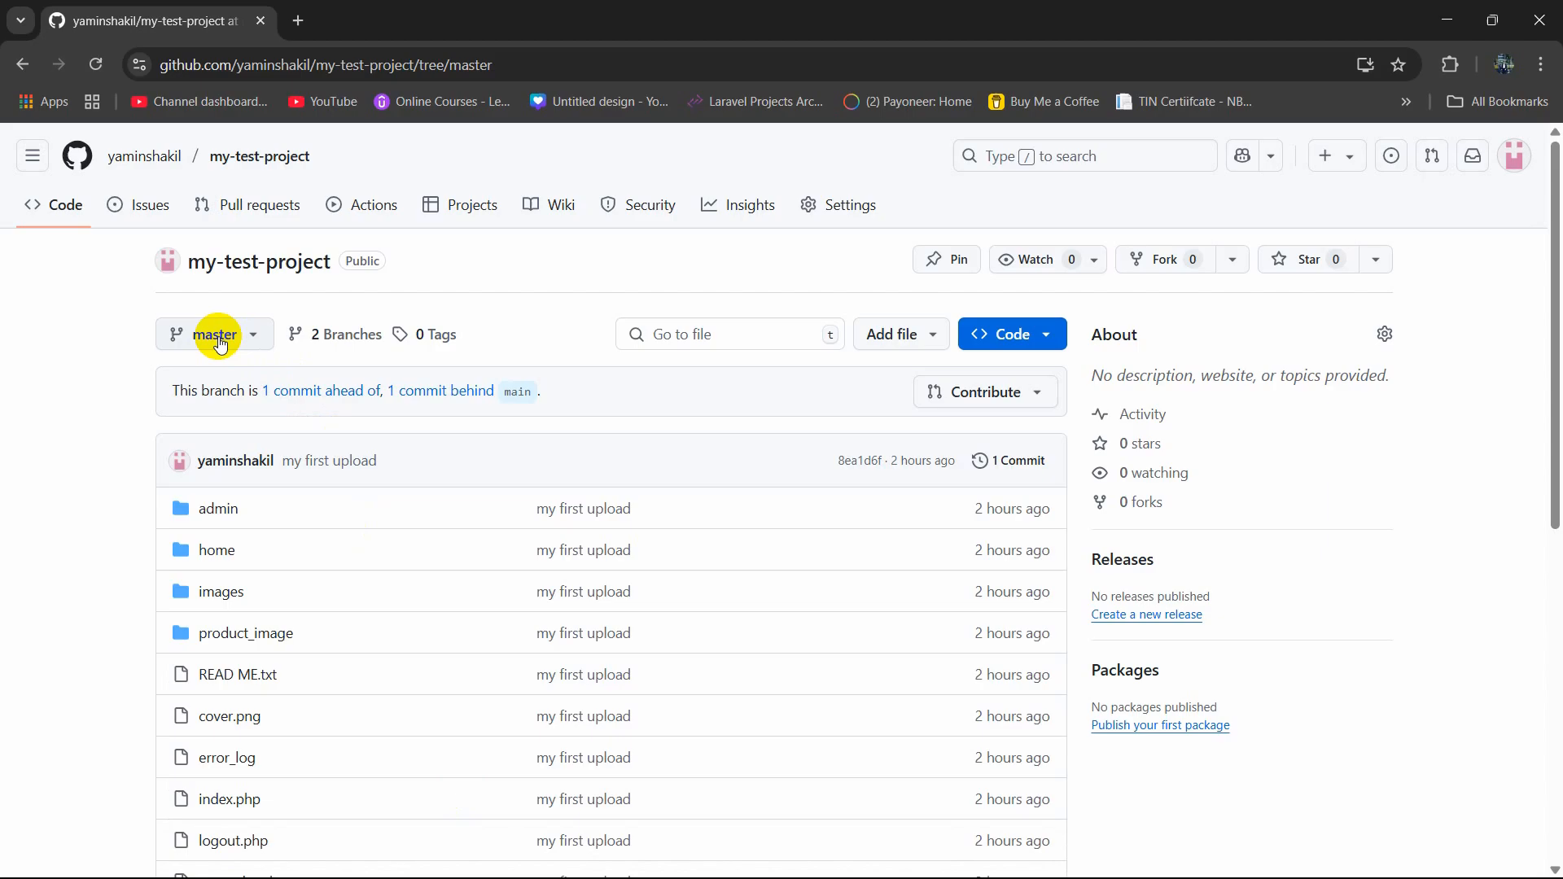
scroll("down", 3)
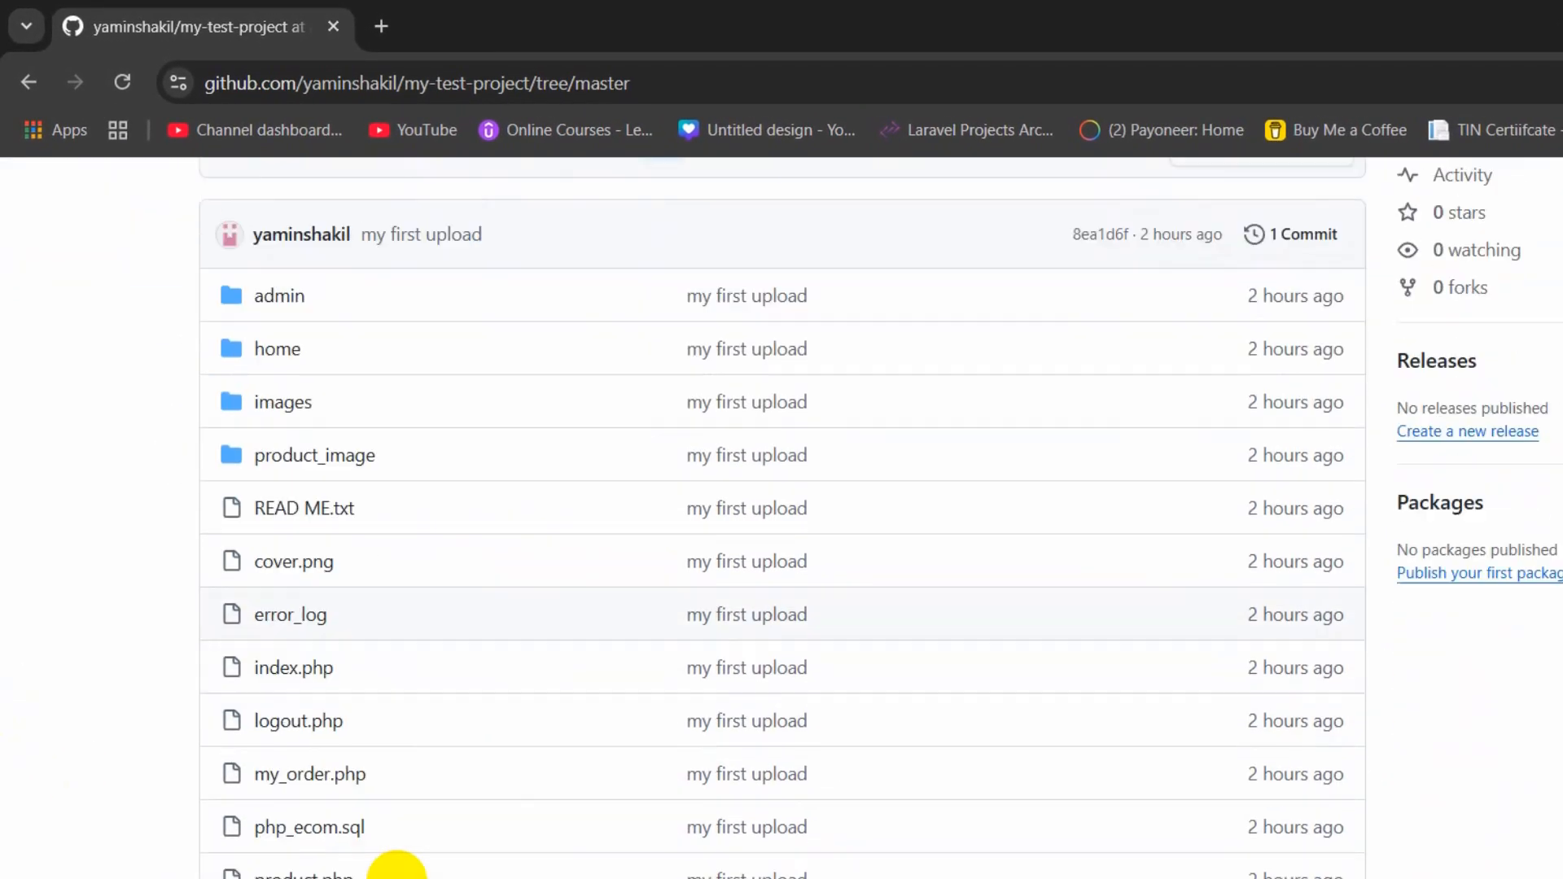
scroll("up", 3)
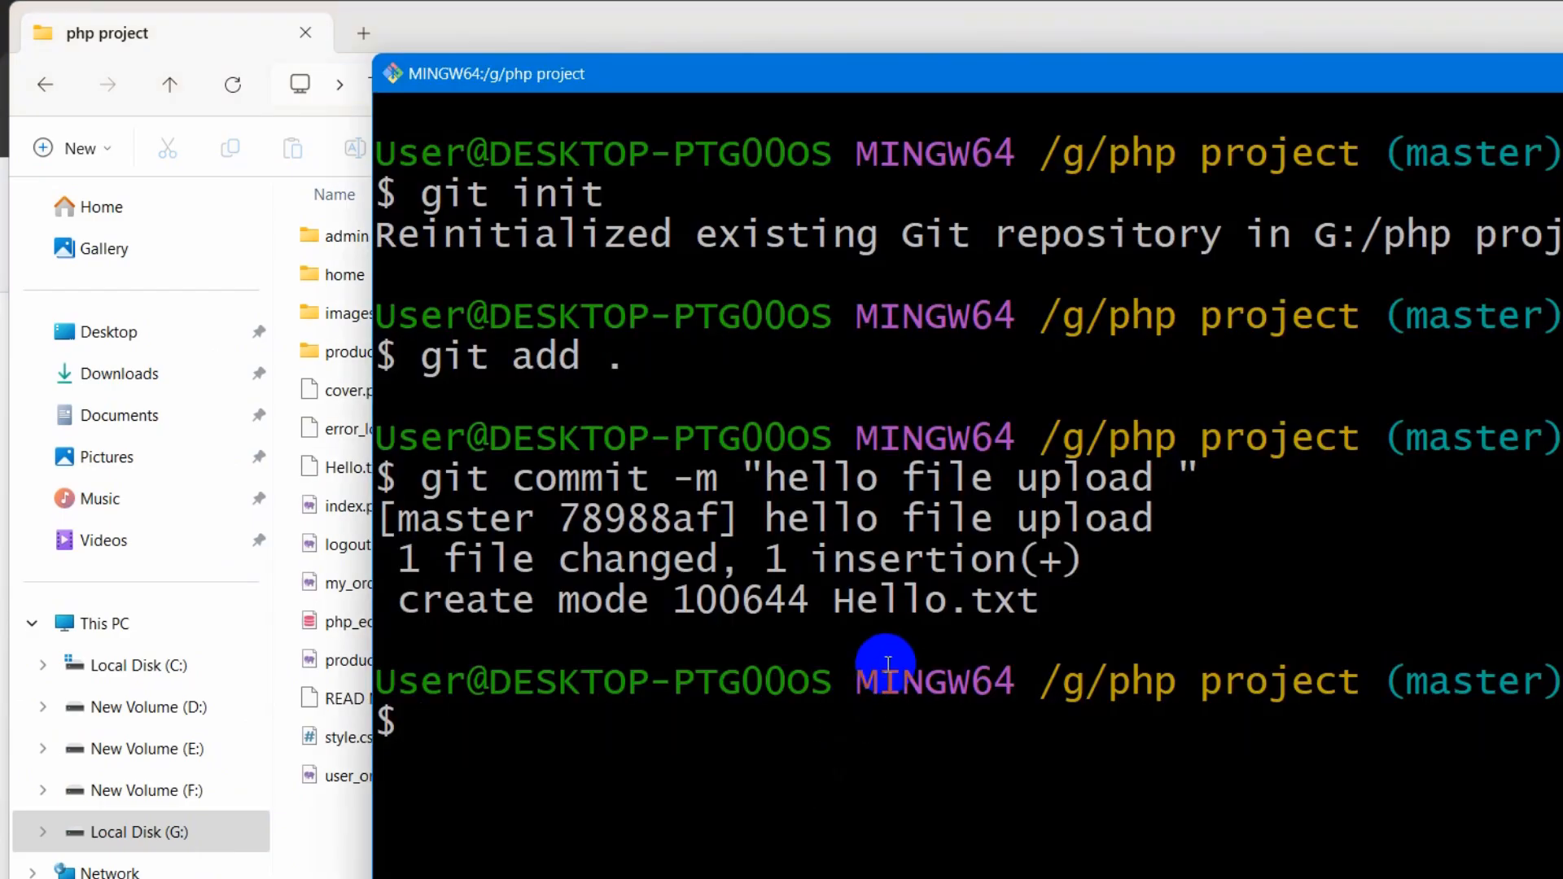
- Run git push origin master to send the commit to the remote
type("git p")
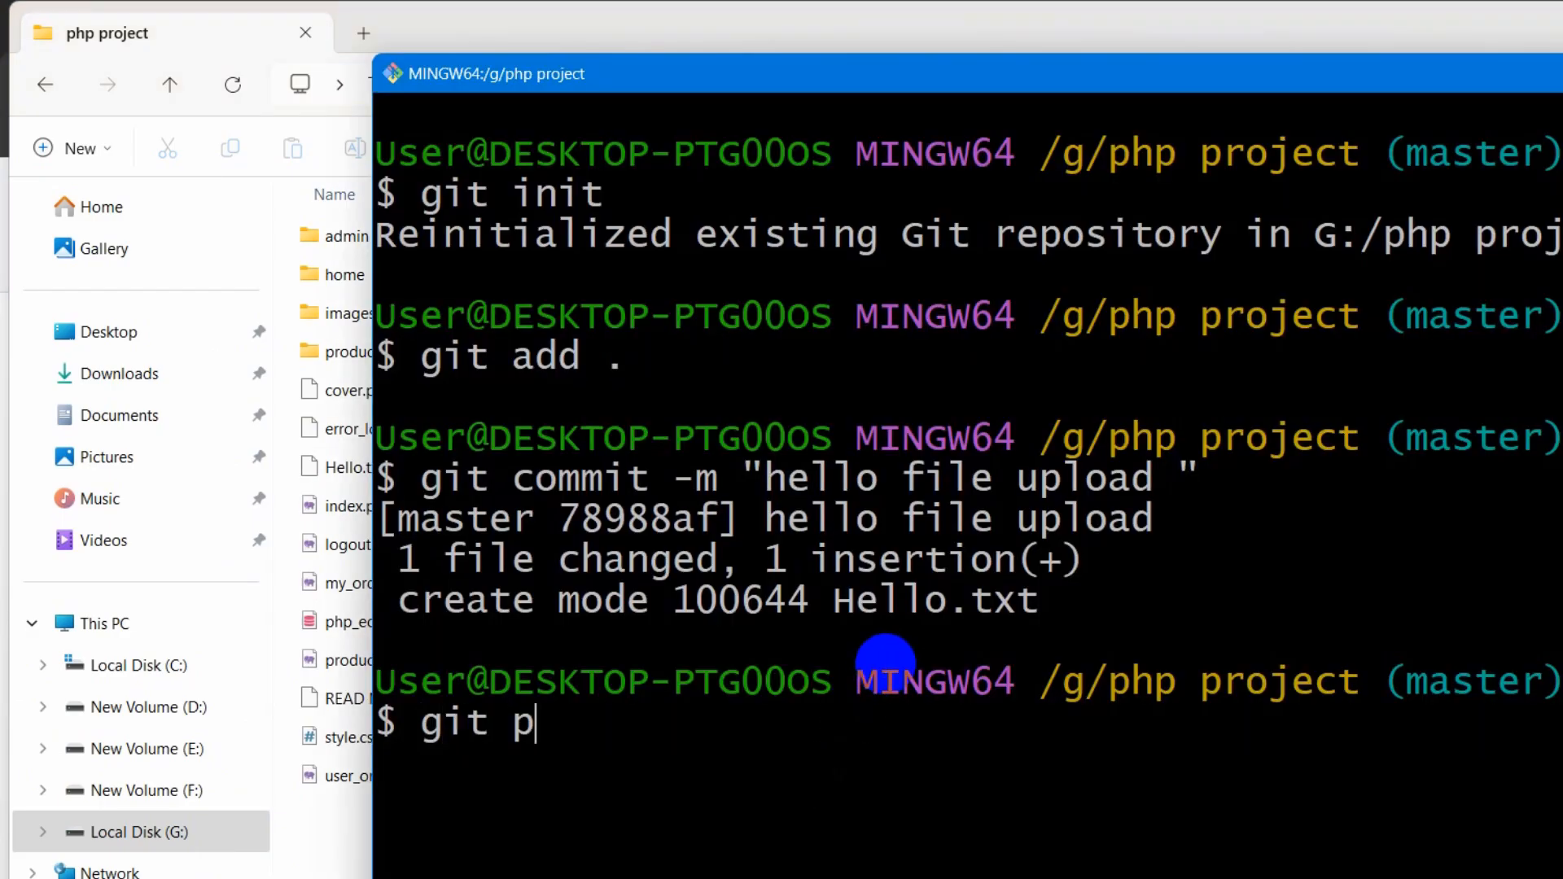
type("ush")
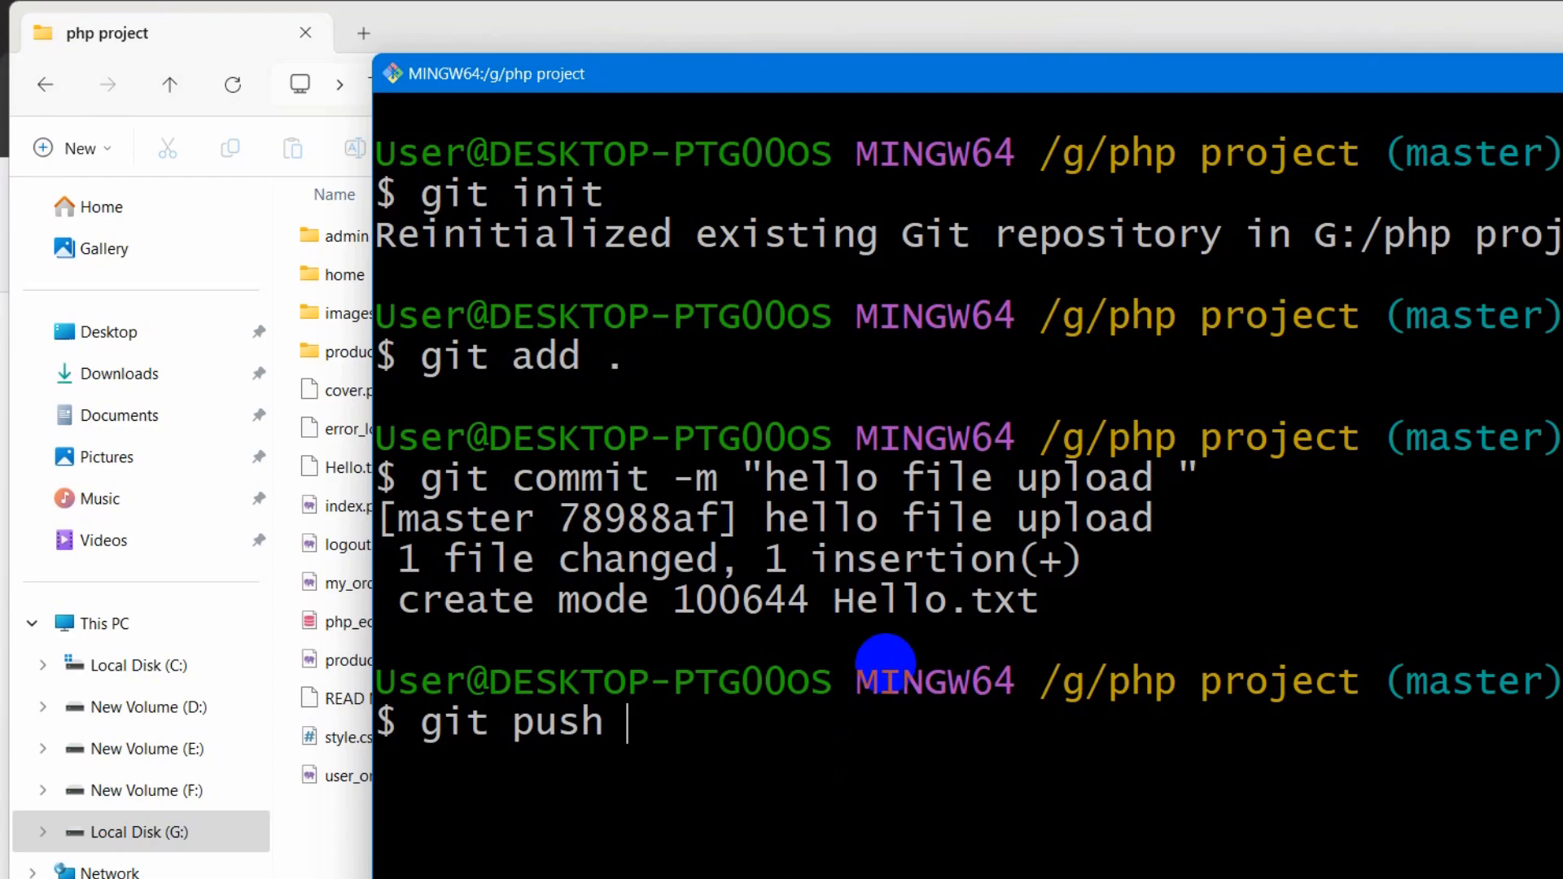
type("origin")
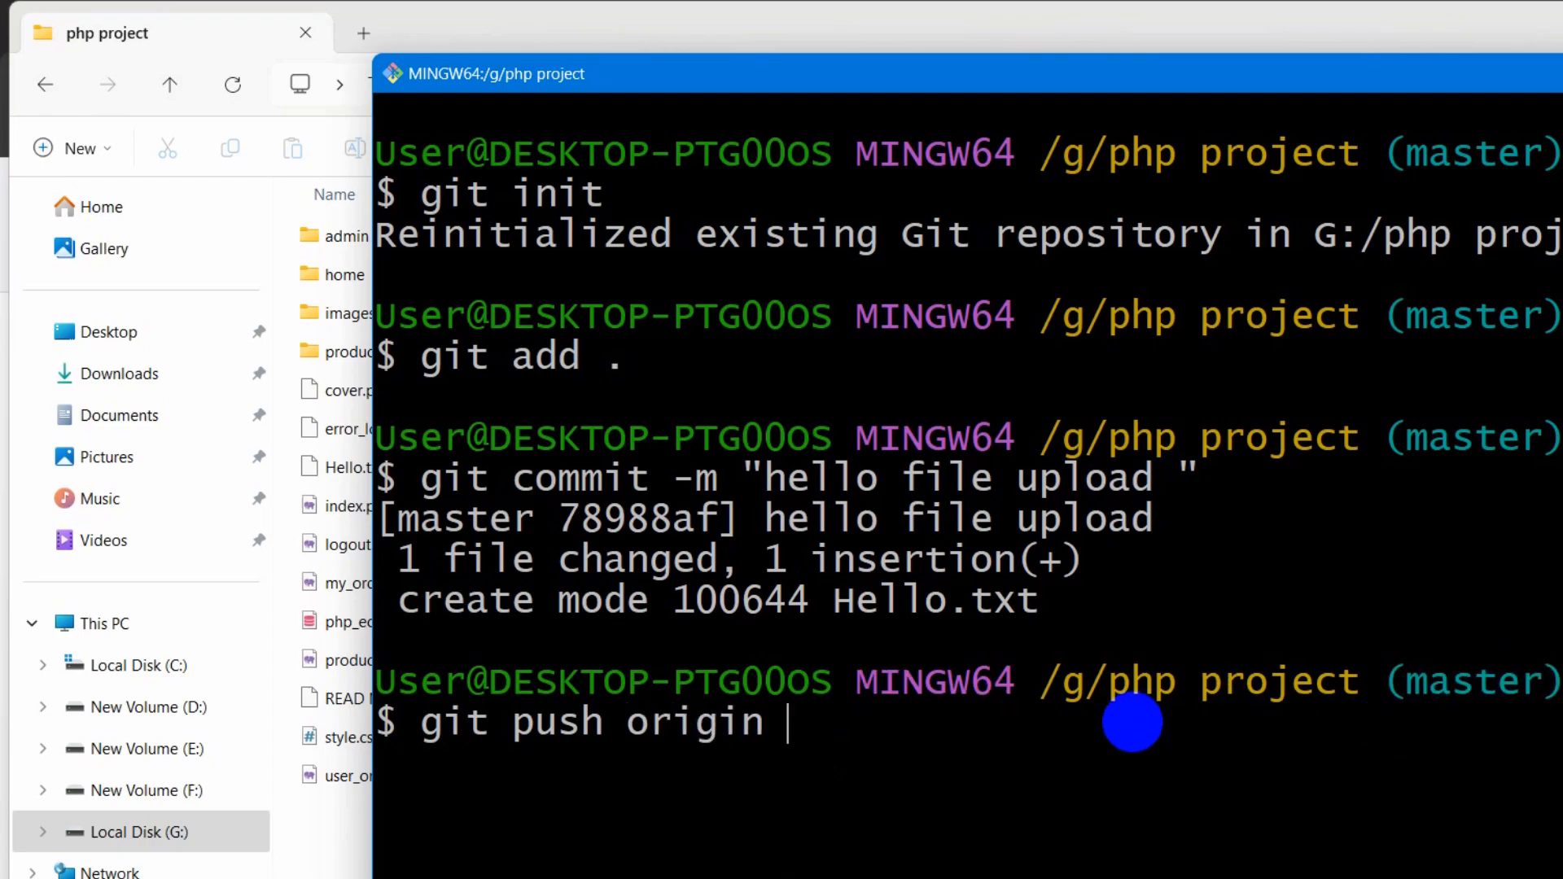
type("master")
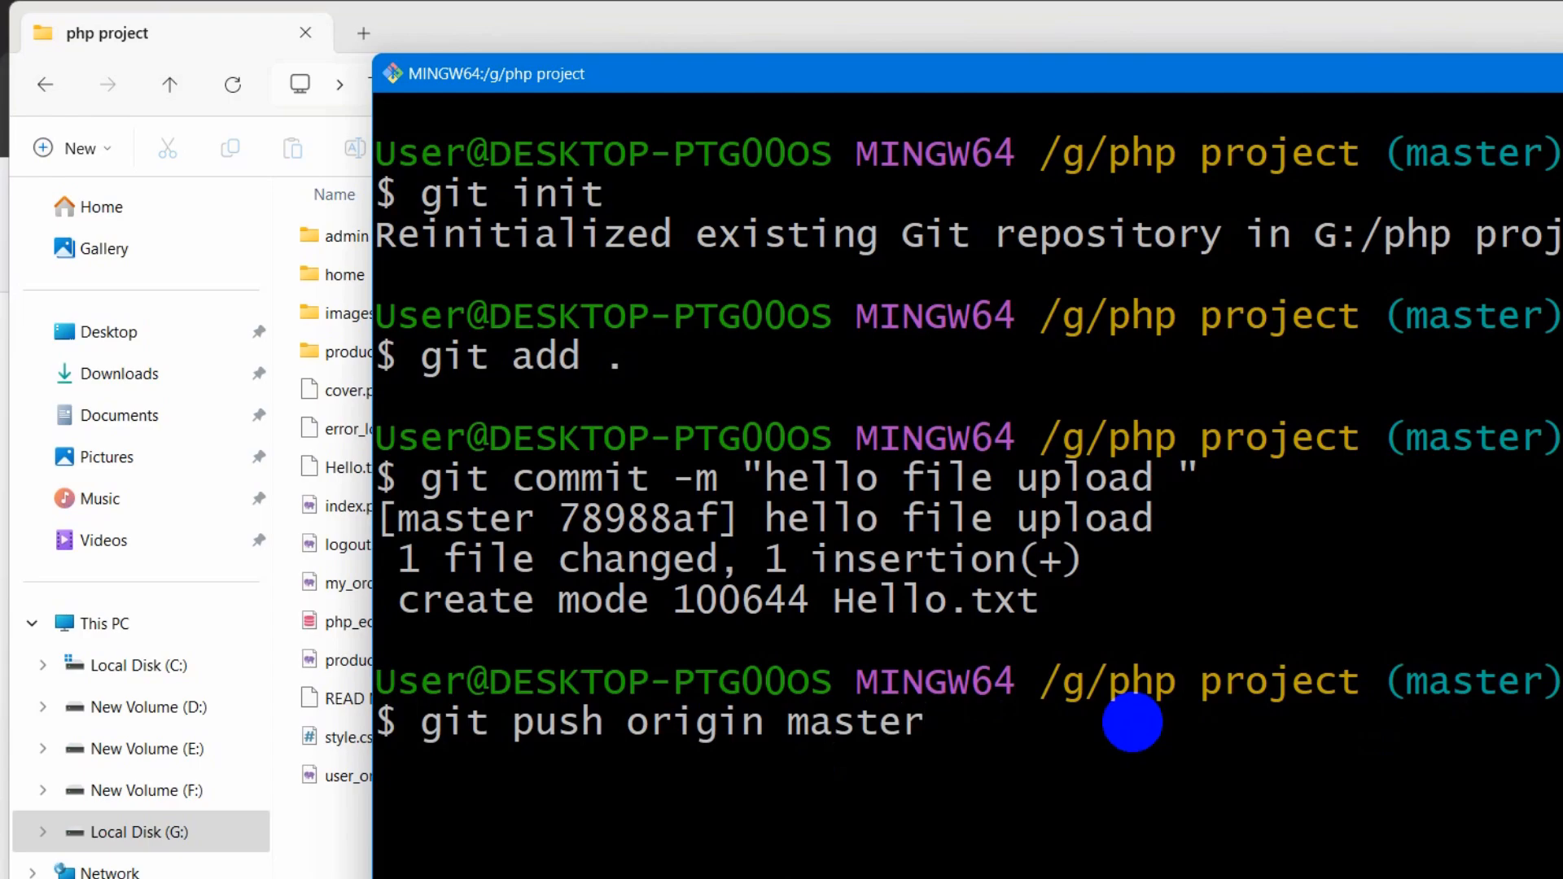
key("Return")
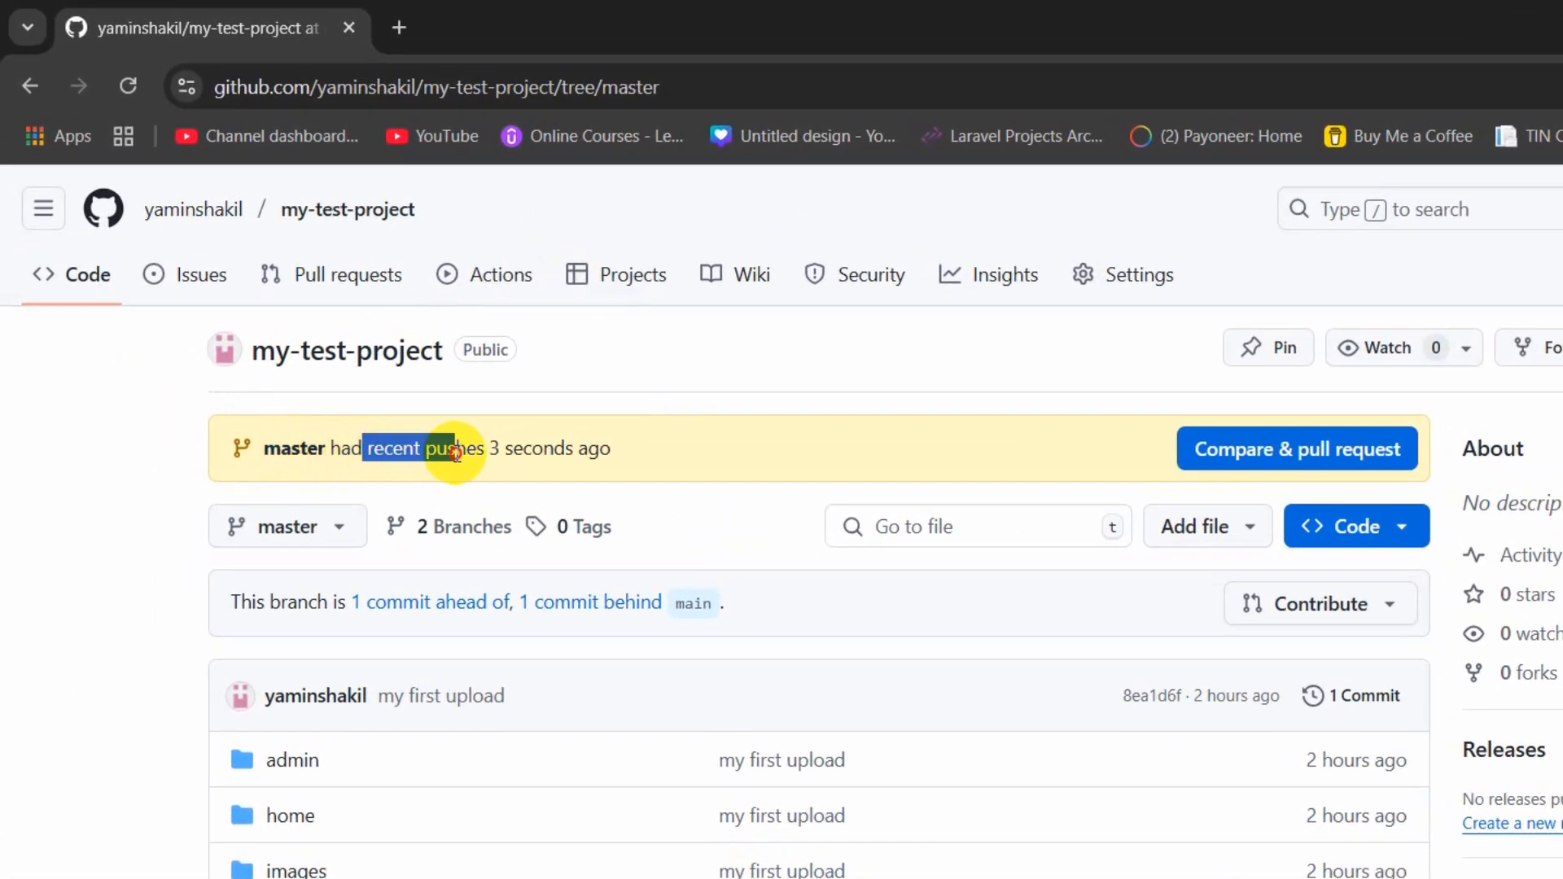
- View Hello.txt's content "This is a test" on GitHub, then return to the file list
scroll("down", 3)
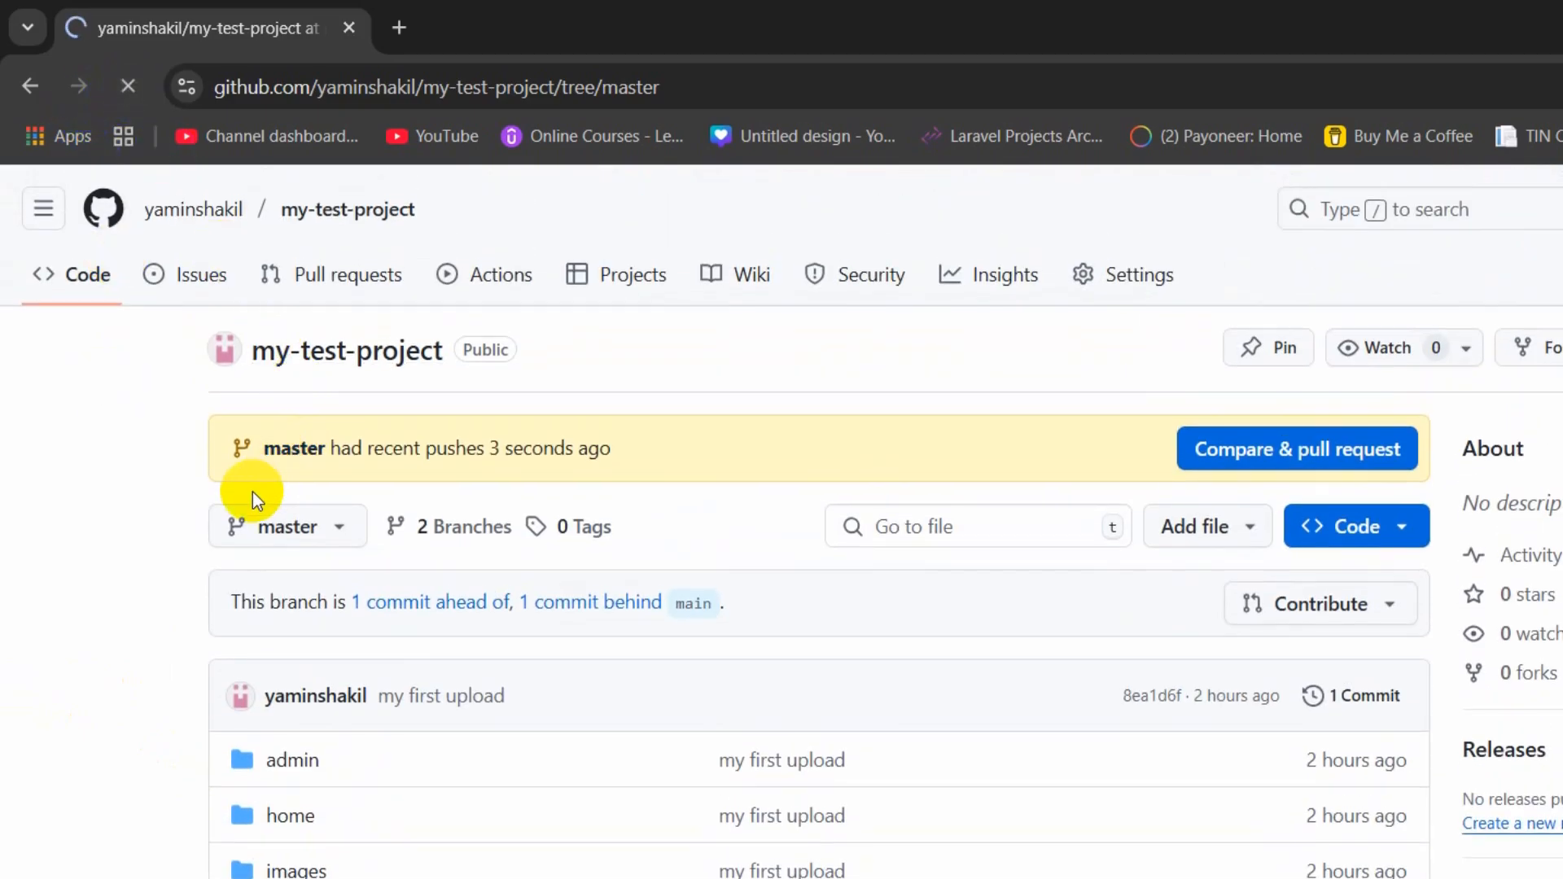
scroll("down", 3)
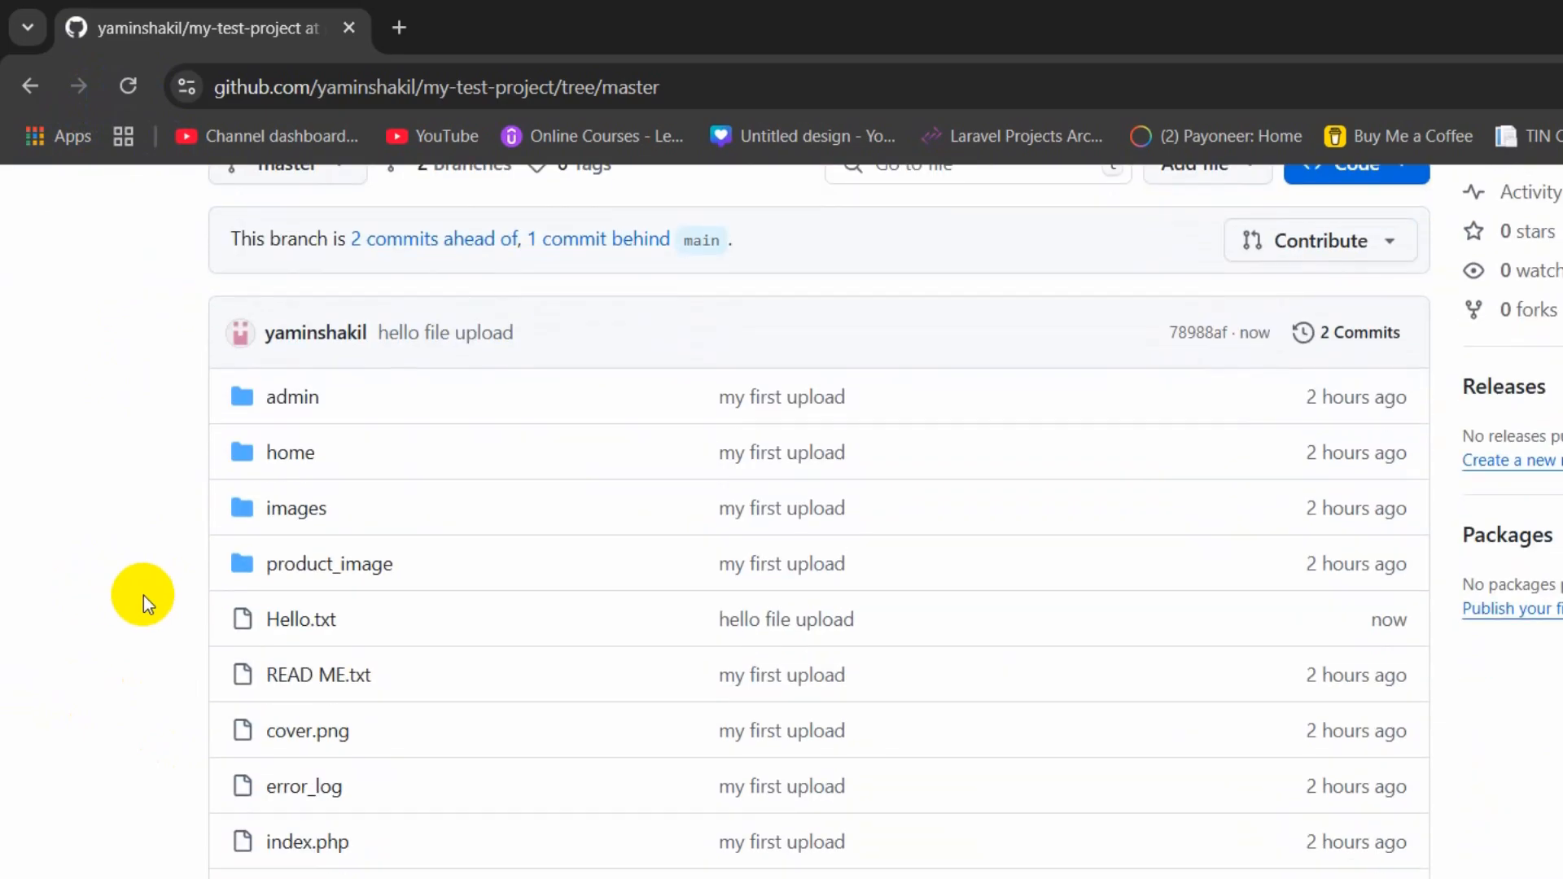
mouse_move(299, 618)
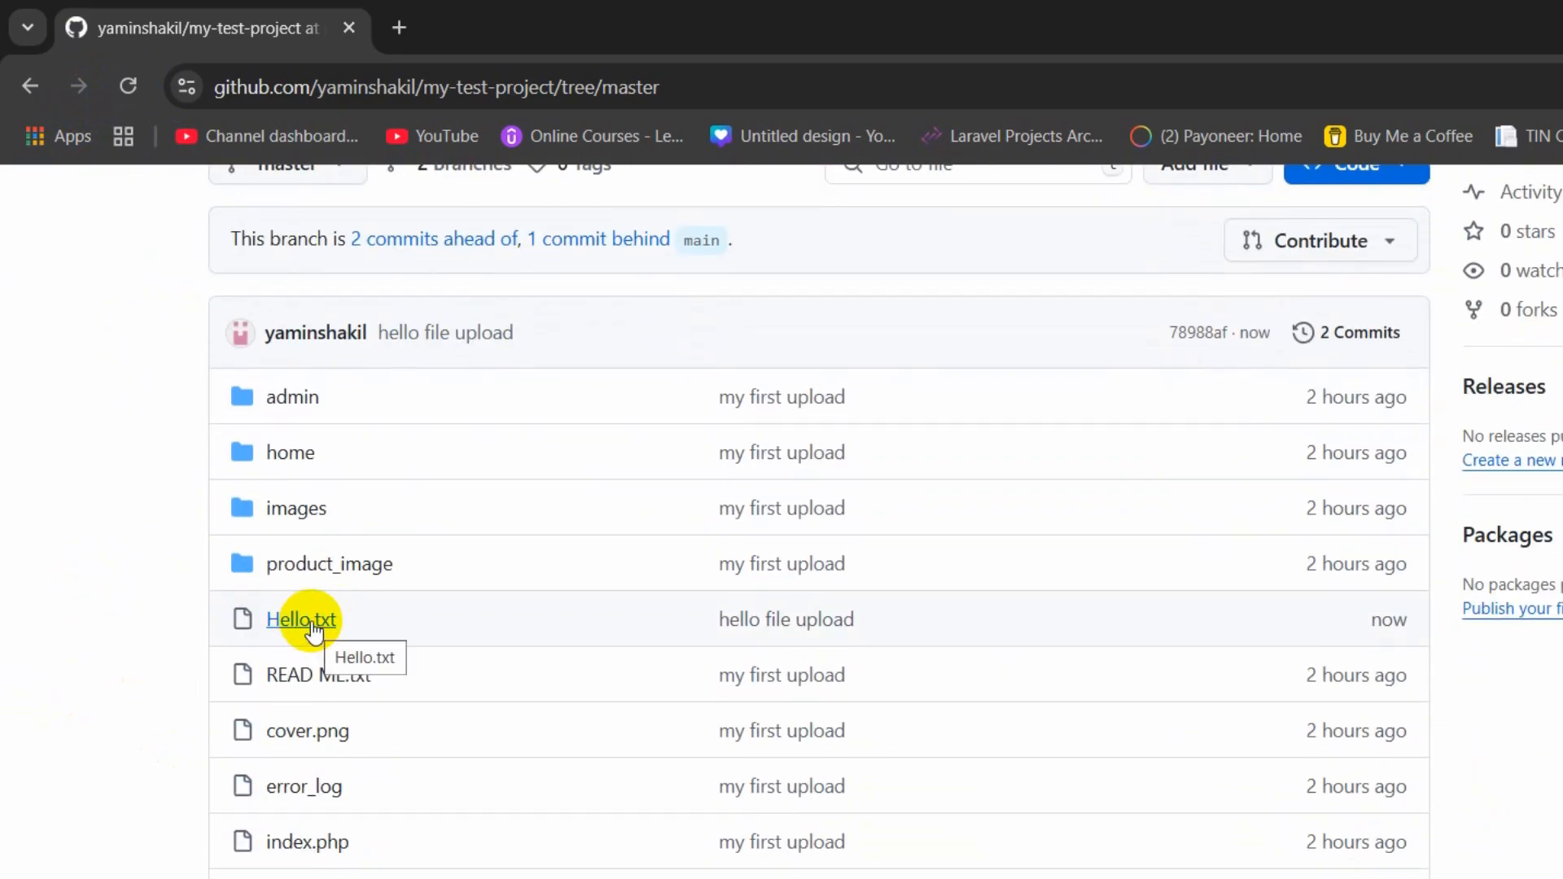
left_click(301, 618)
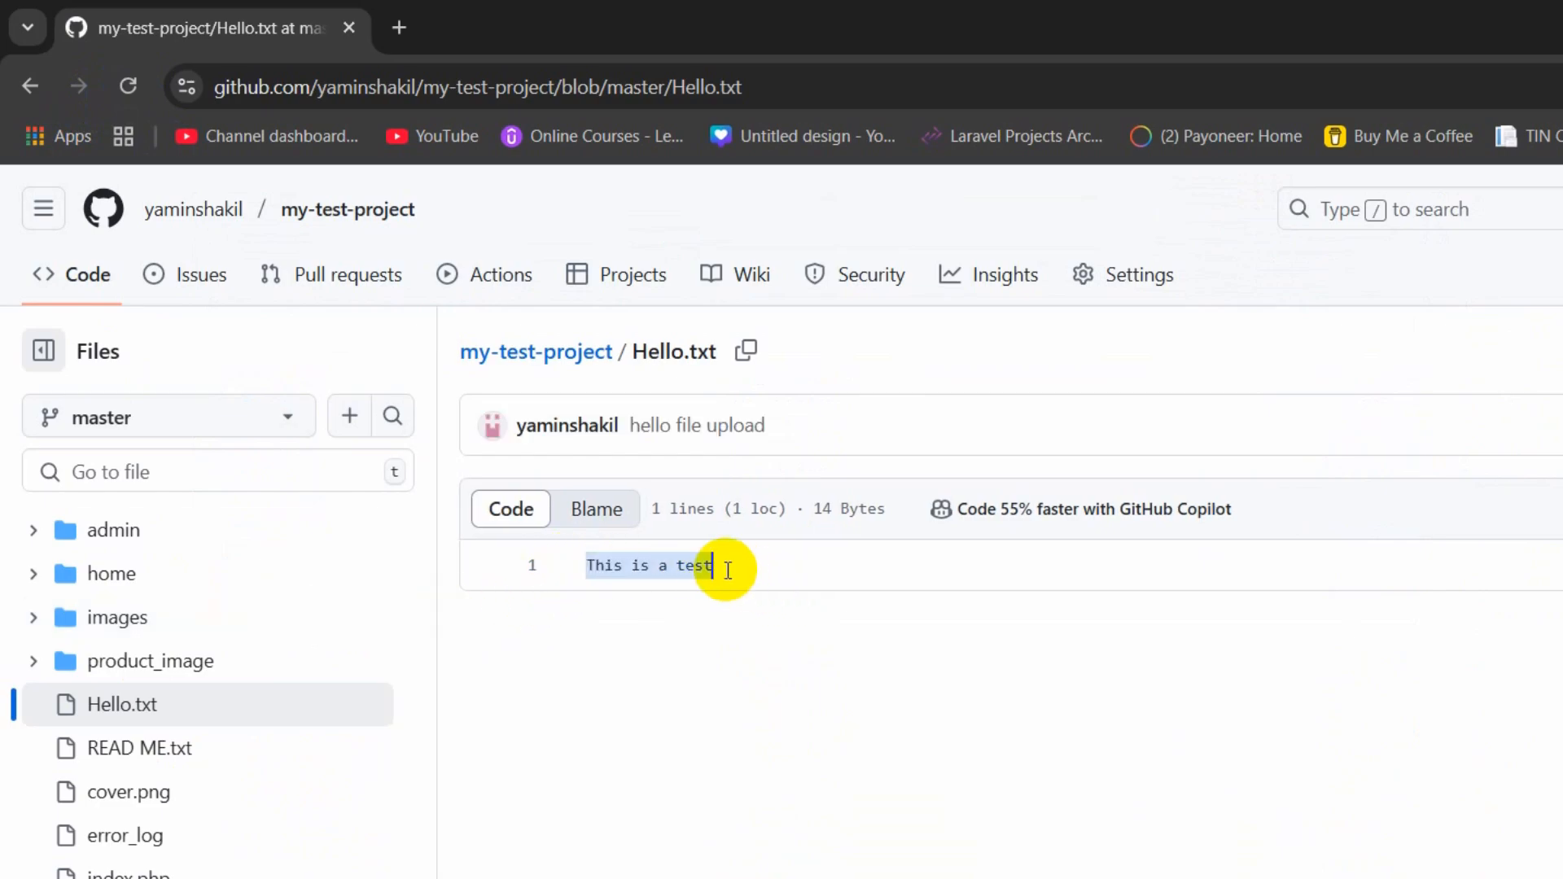
mouse_move(790, 611)
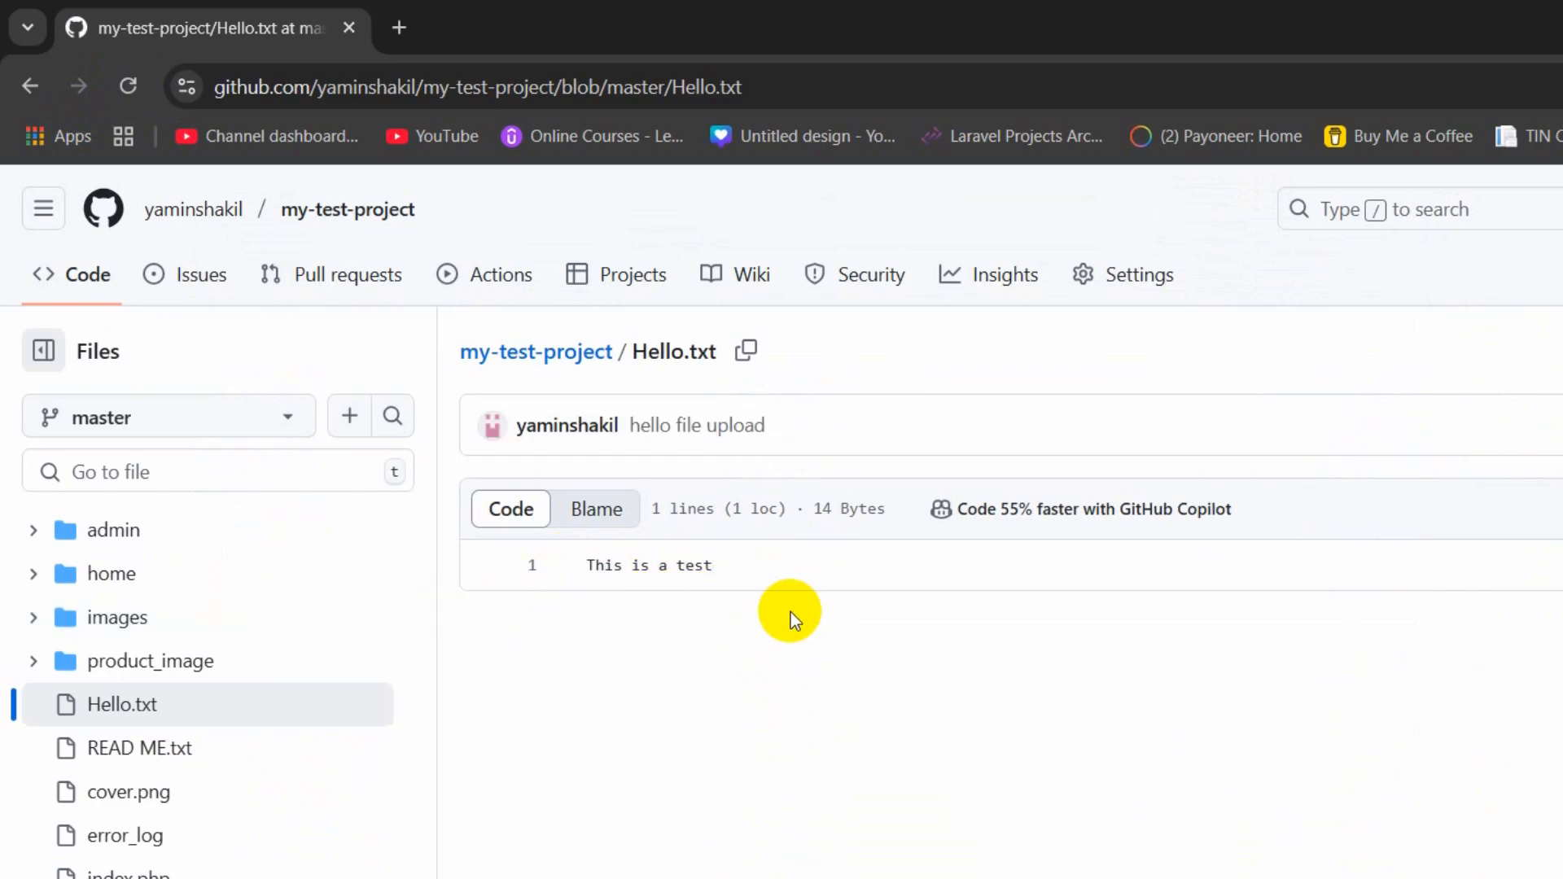
left_click(535, 351)
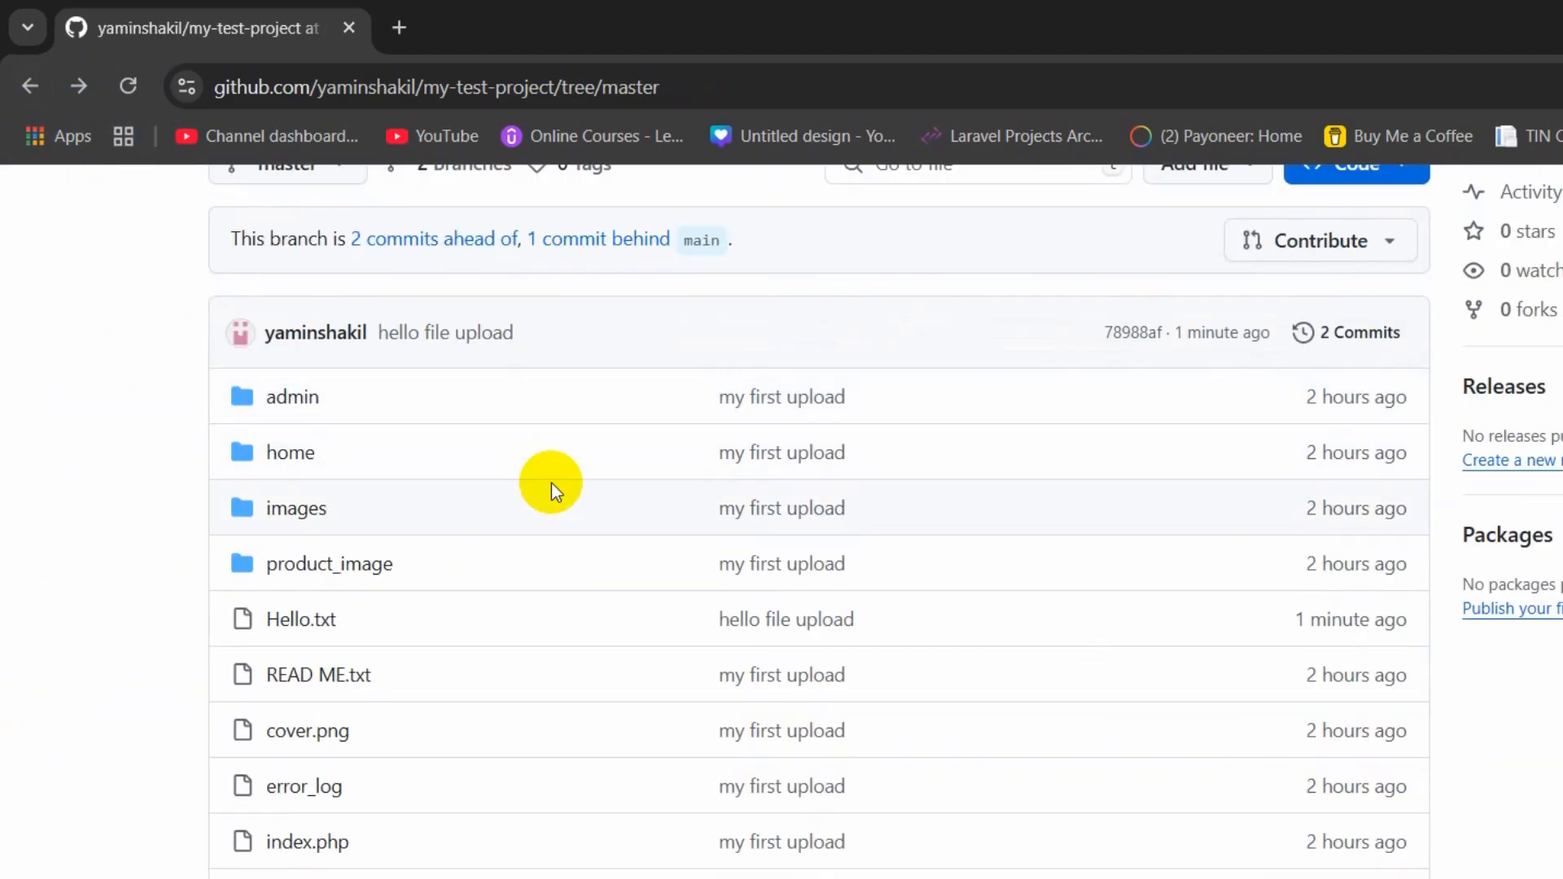
scroll("up", 3)
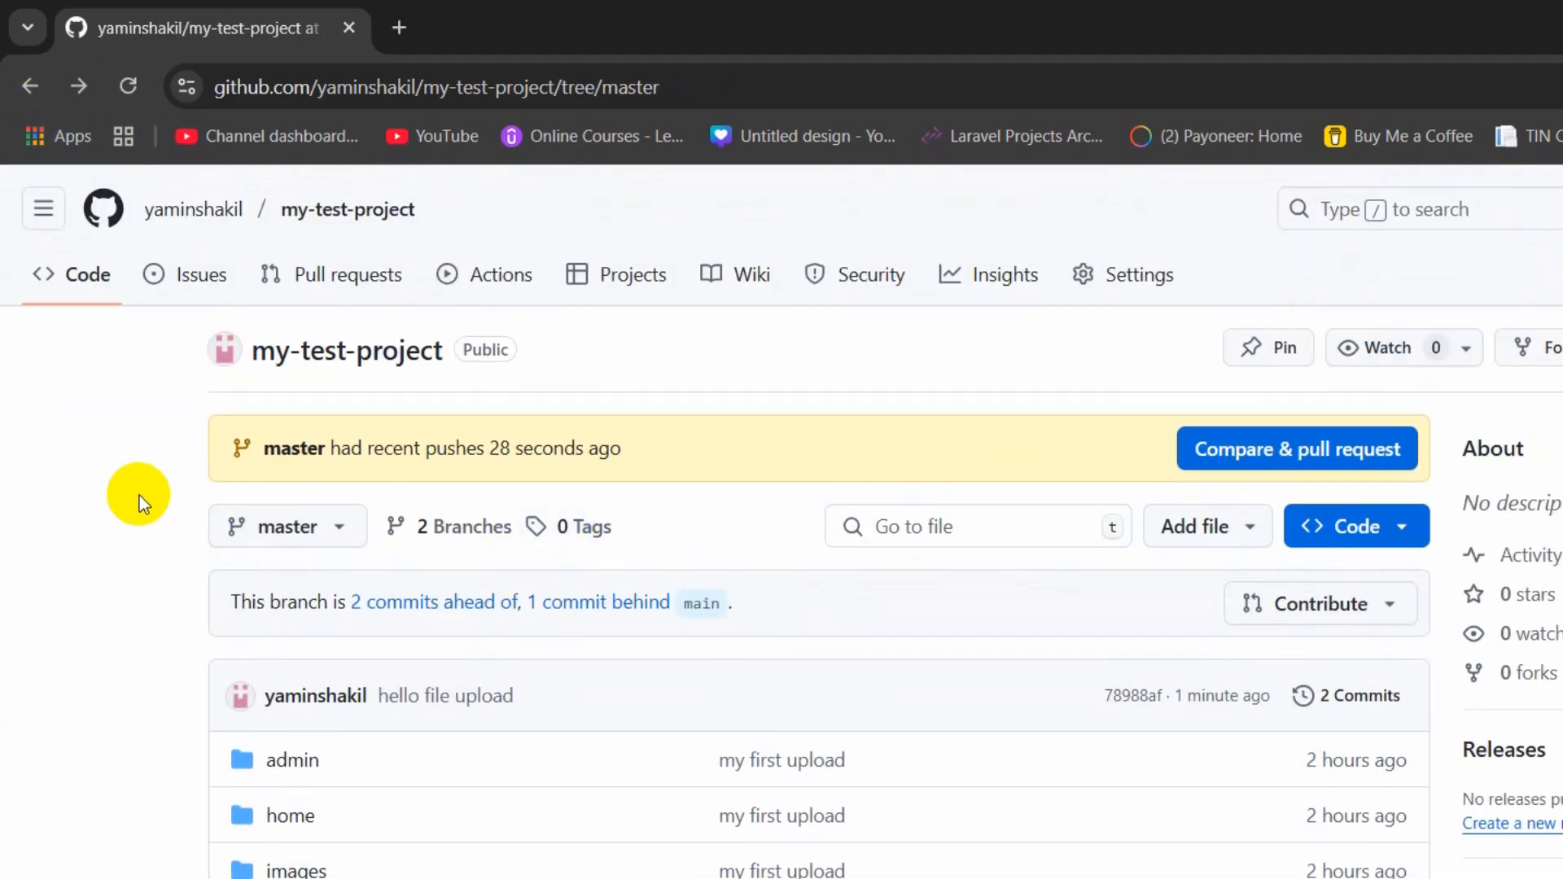
mouse_move(143, 456)
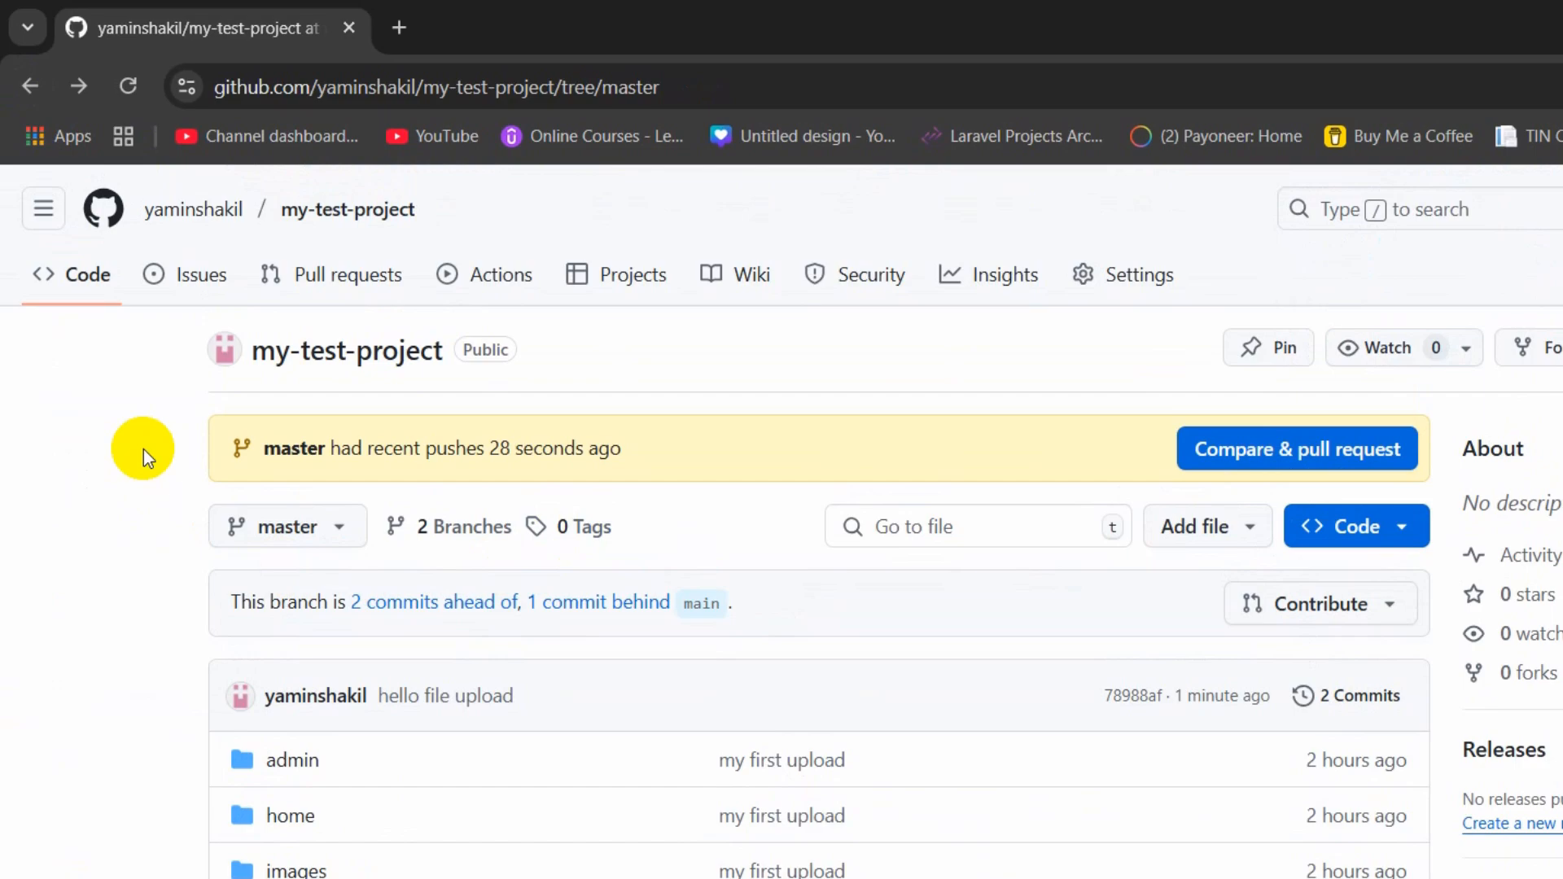